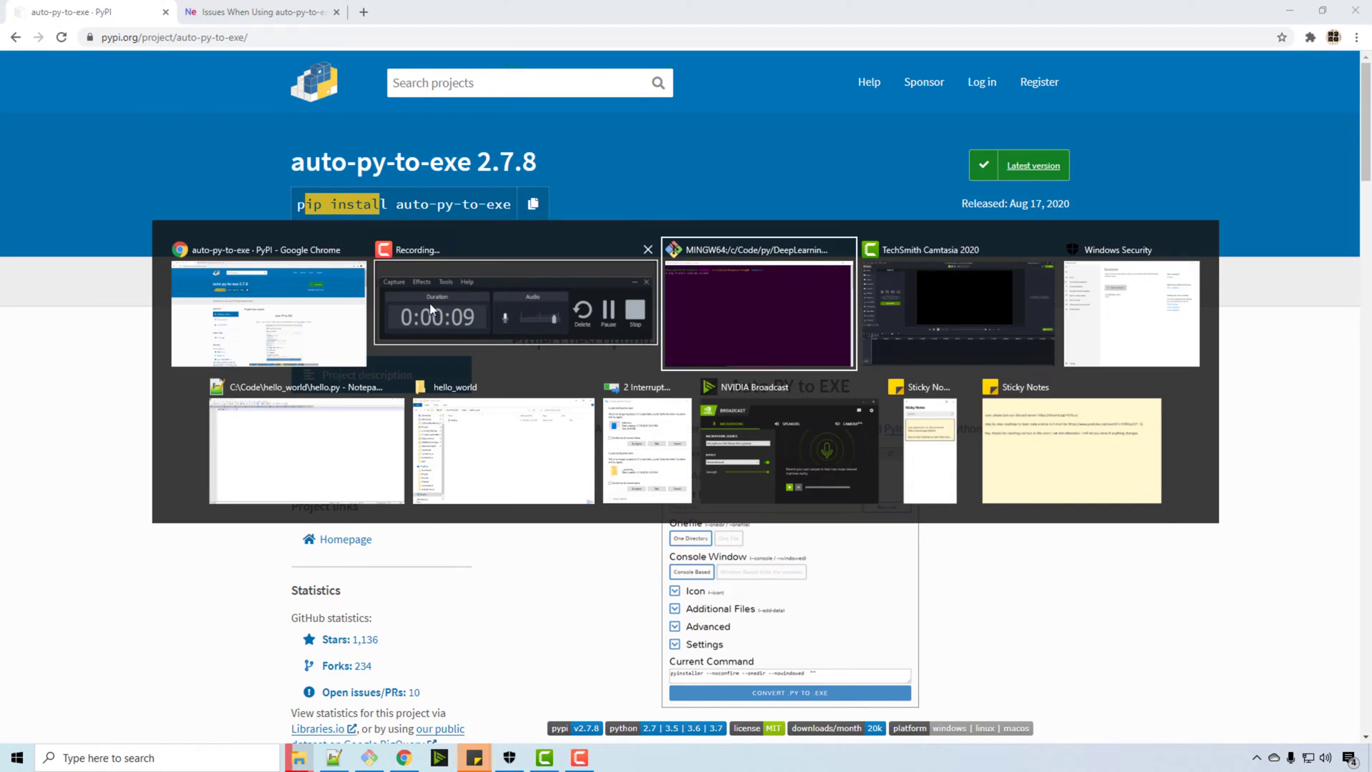
Run auto-py-to-exe from the Git Bash terminal to launch the converter window
left_click(758, 310)
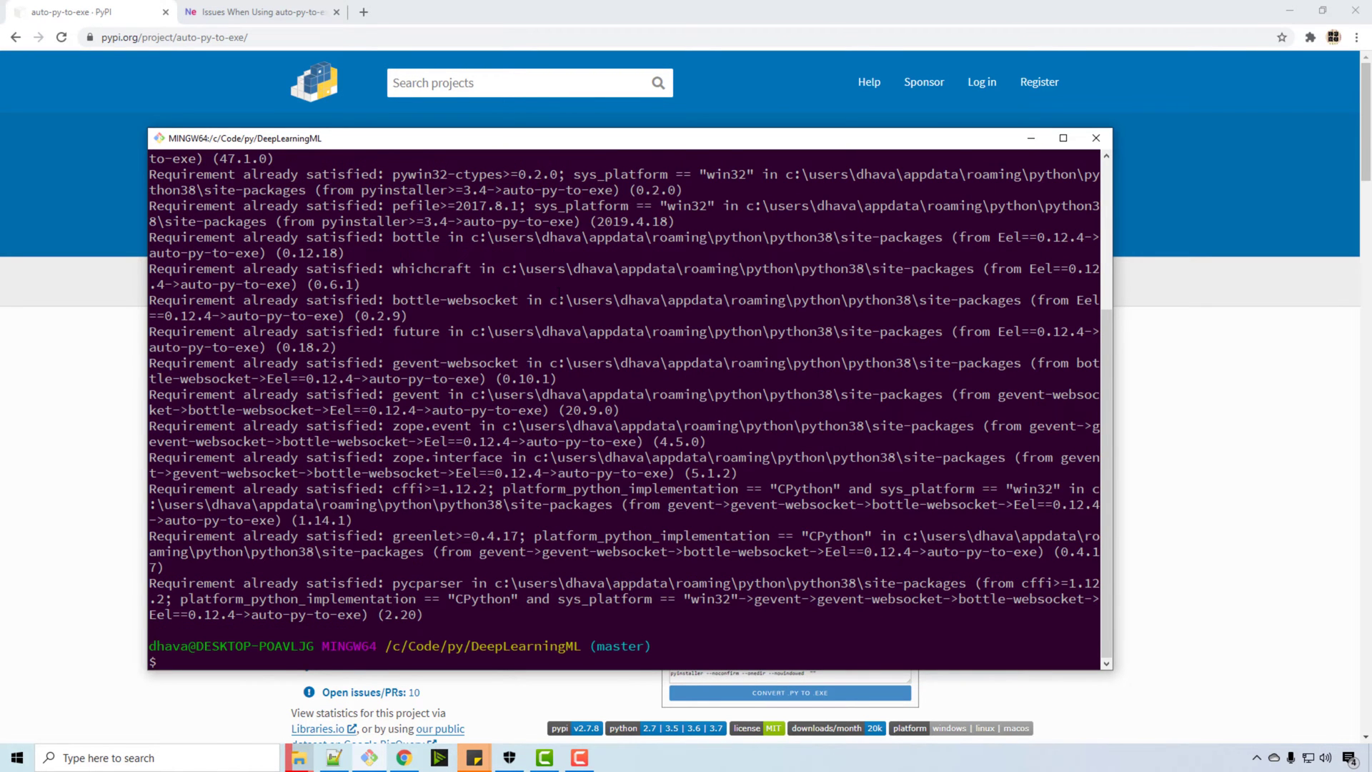
type("auto-py-to-exe.exe")
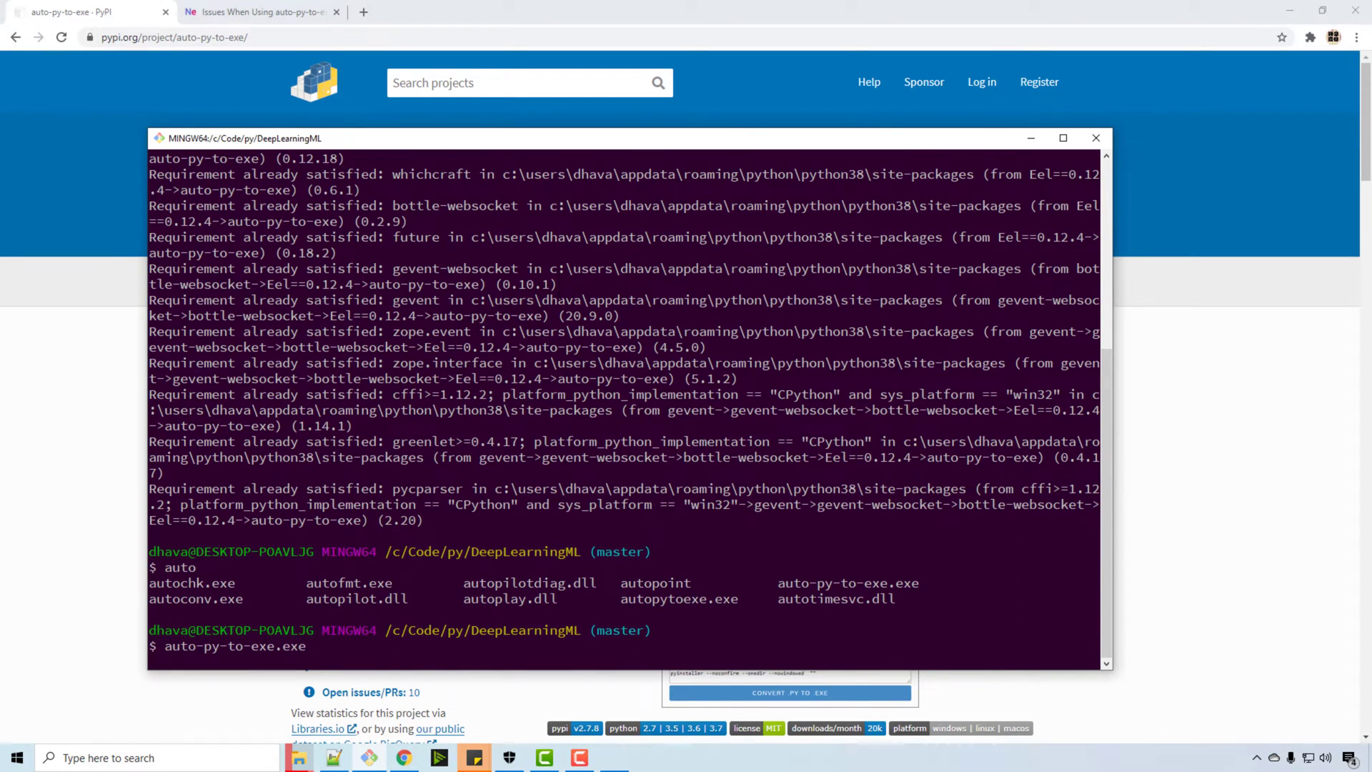
key("Return")
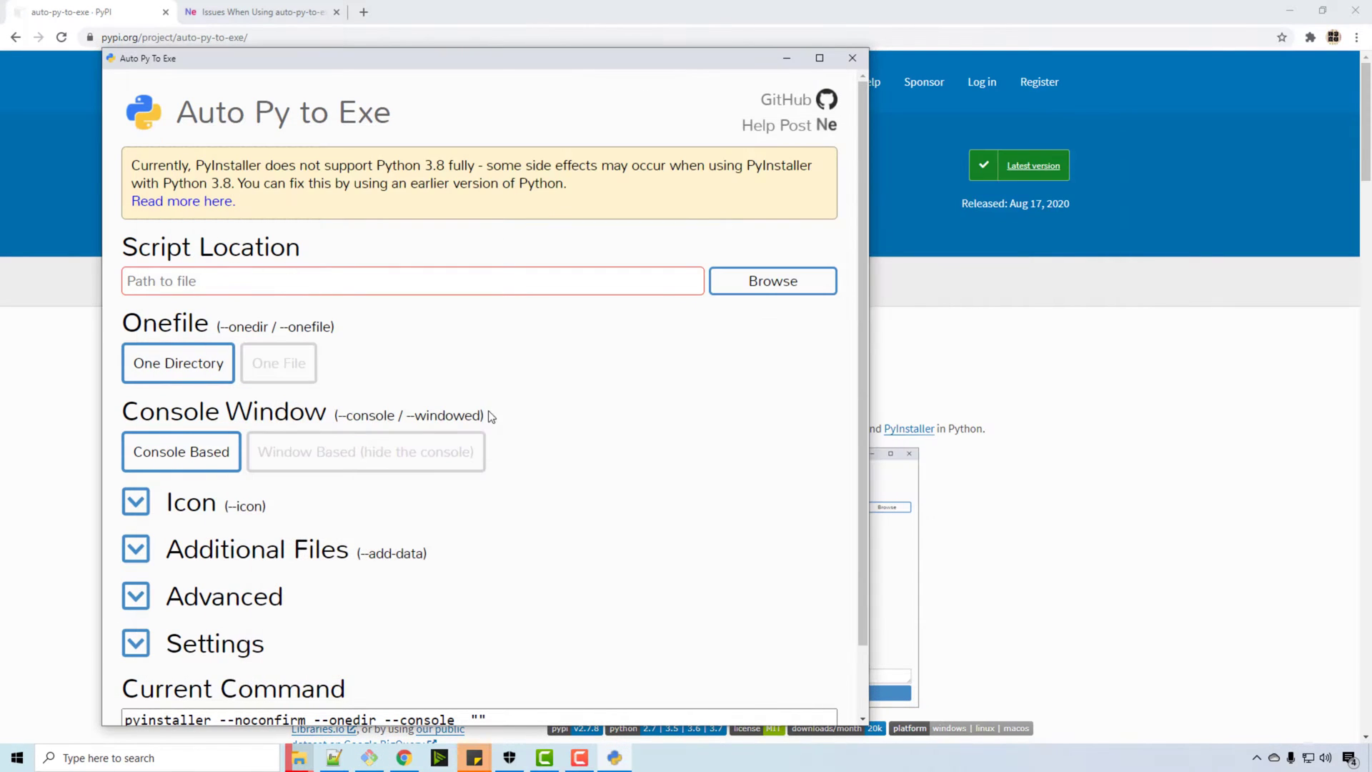
mouse_move(298, 757)
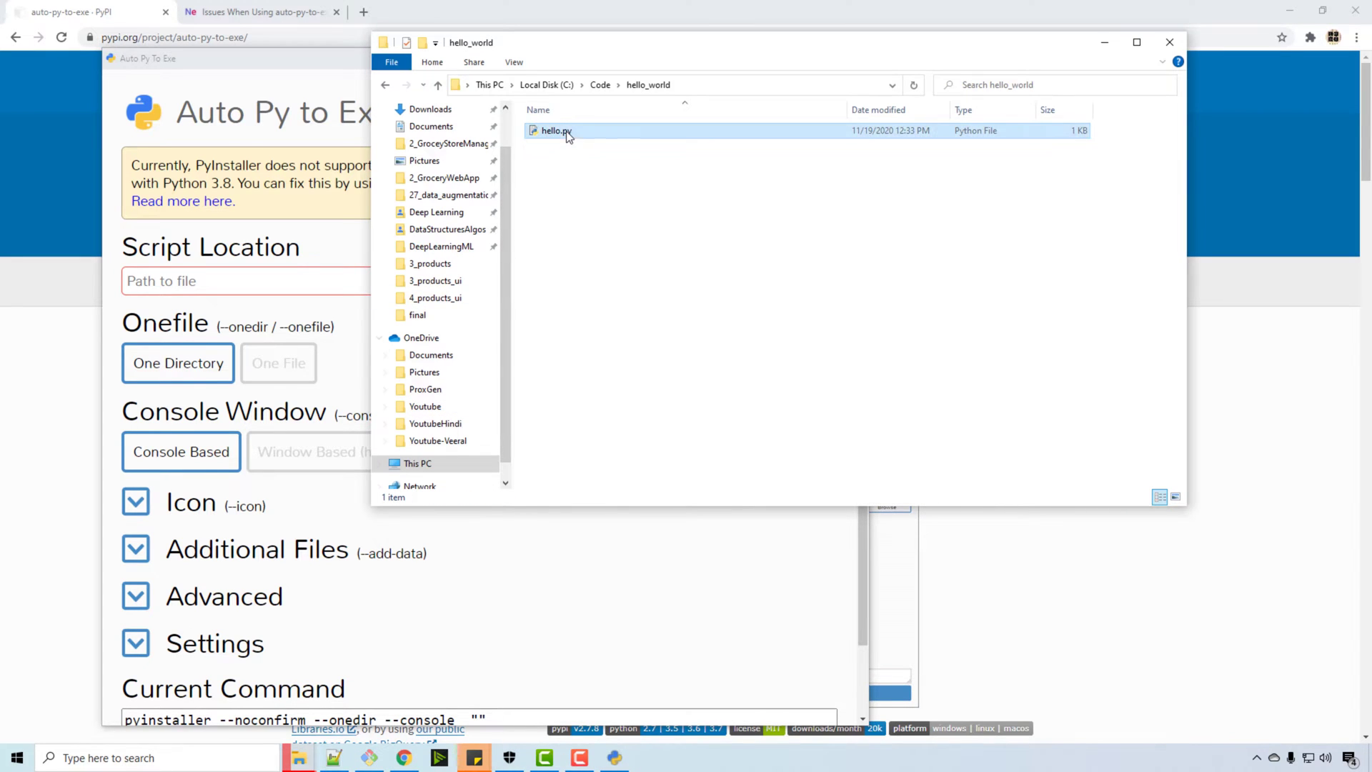
Select C:/Code/hello_world/hello.py as the script location
left_click(556, 130)
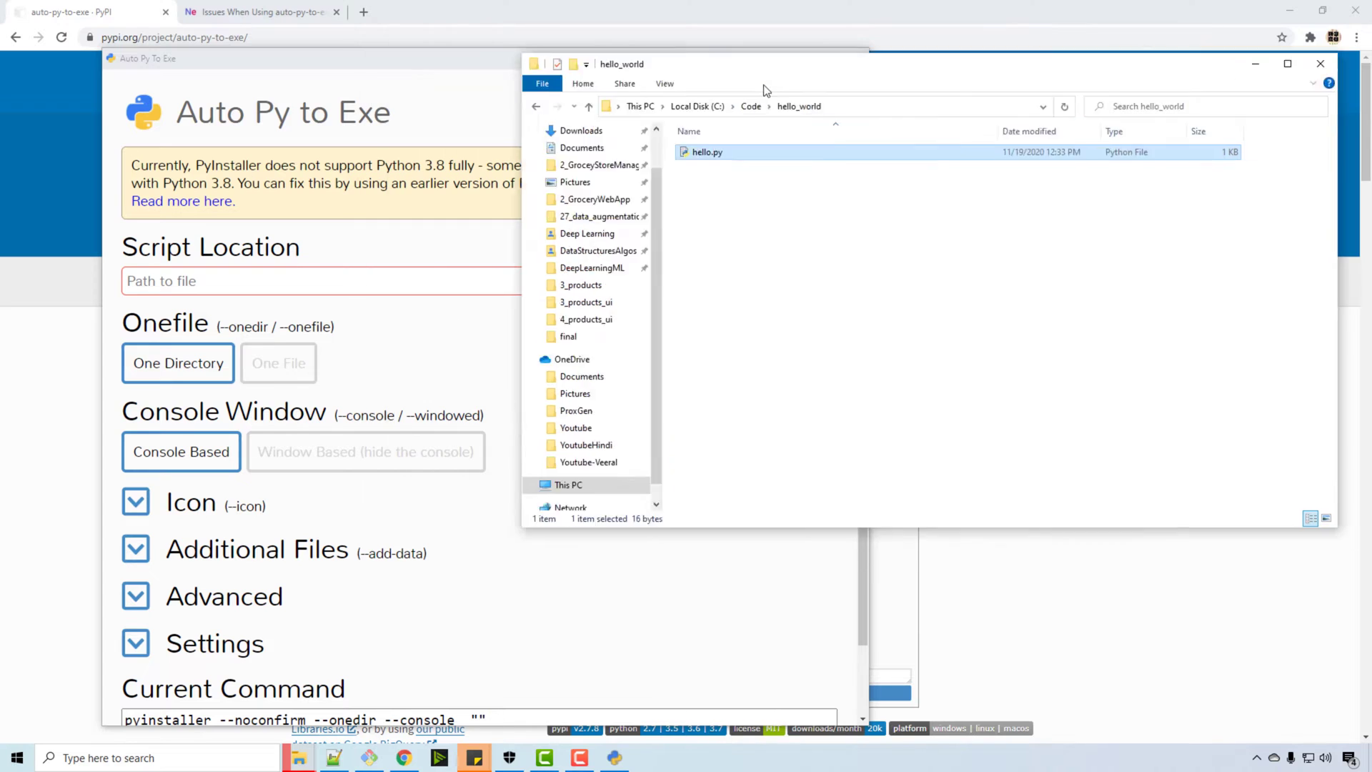
left_click(772, 280)
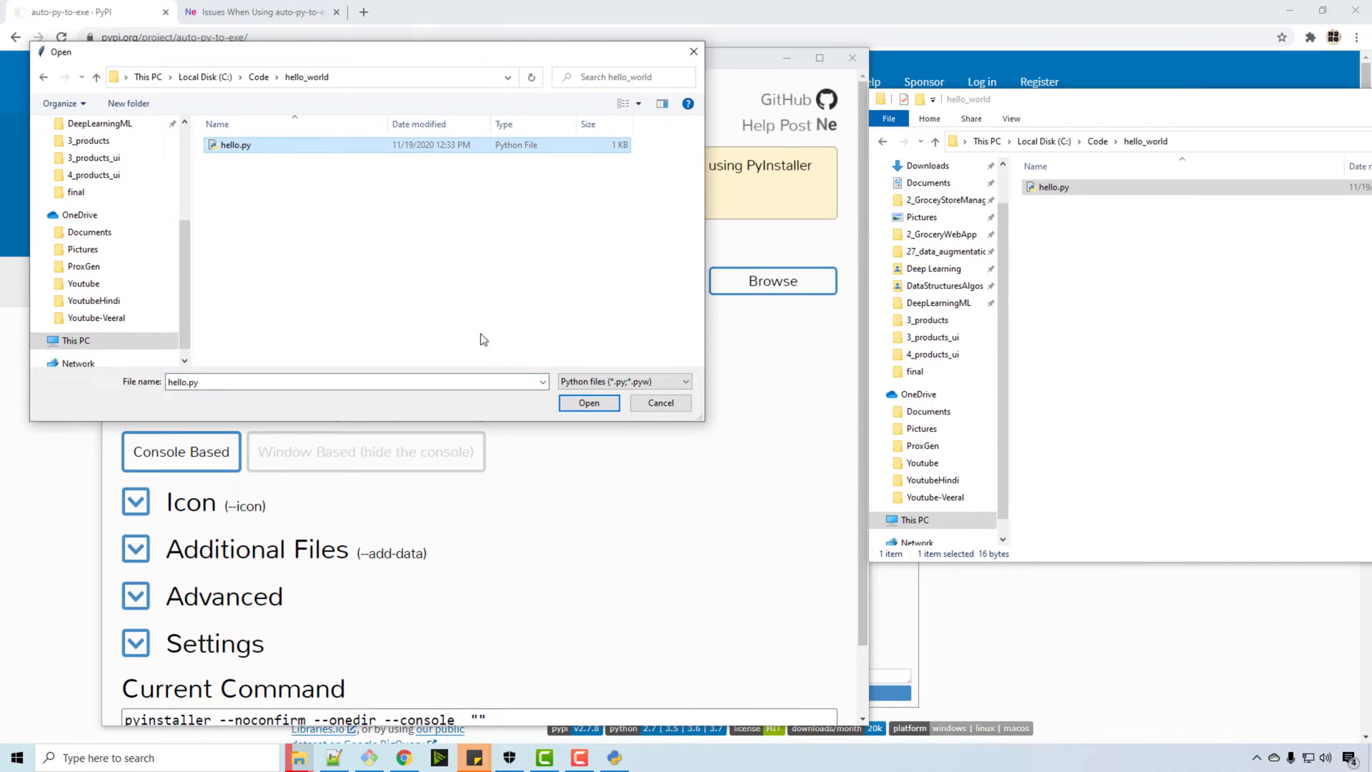
left_click(587, 403)
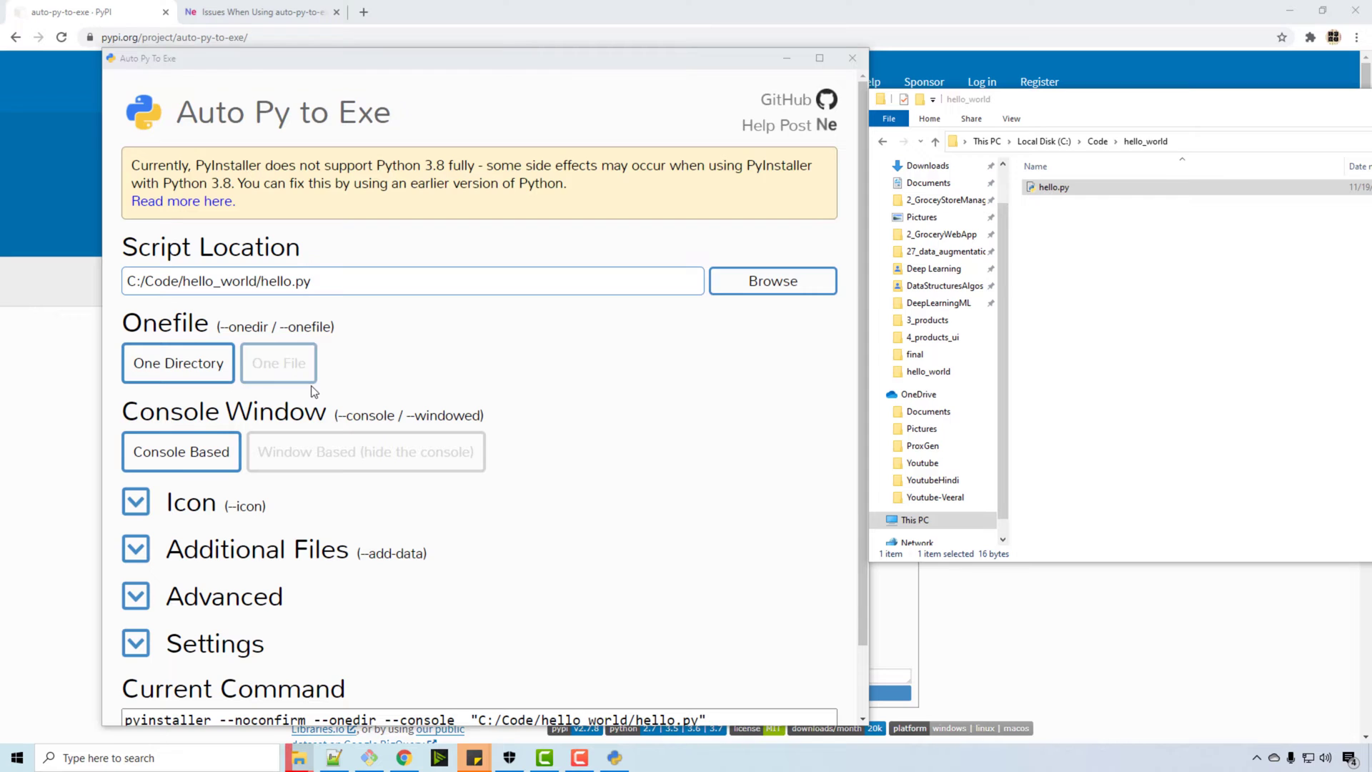
Choose One File output mode and review the Additional Files options
scroll("down", 3)
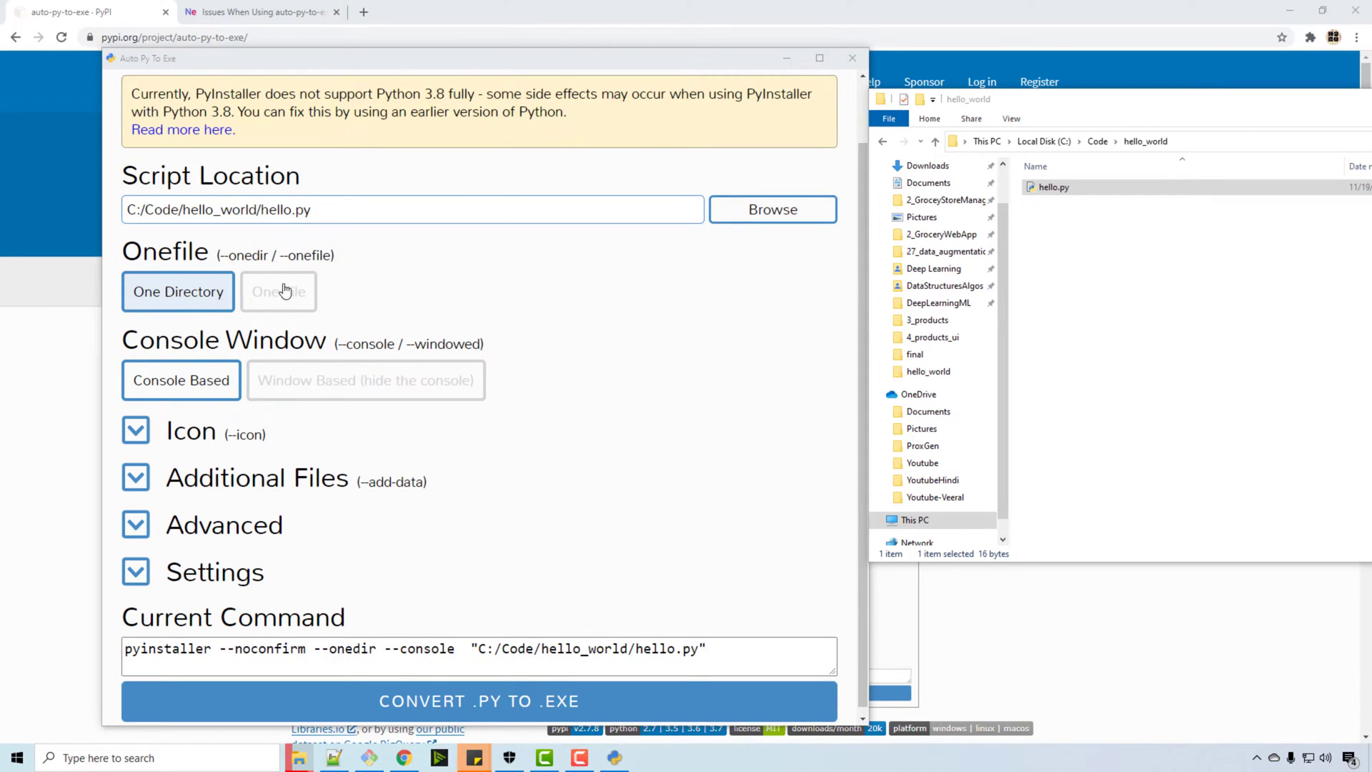
left_click(279, 291)
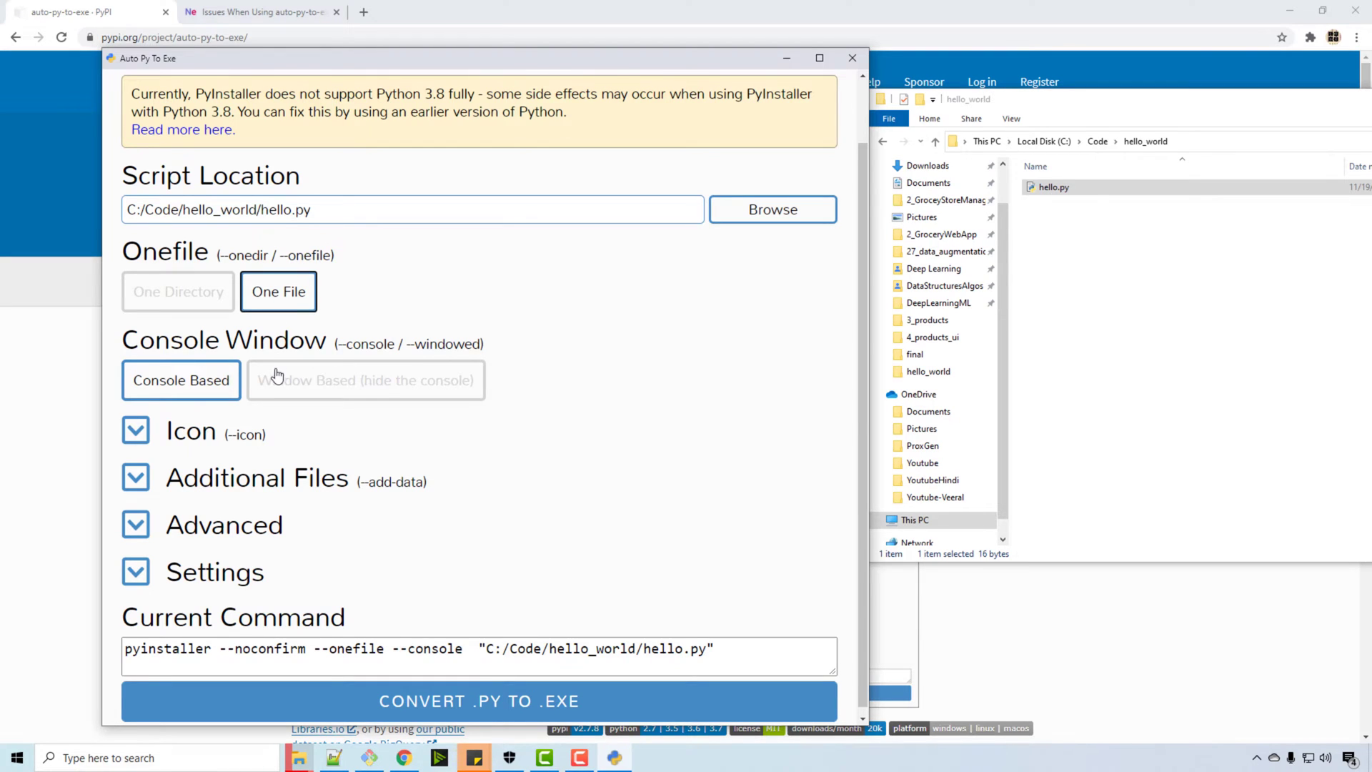
mouse_move(366, 380)
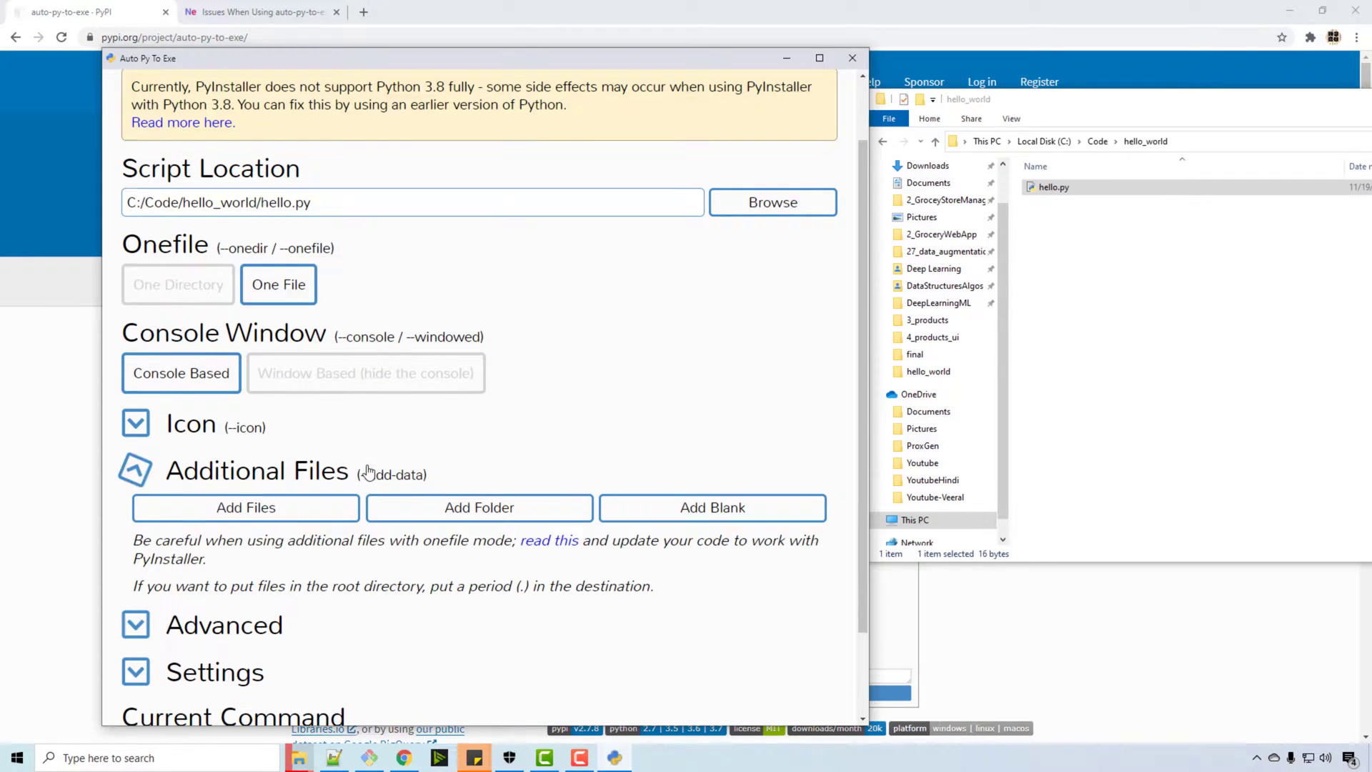
left_click(136, 470)
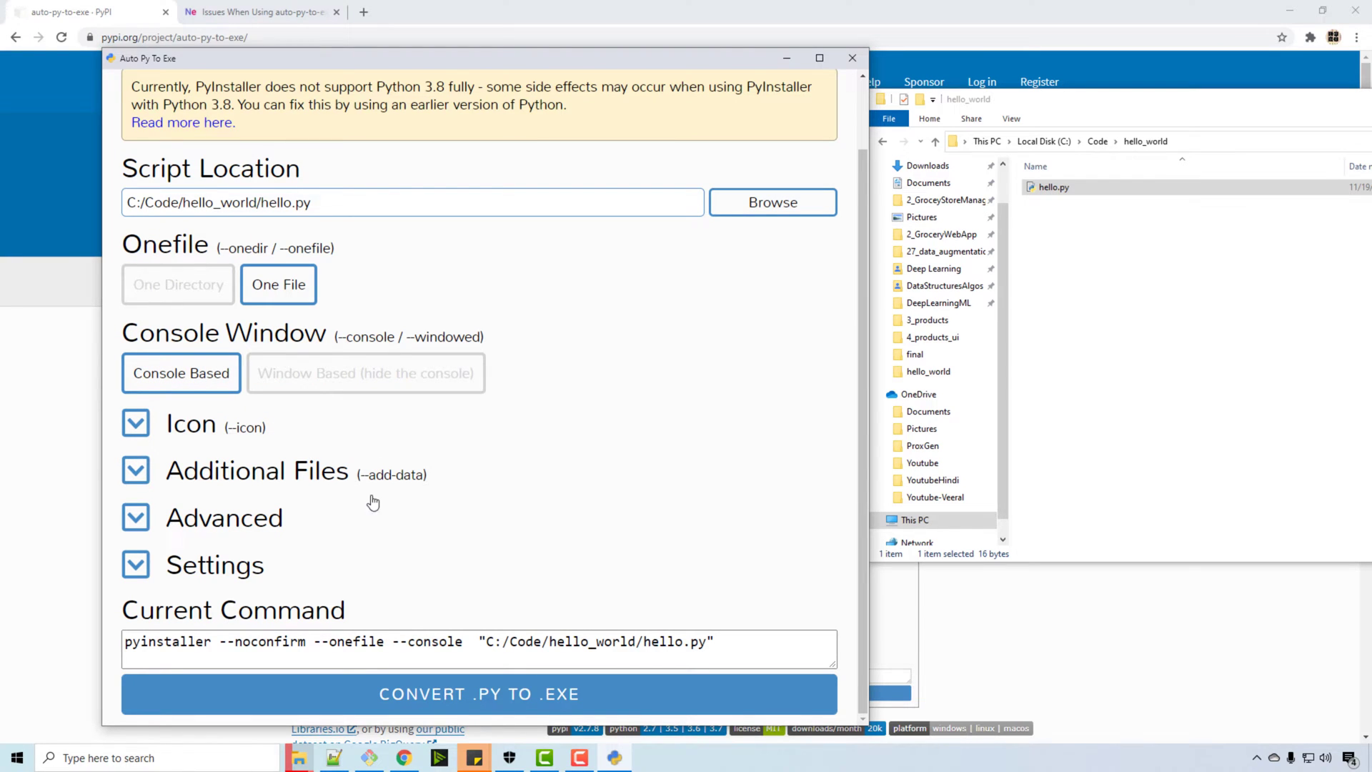
left_click(478, 694)
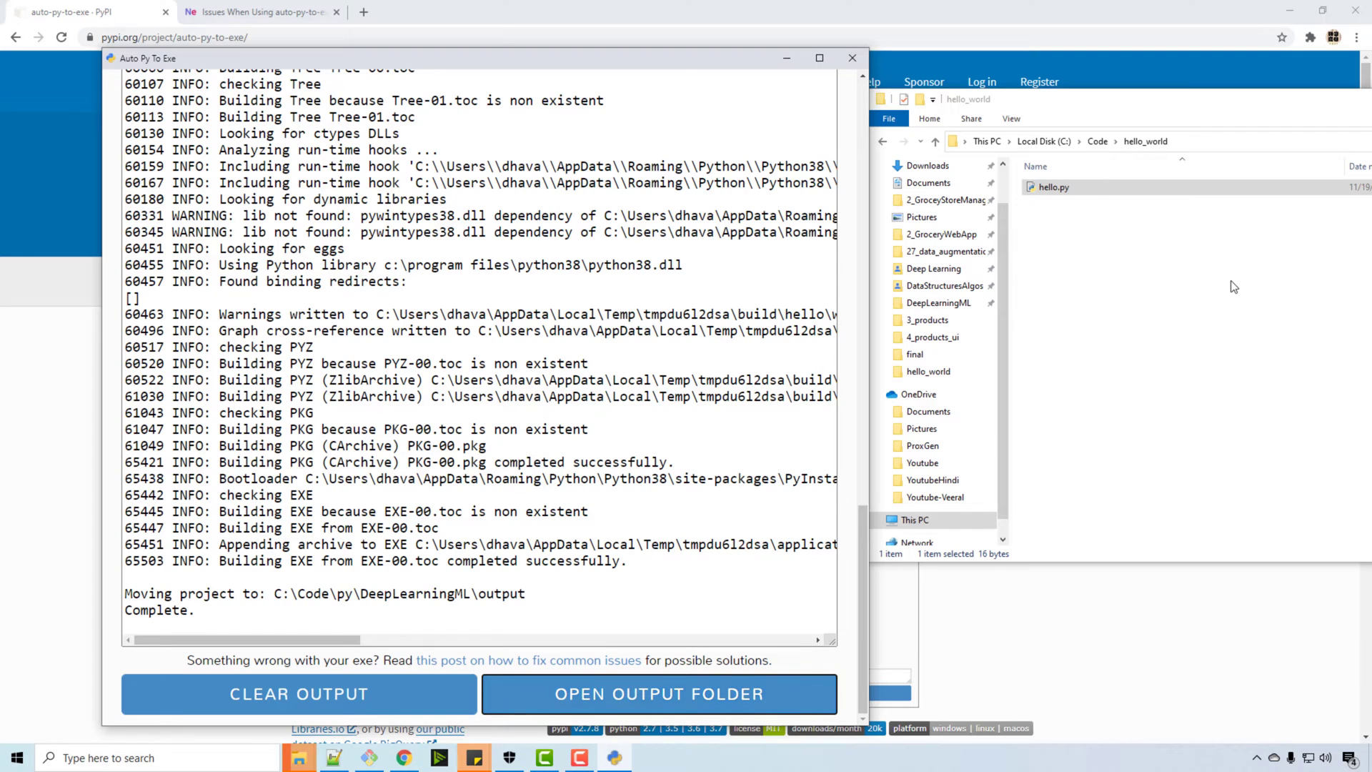
Convert hello.py to hello.exe and show the output folder in File Explorer
left_click(657, 695)
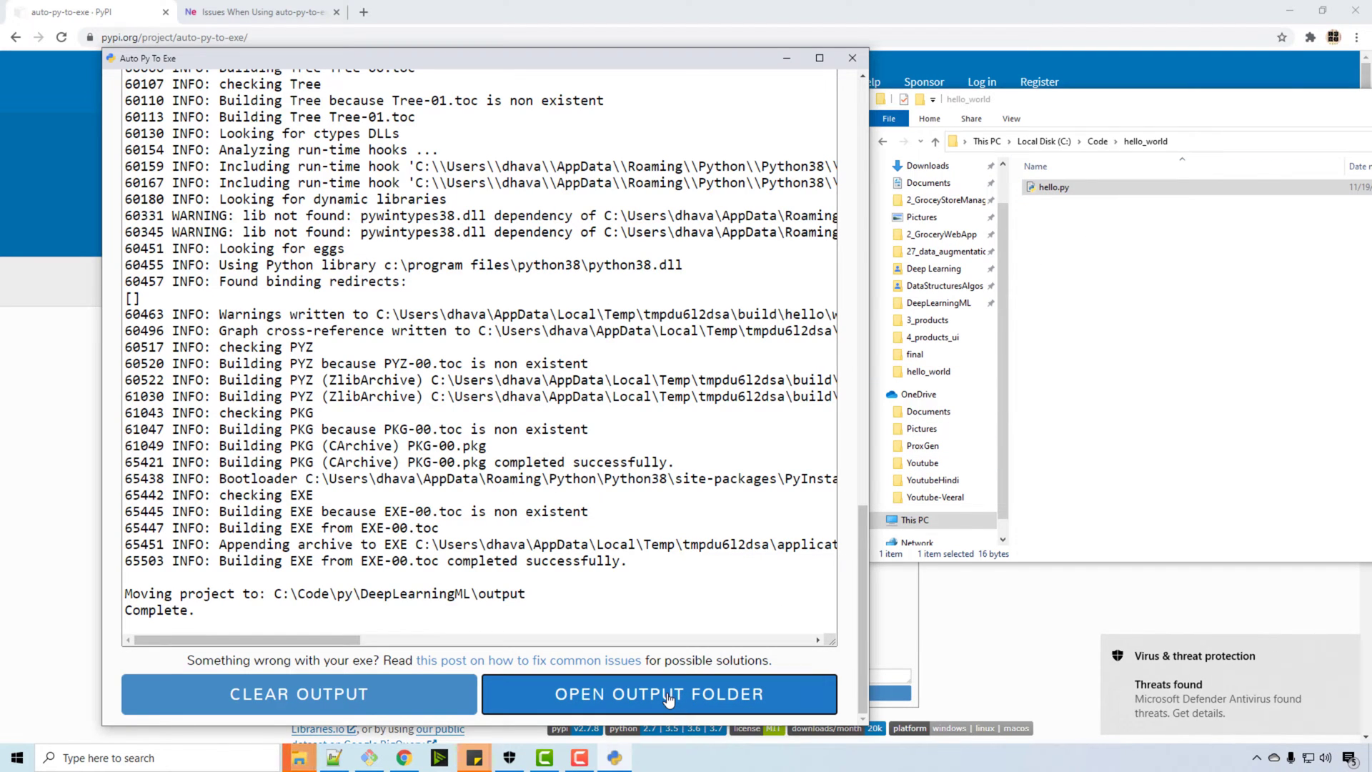
left_click(658, 693)
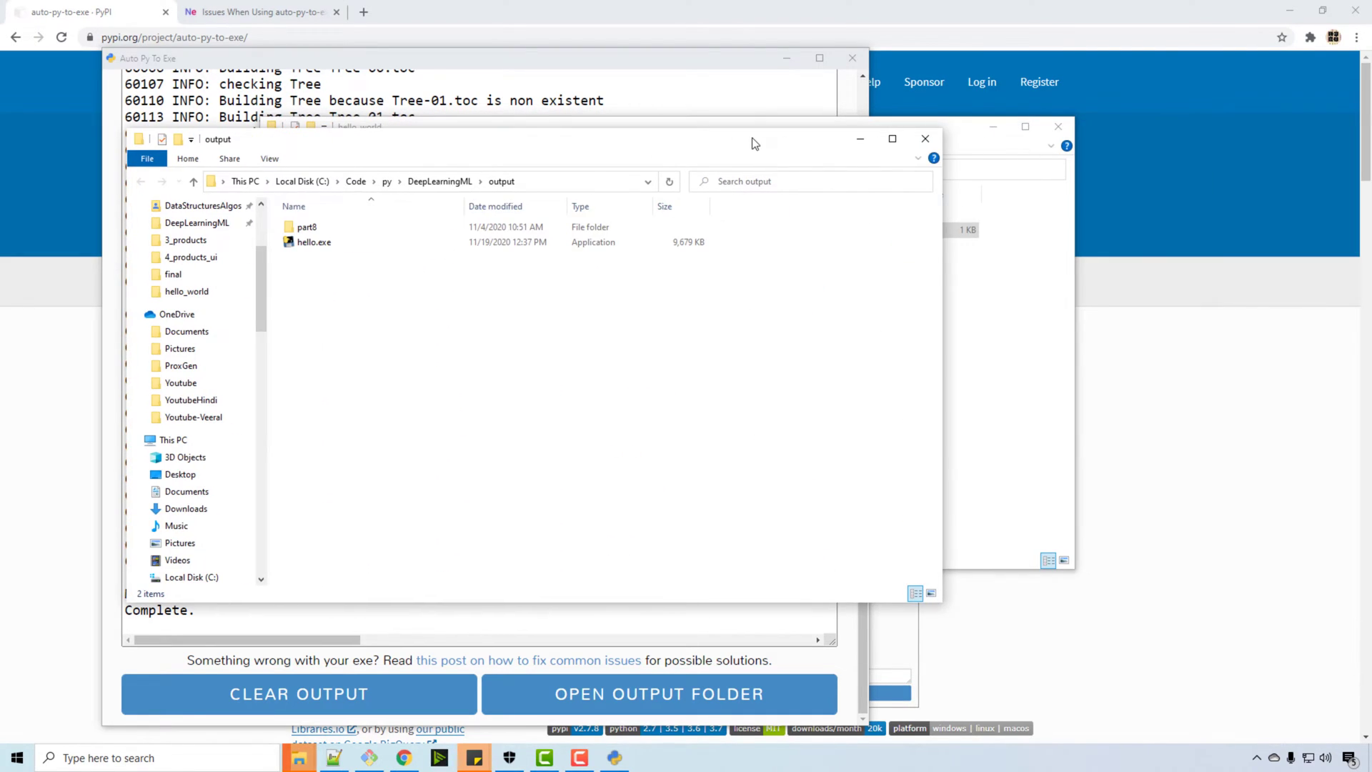
Run hello.exe and dismiss the Microsoft Defender virus warning that removed it
double_click(313, 241)
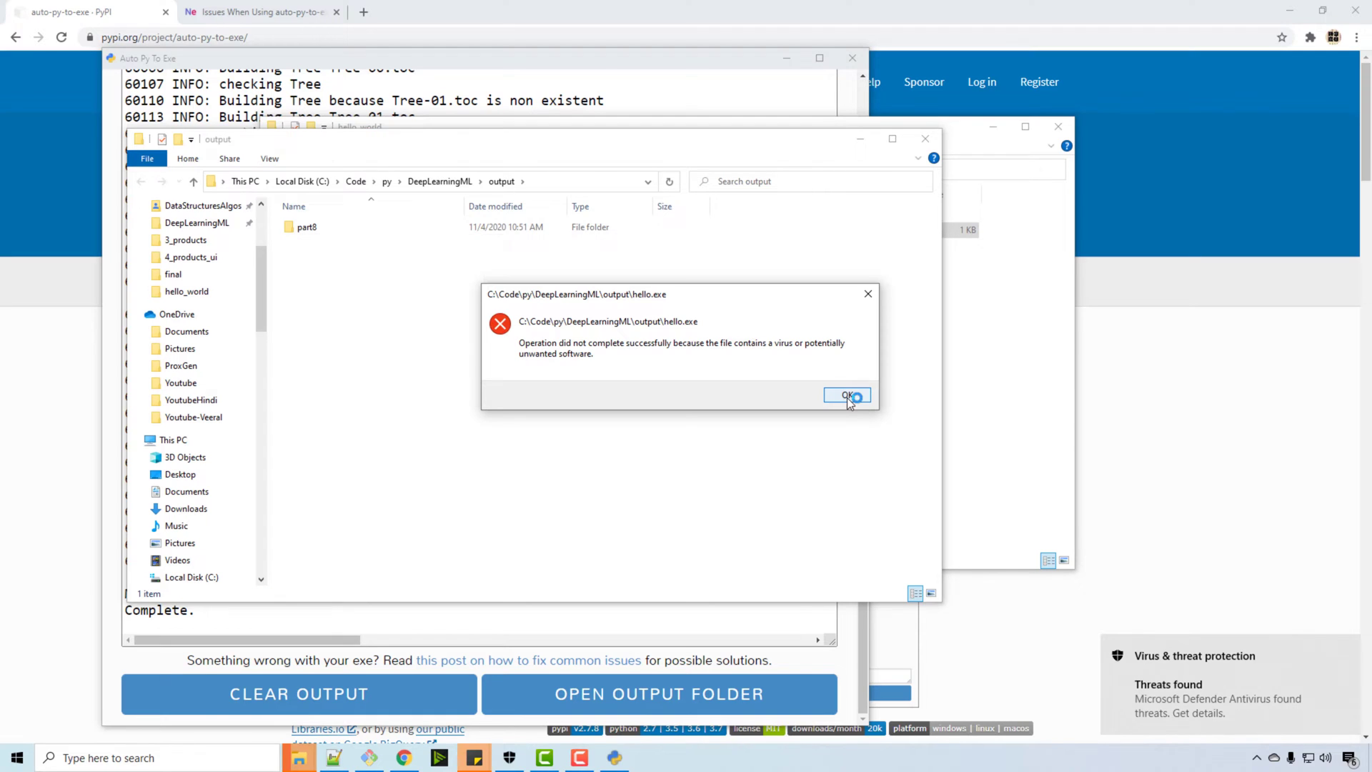
left_click(847, 396)
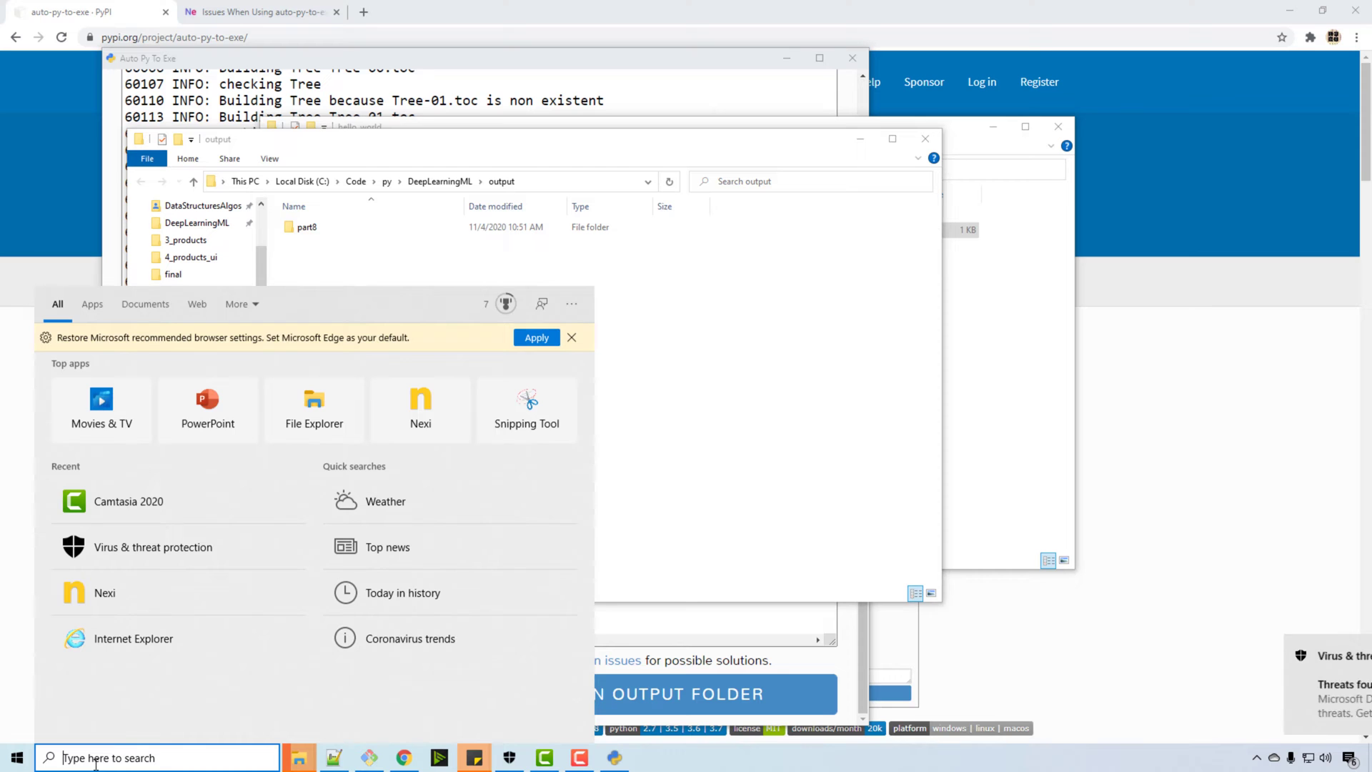
Add C:\Code\py\DeepLearningML\output as a folder exclusion under Virus & threat protection
type("virus & threat protection")
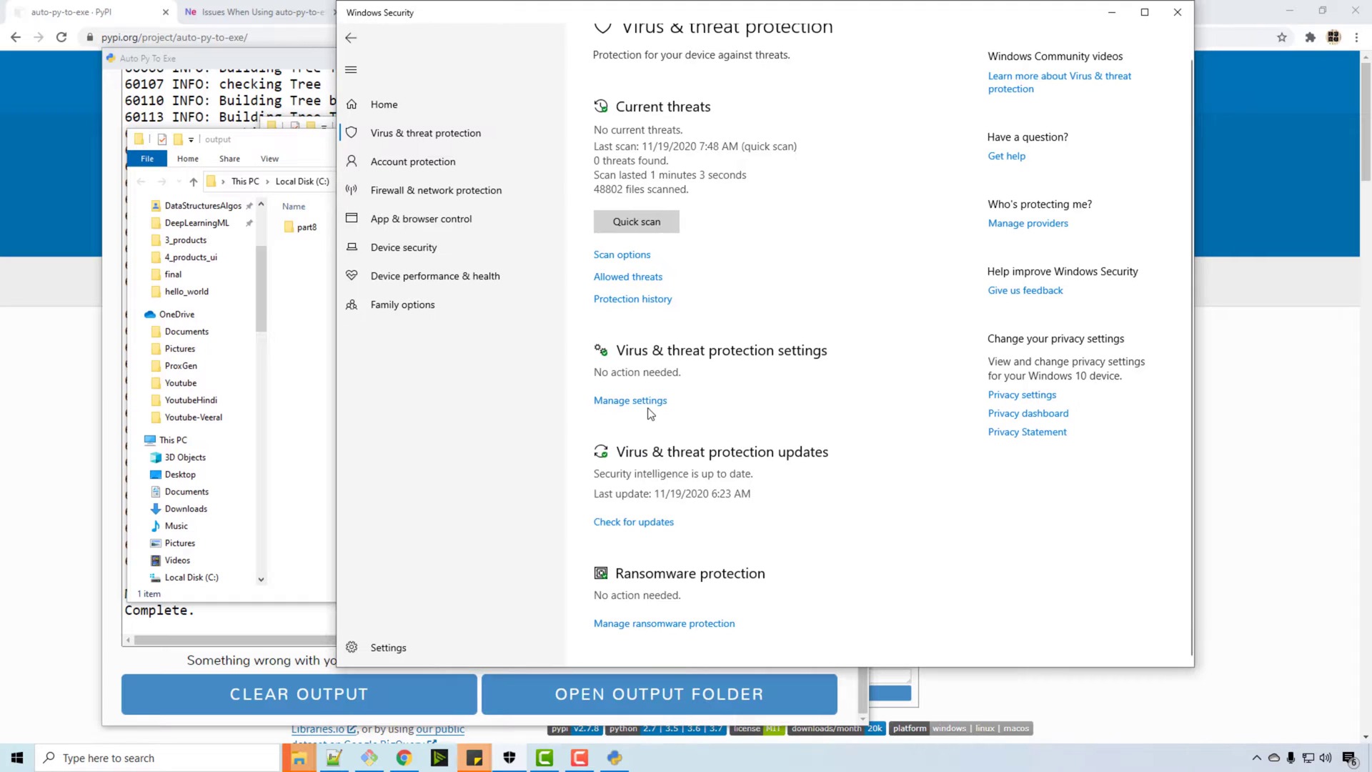
scroll("down", 3)
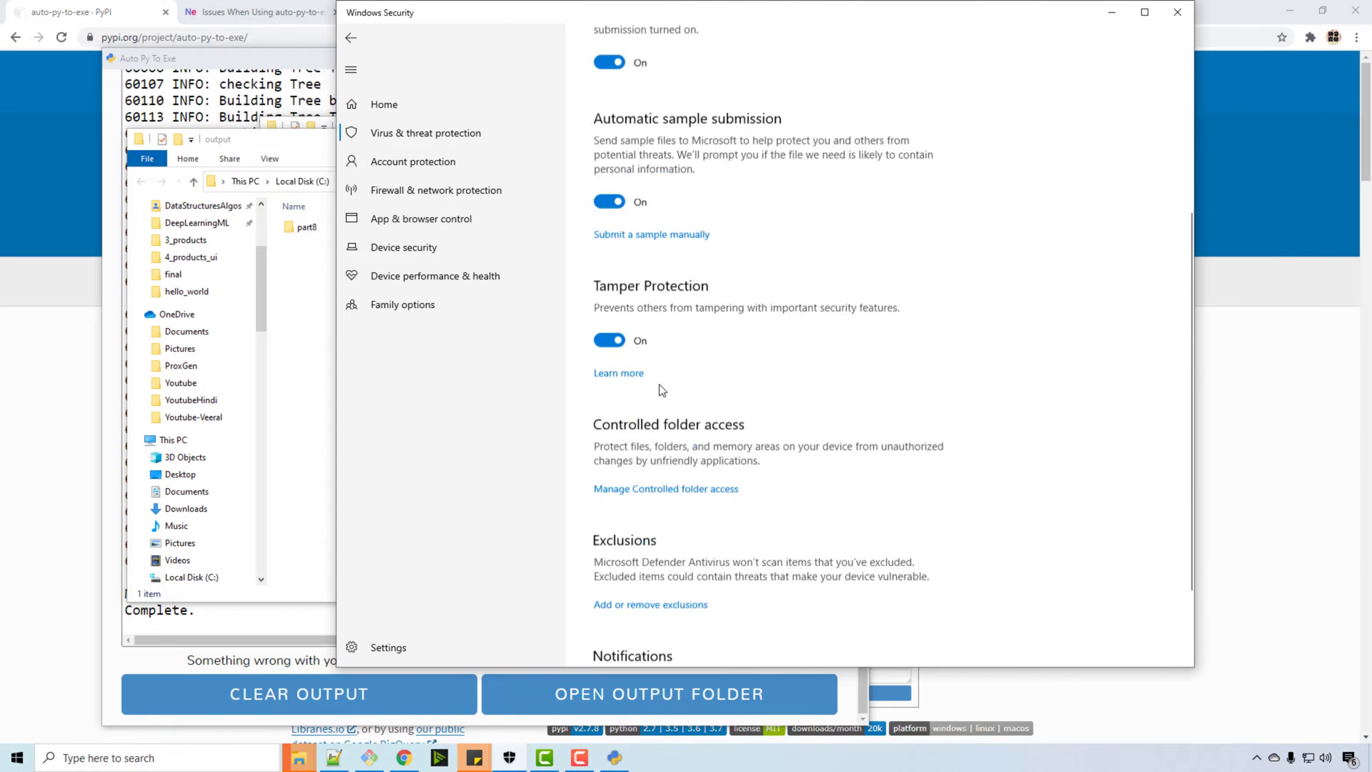
scroll("down", 3)
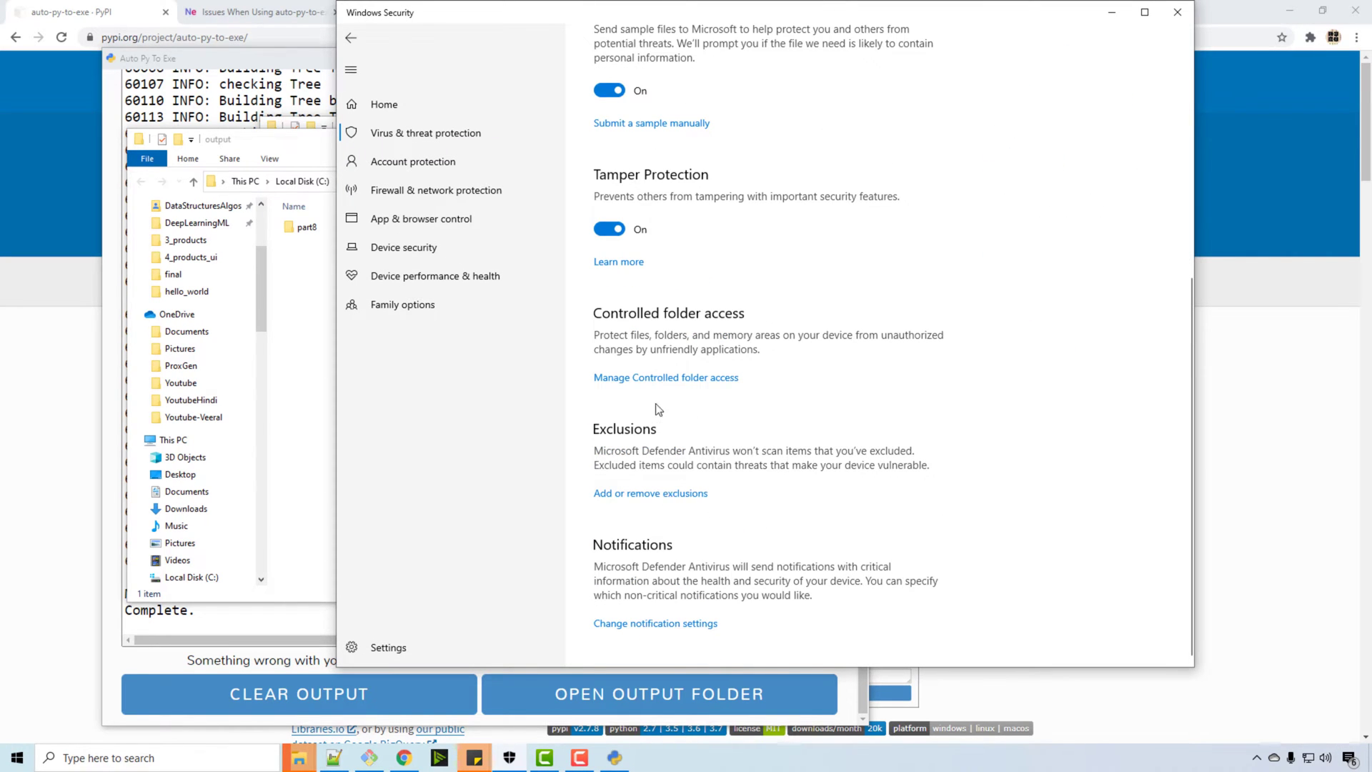
left_click(650, 493)
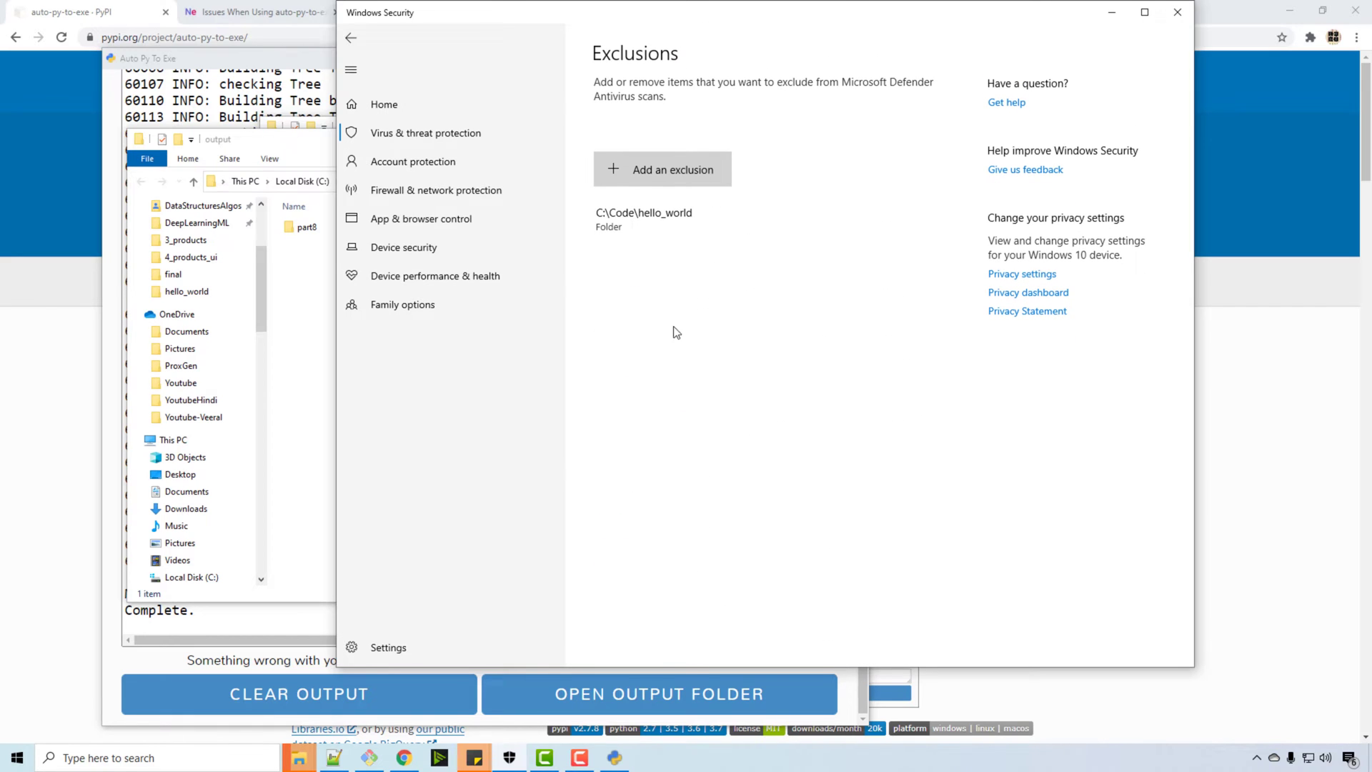
left_click(661, 169)
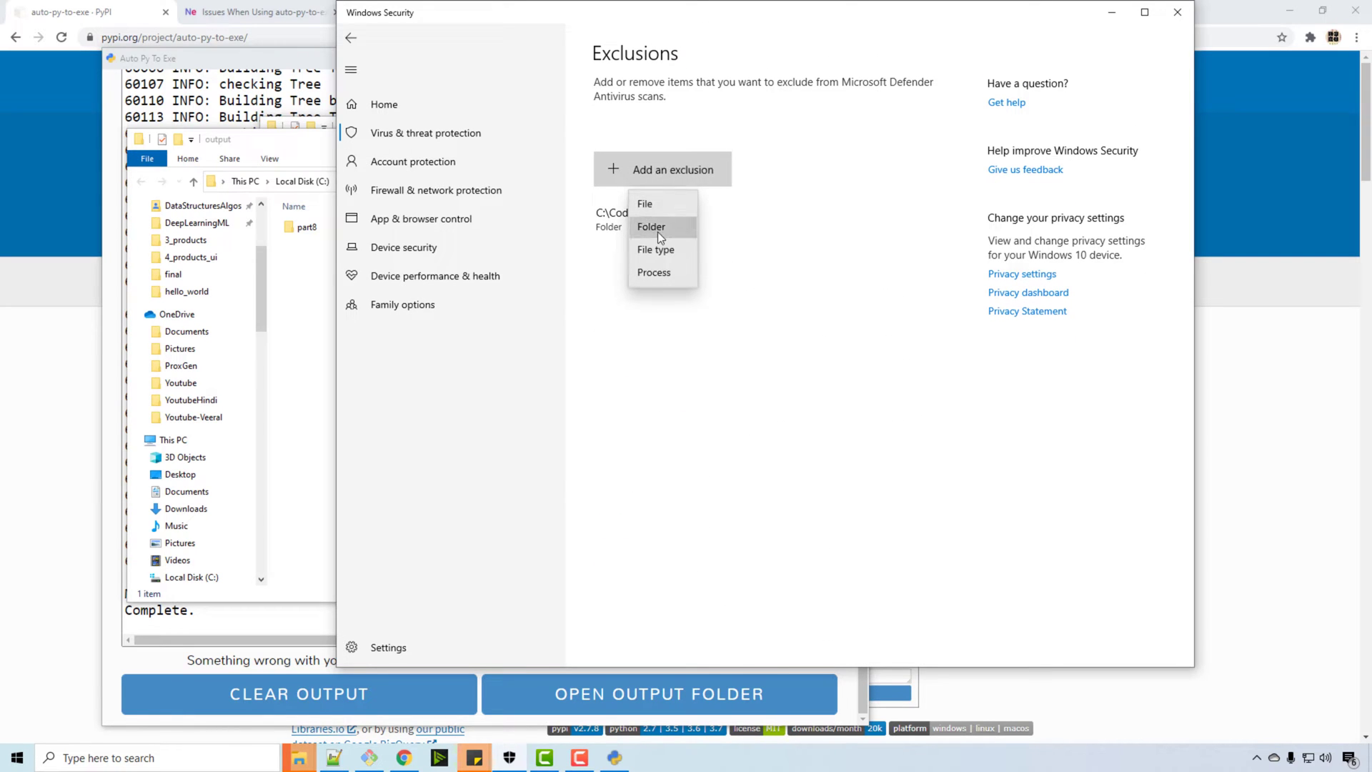
left_click(652, 227)
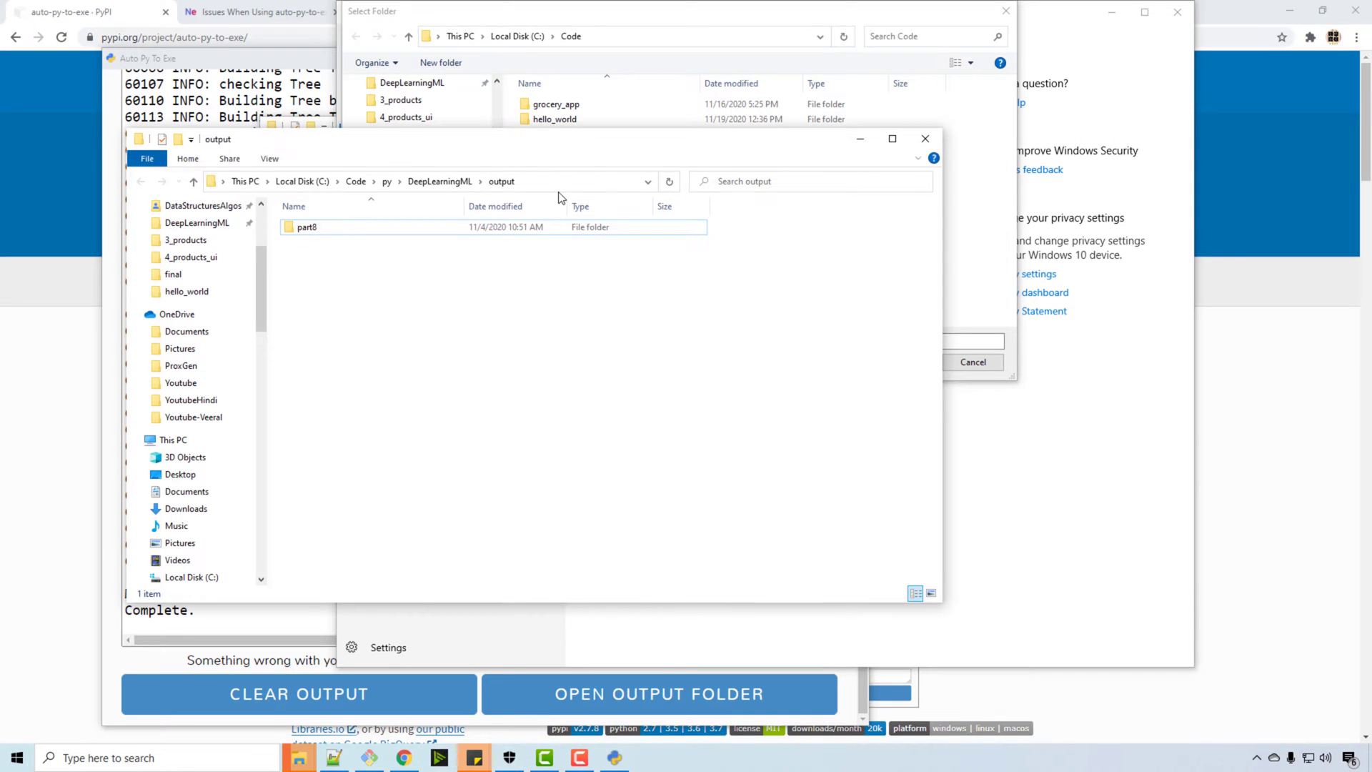
left_click(428, 181)
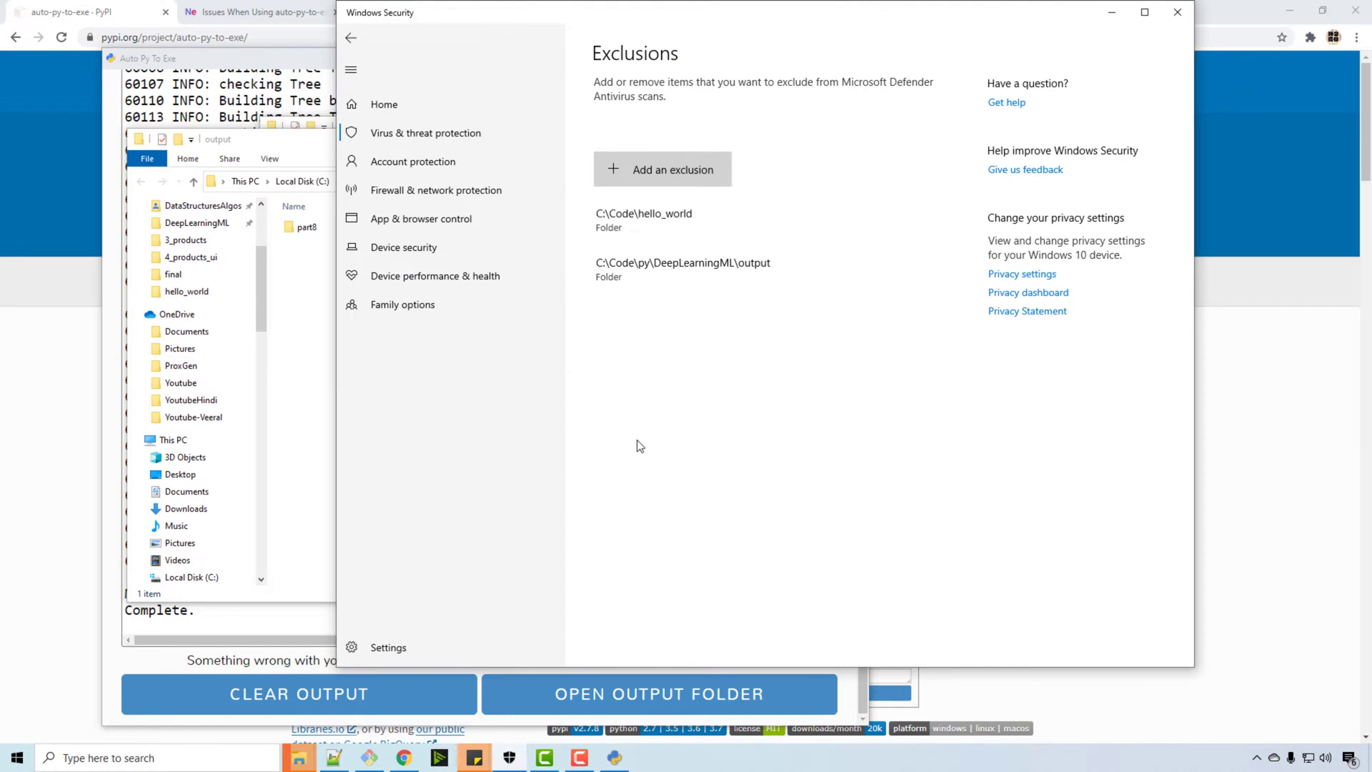
left_click(643, 218)
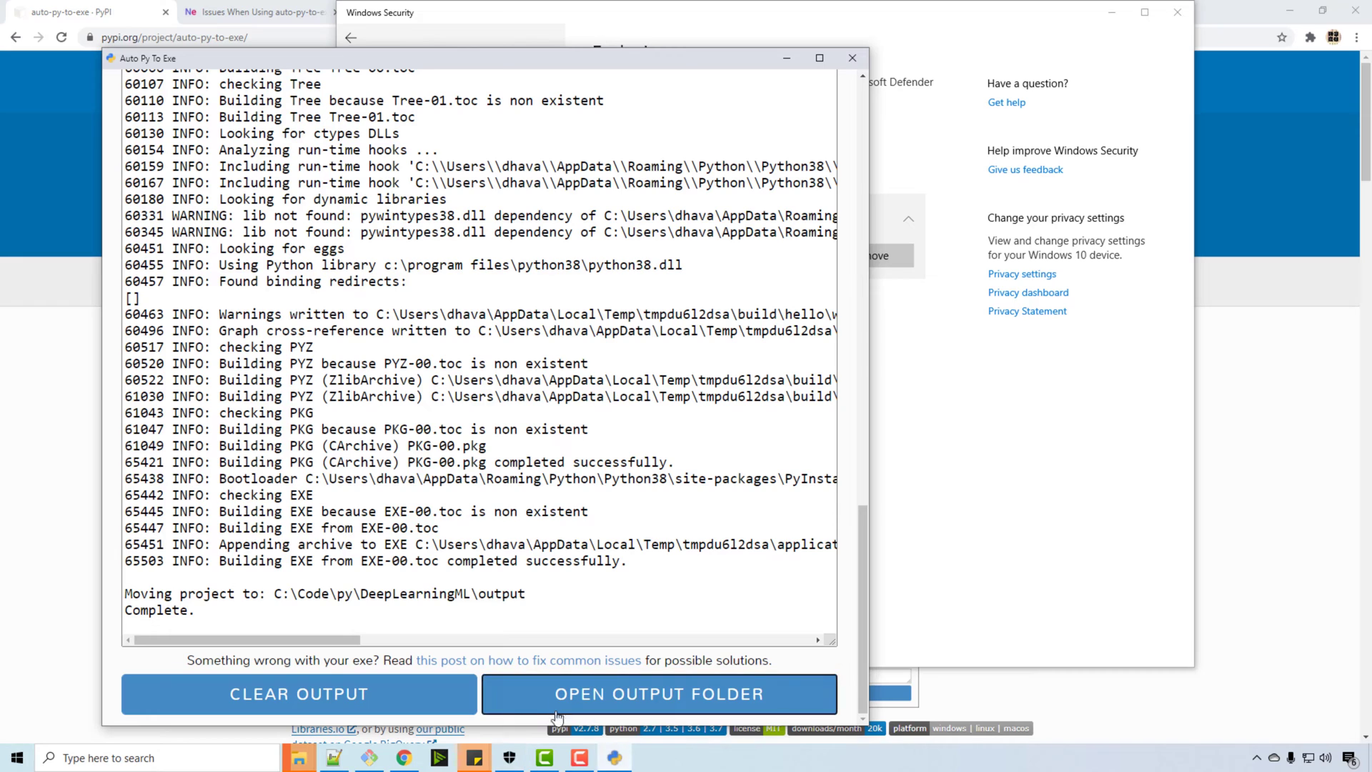
Set the output directory to C:\Code\hello_world and rebuild hello.exe there
left_click(299, 695)
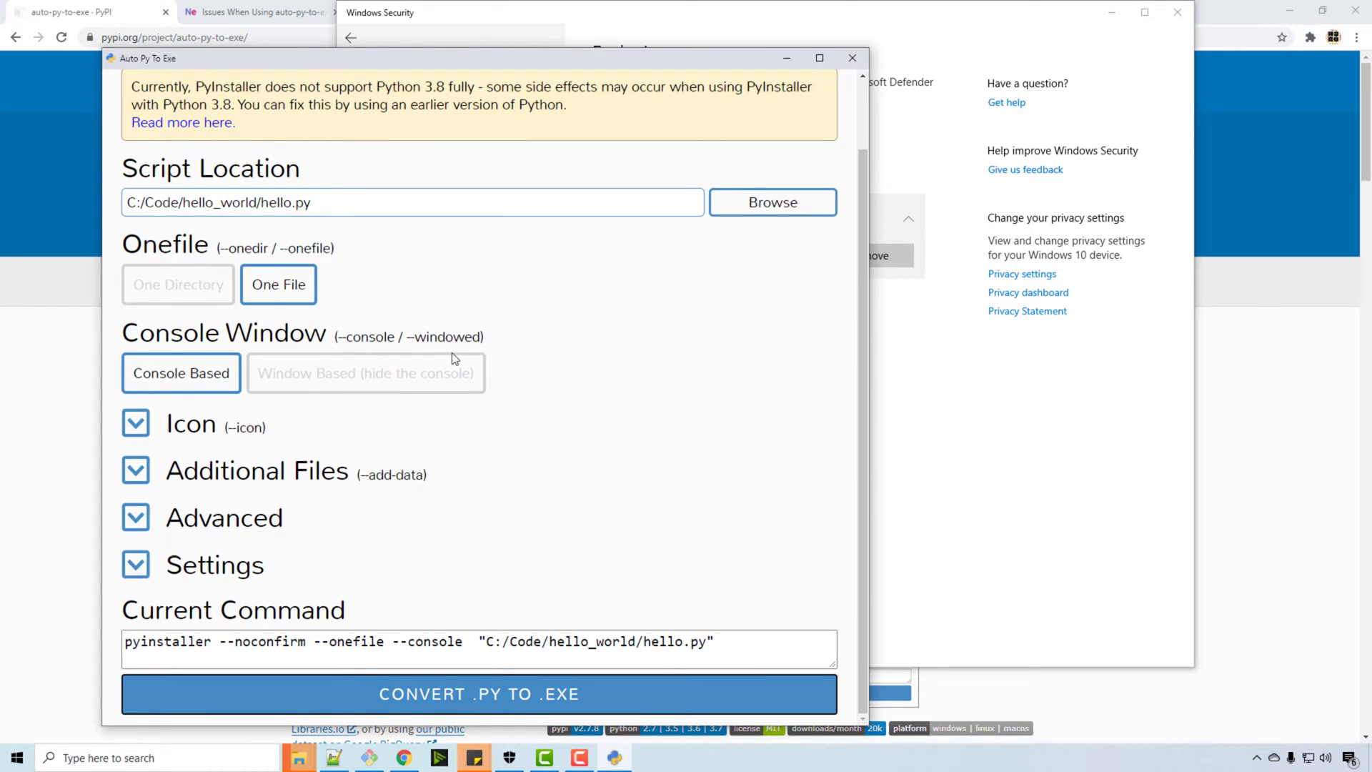
left_click(135, 423)
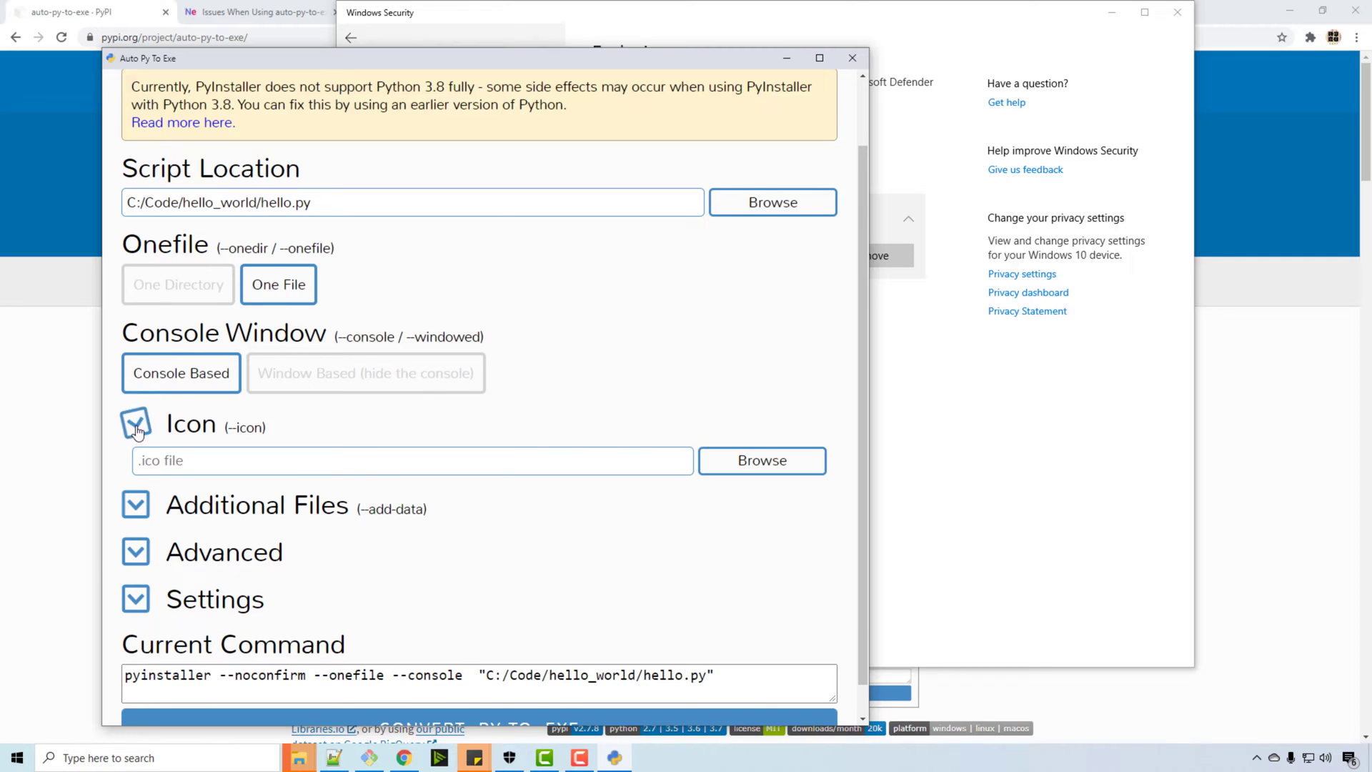
left_click(136, 422)
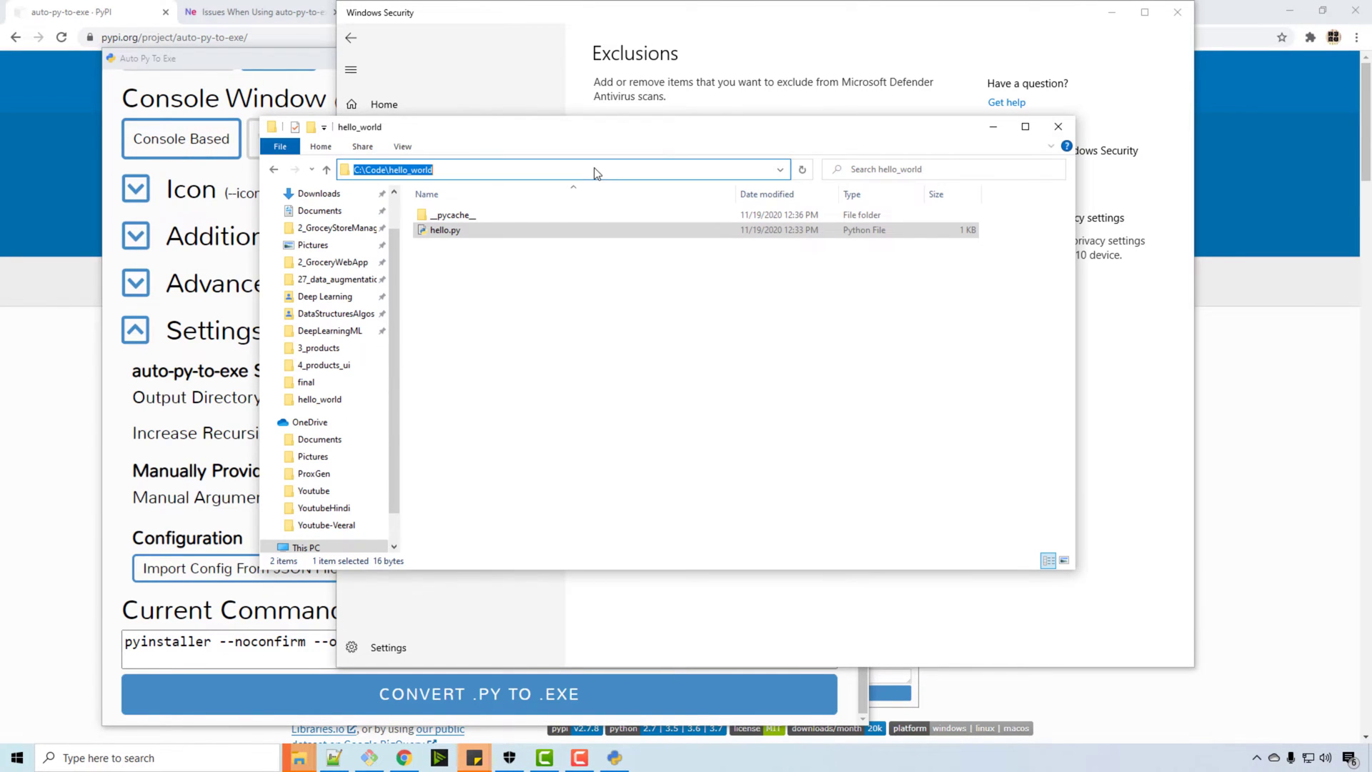
mouse_move(206, 581)
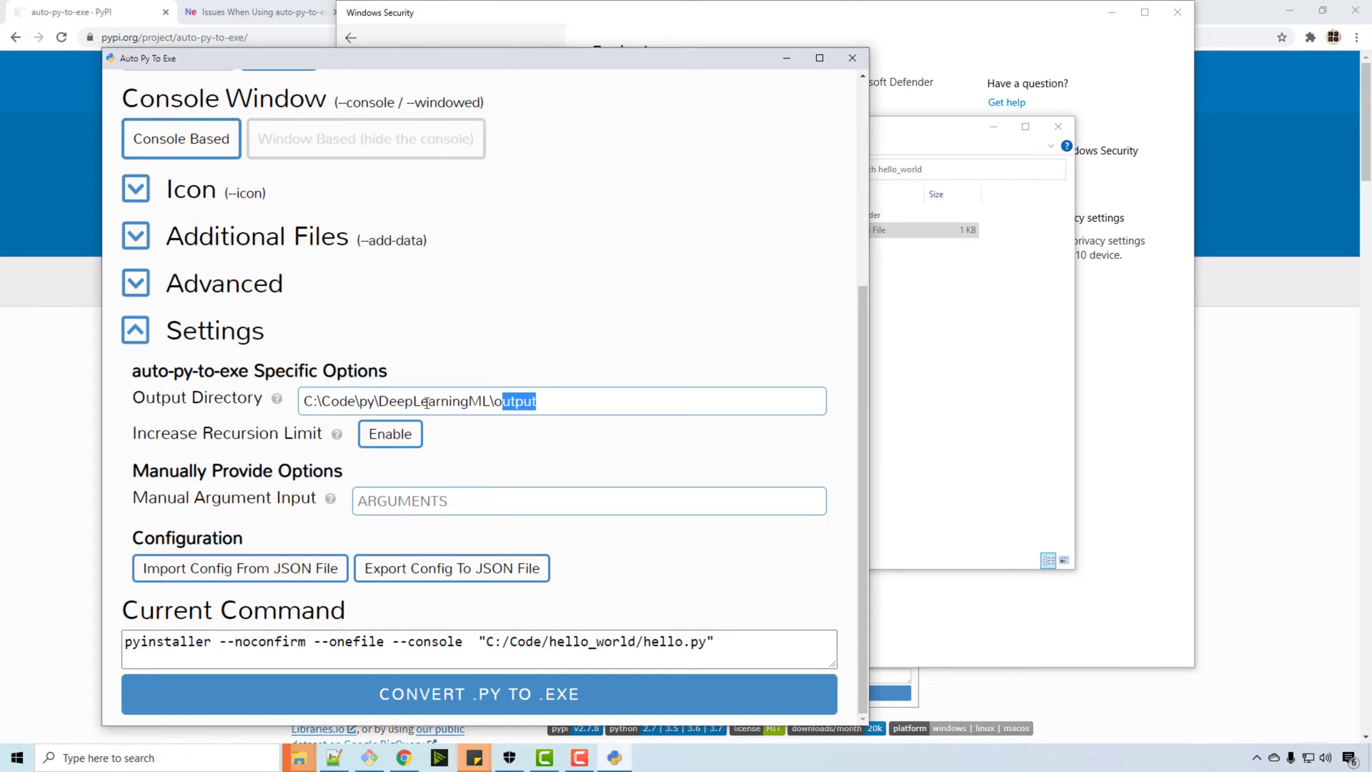
type("C:\\Code\\hello_world")
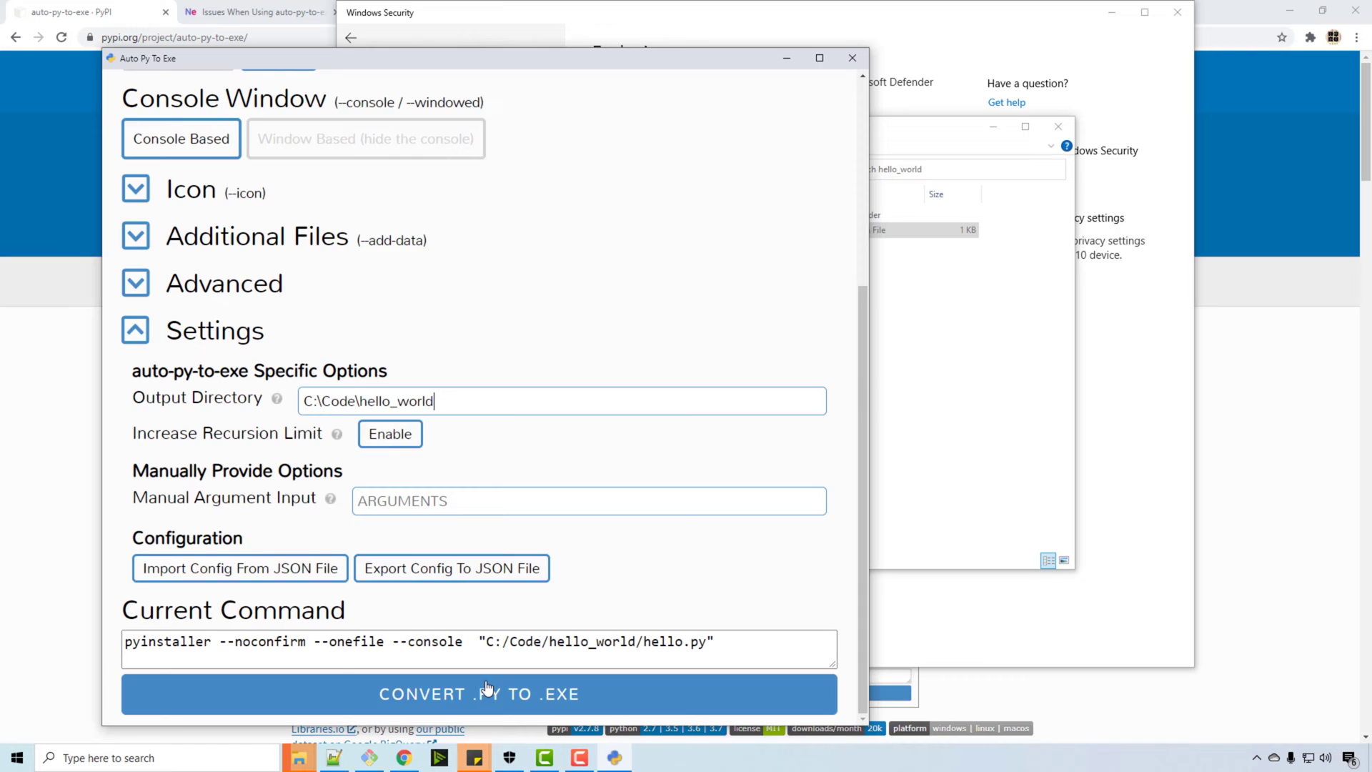
left_click(479, 693)
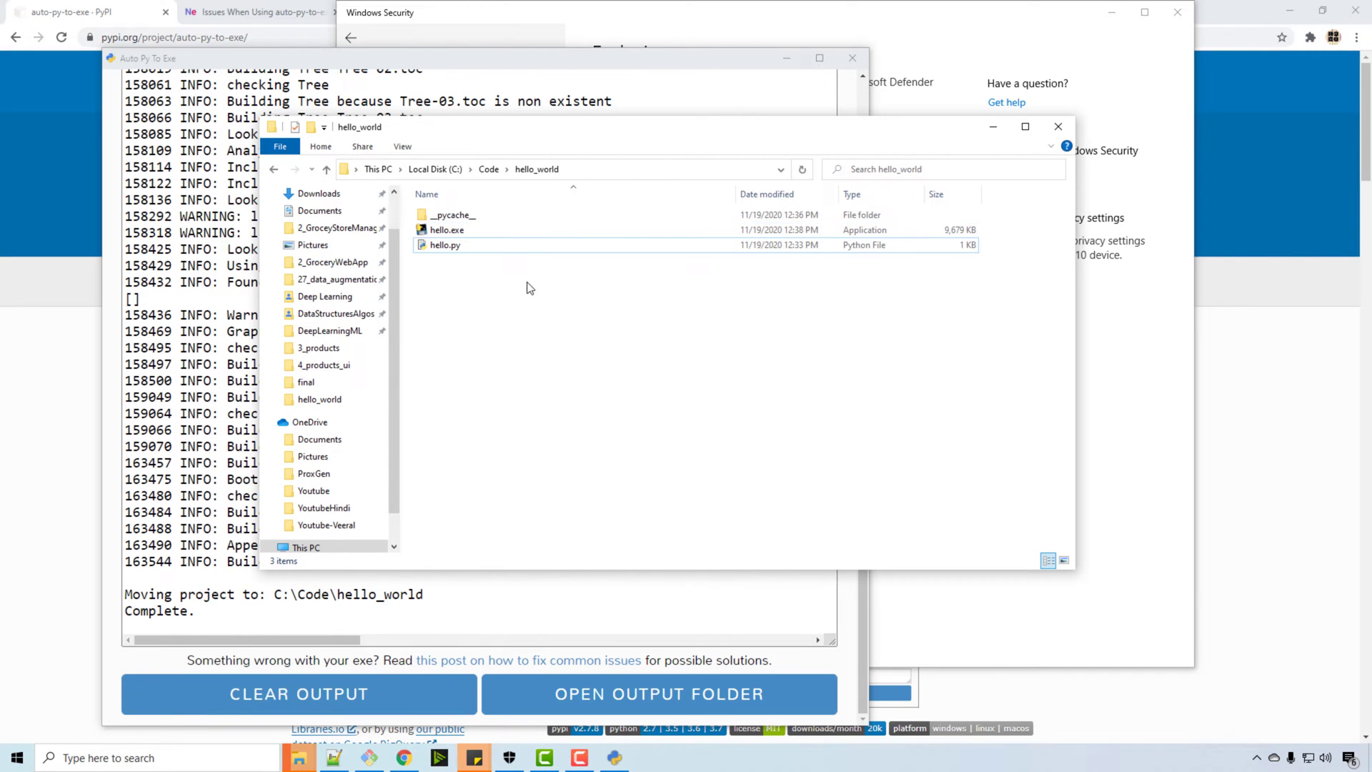
mouse_move(723, 139)
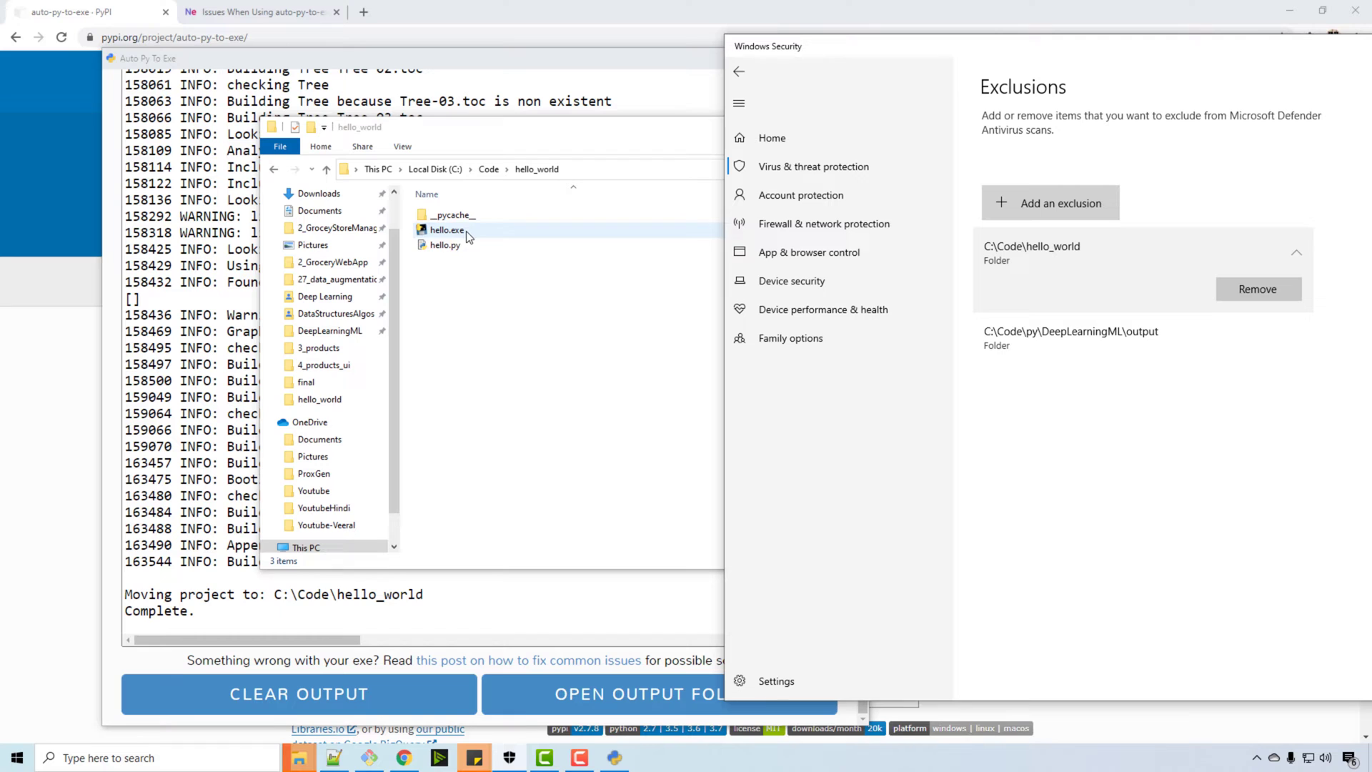
Run the newly built hello.exe from the C:\Code\hello_world folder
left_click(445, 244)
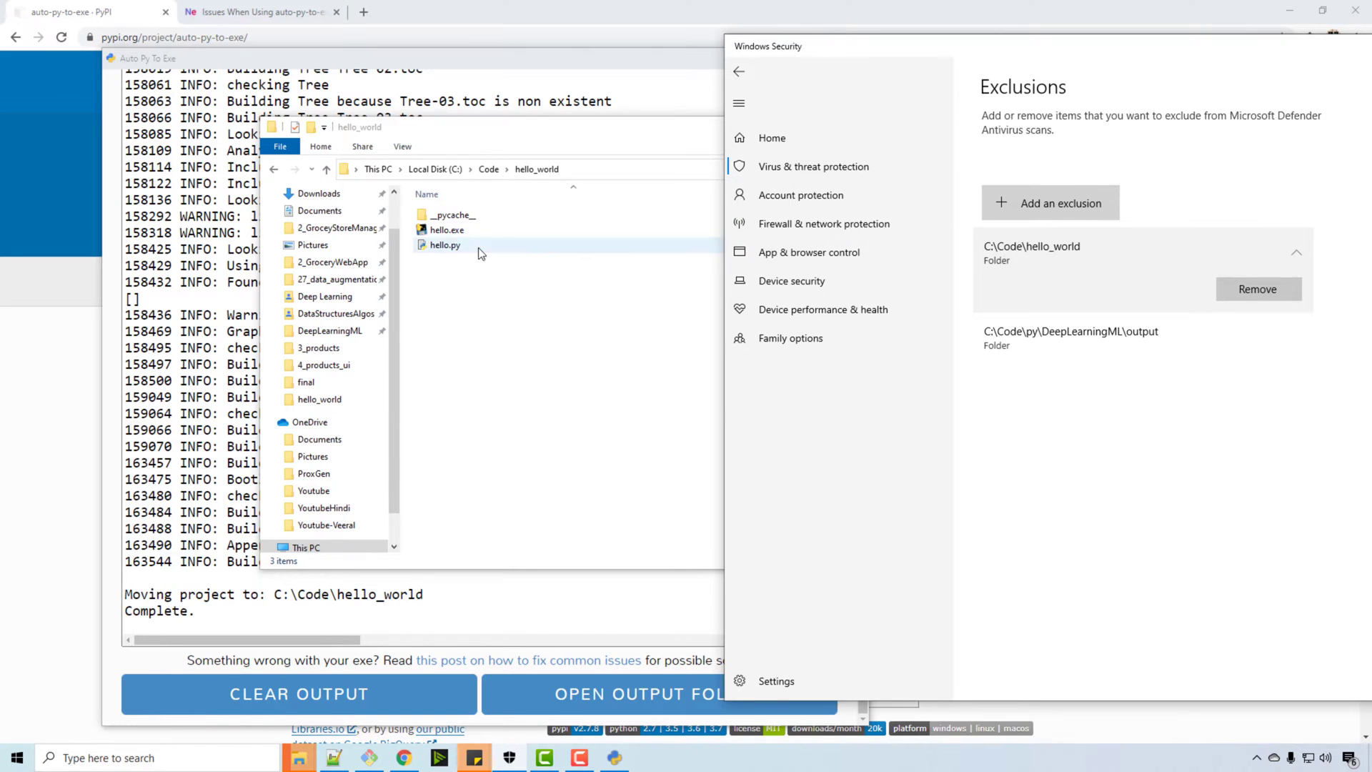
double_click(446, 229)
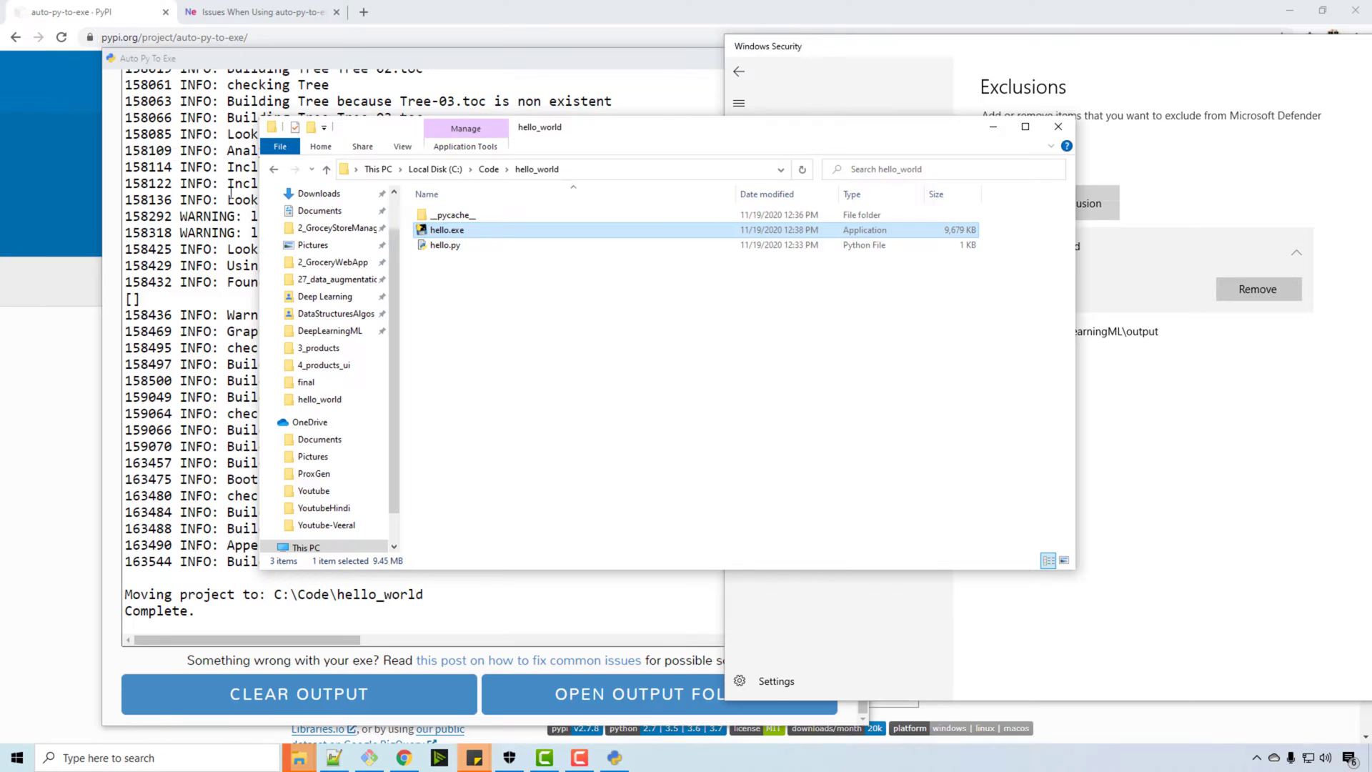
mouse_move(385, 754)
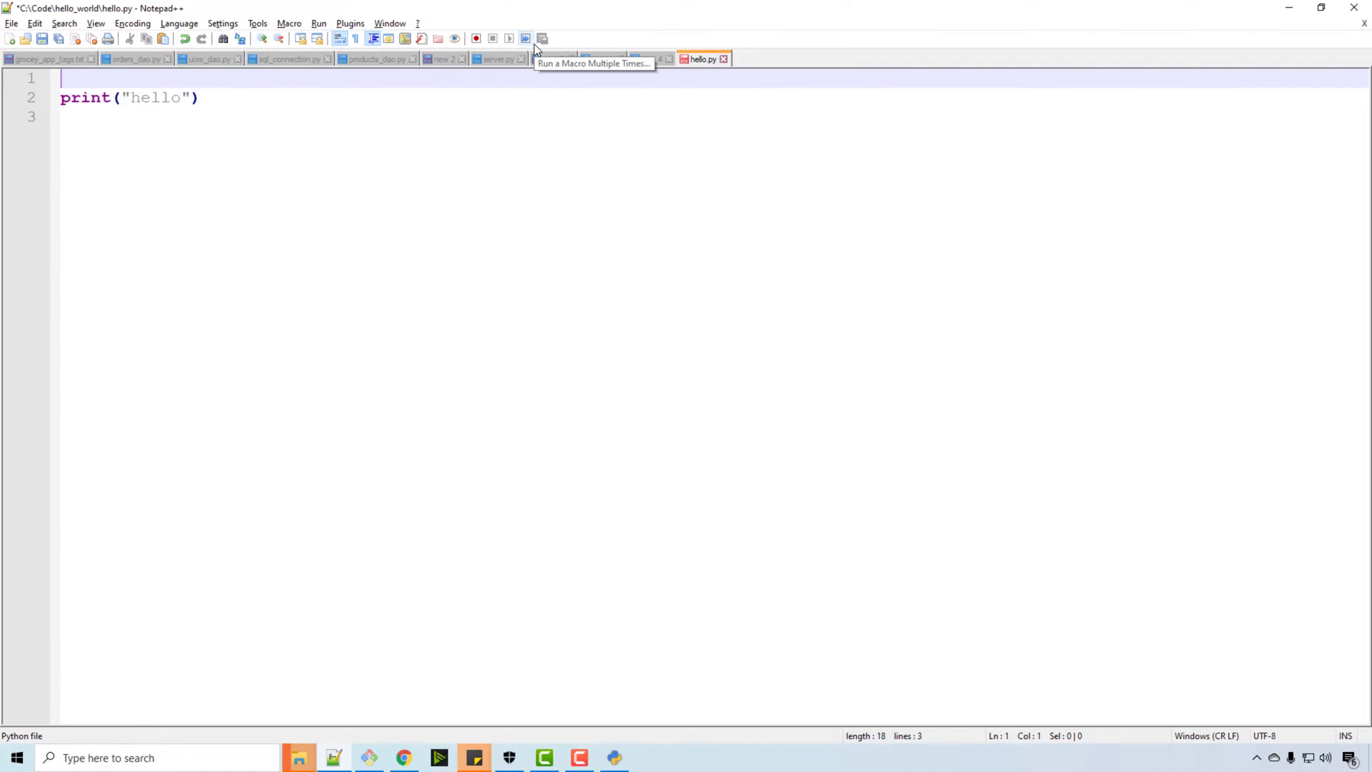
Add 'import time' and 'time.sleep(5)' after the print in hello.py
type("import time")
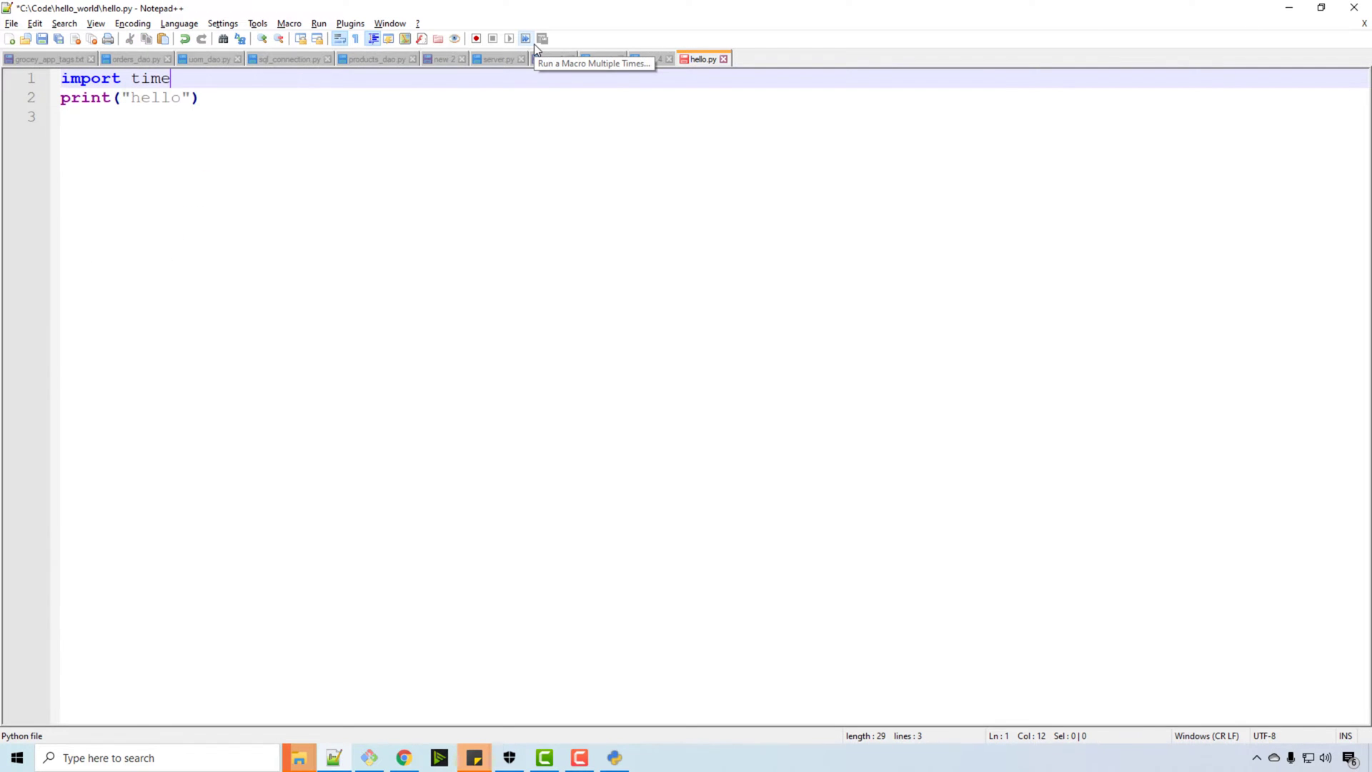
type("t")
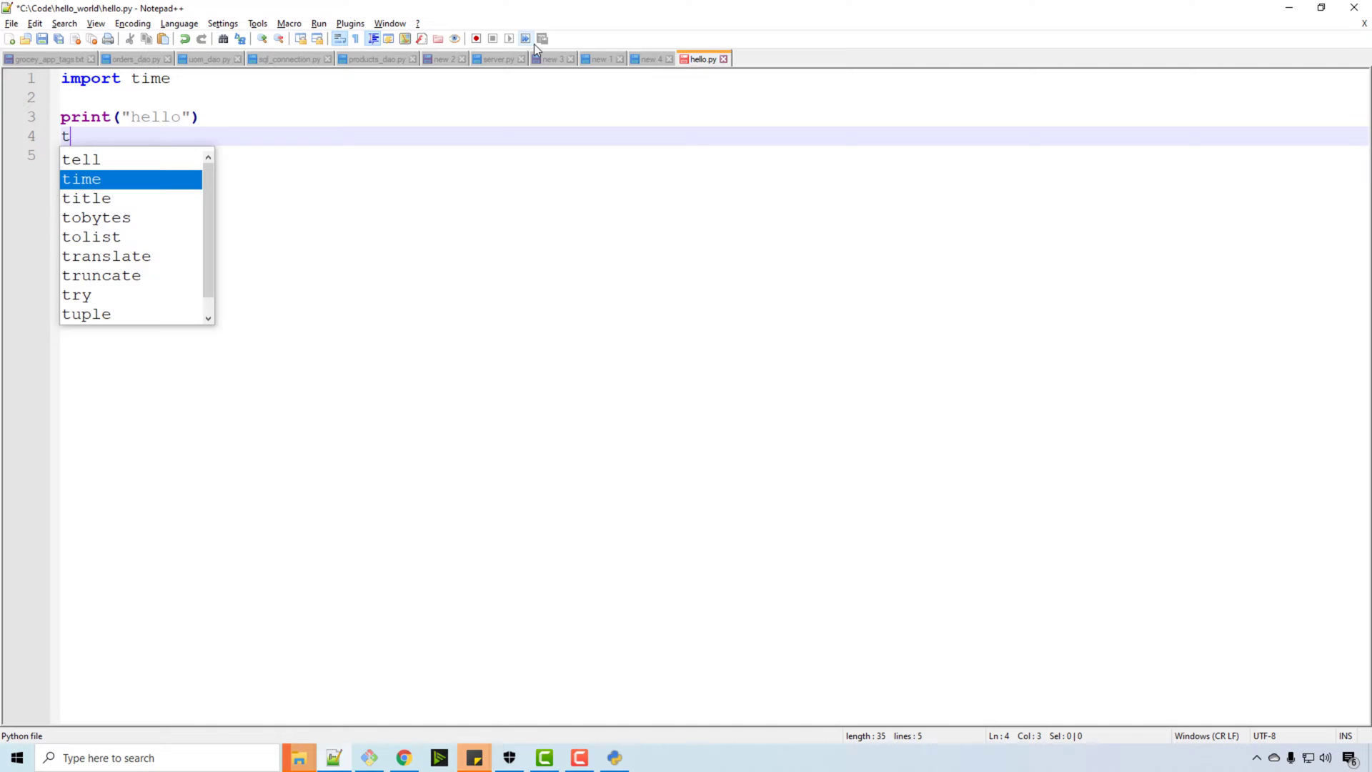
type("ime.sleep")
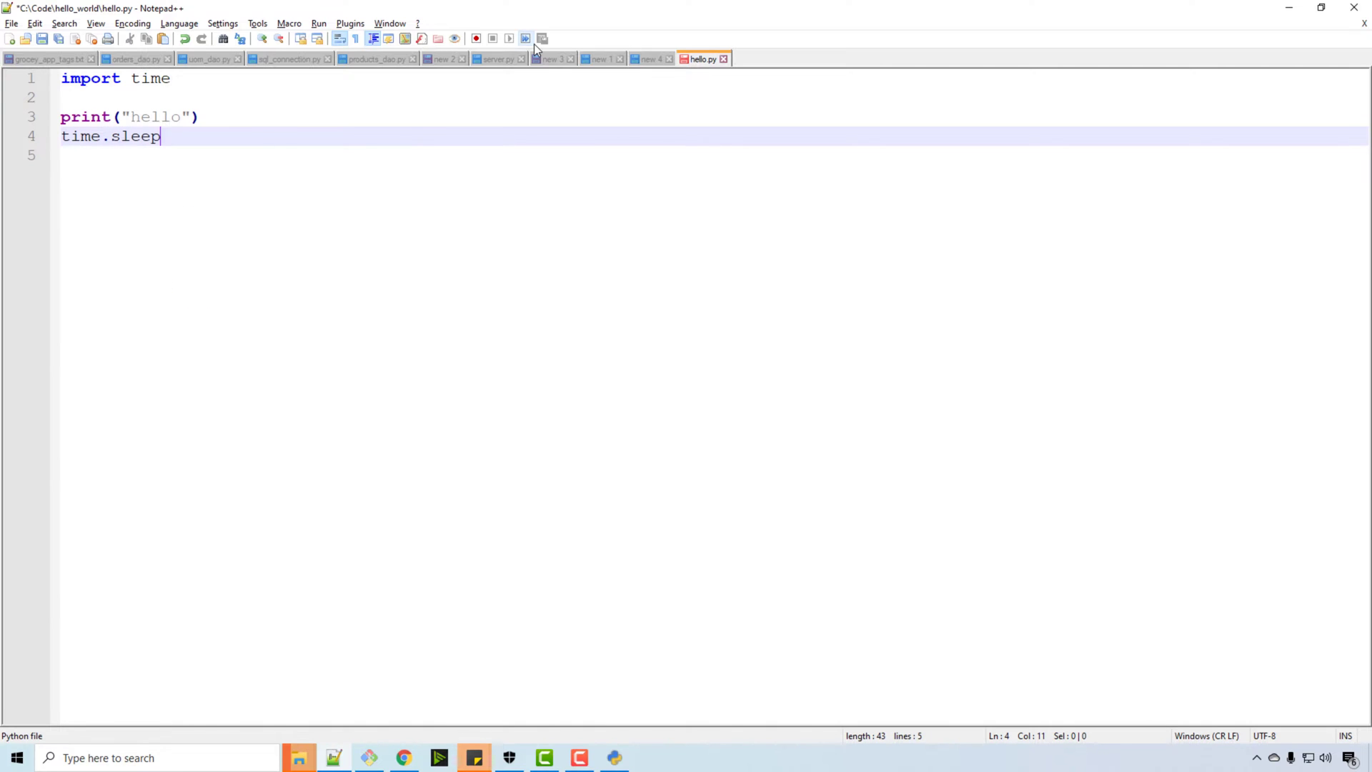
type("(5)")
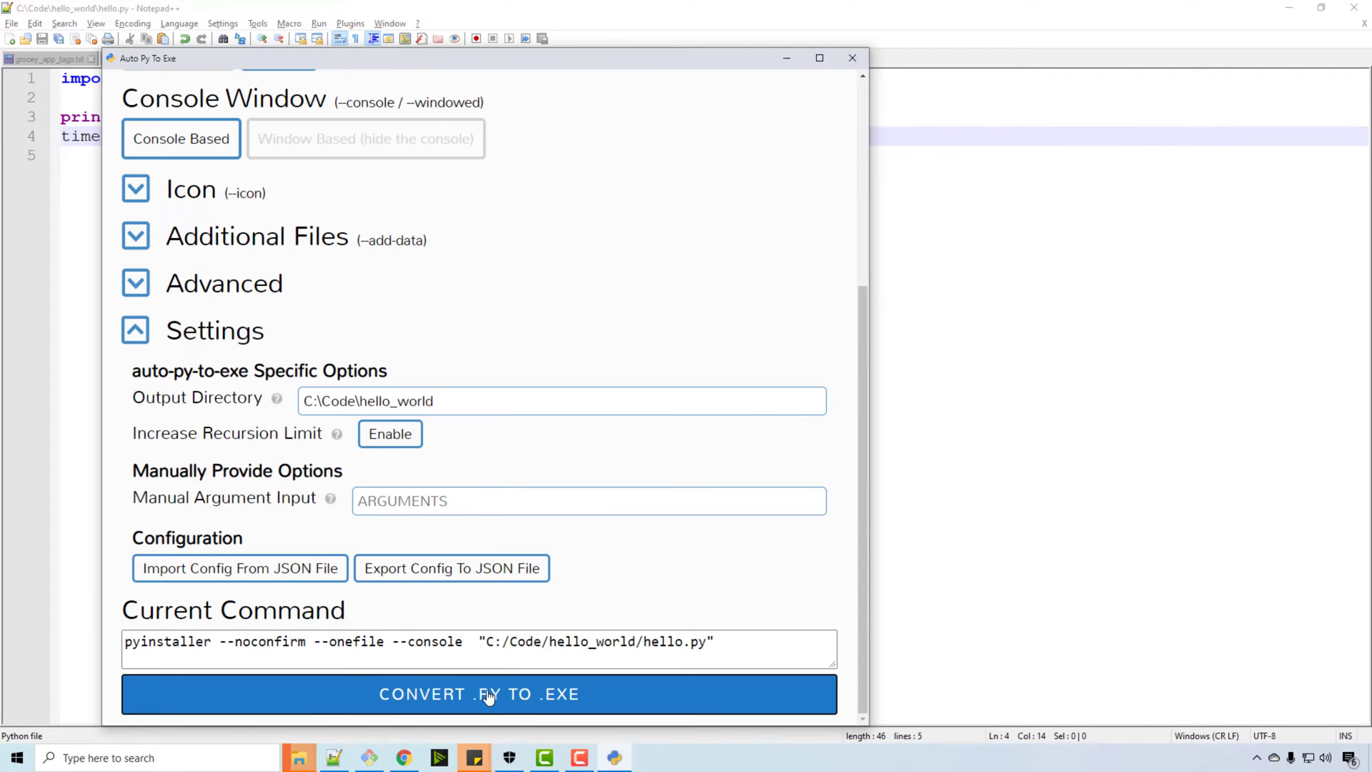
Rebuild hello.exe from the edited script and run it so the console prints hello
left_click(479, 695)
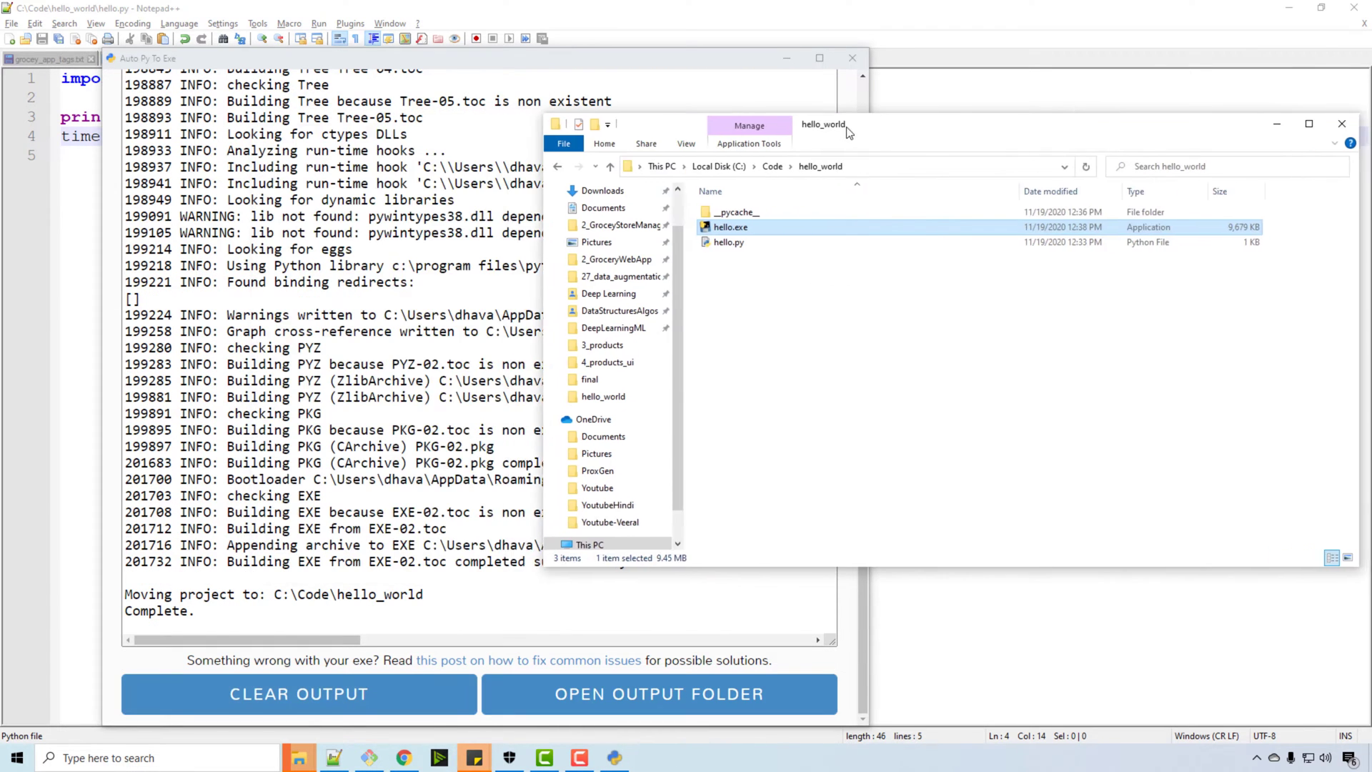
double_click(731, 227)
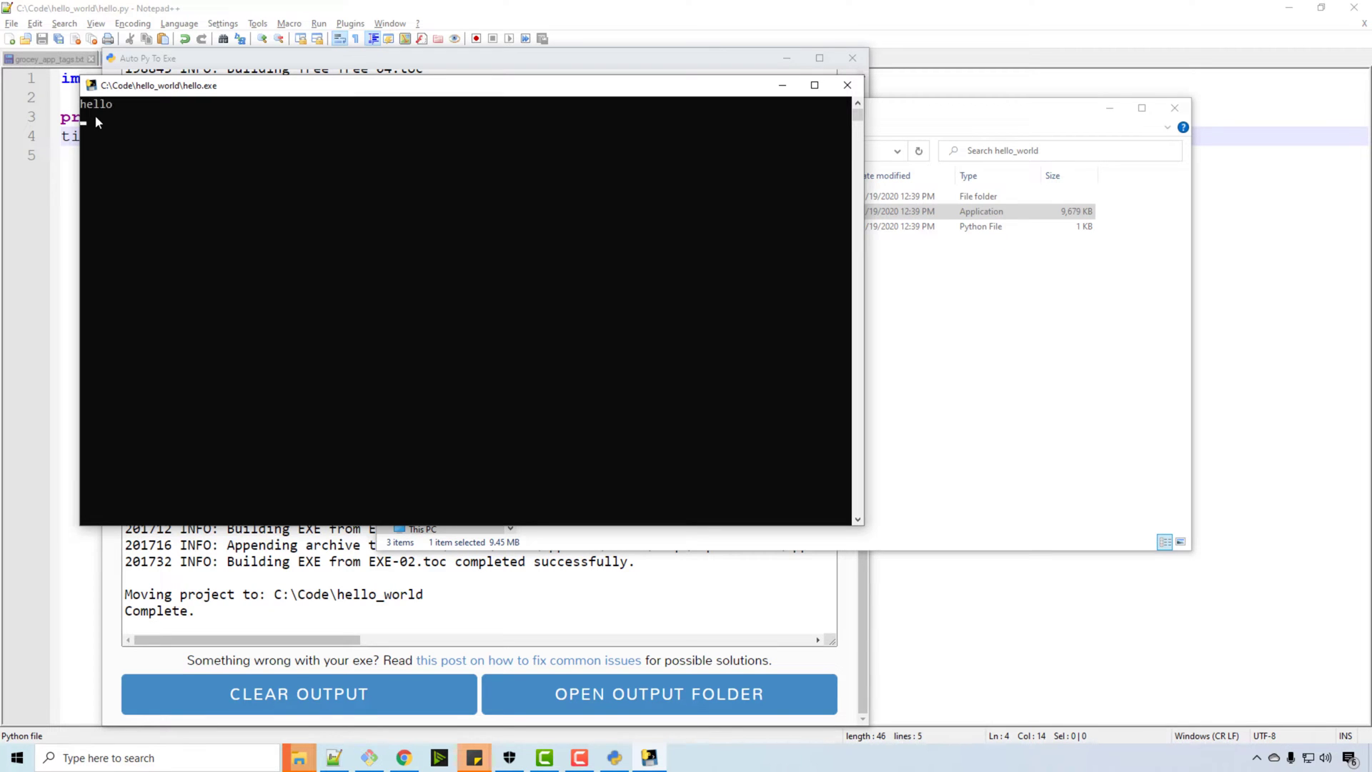
mouse_move(814, 111)
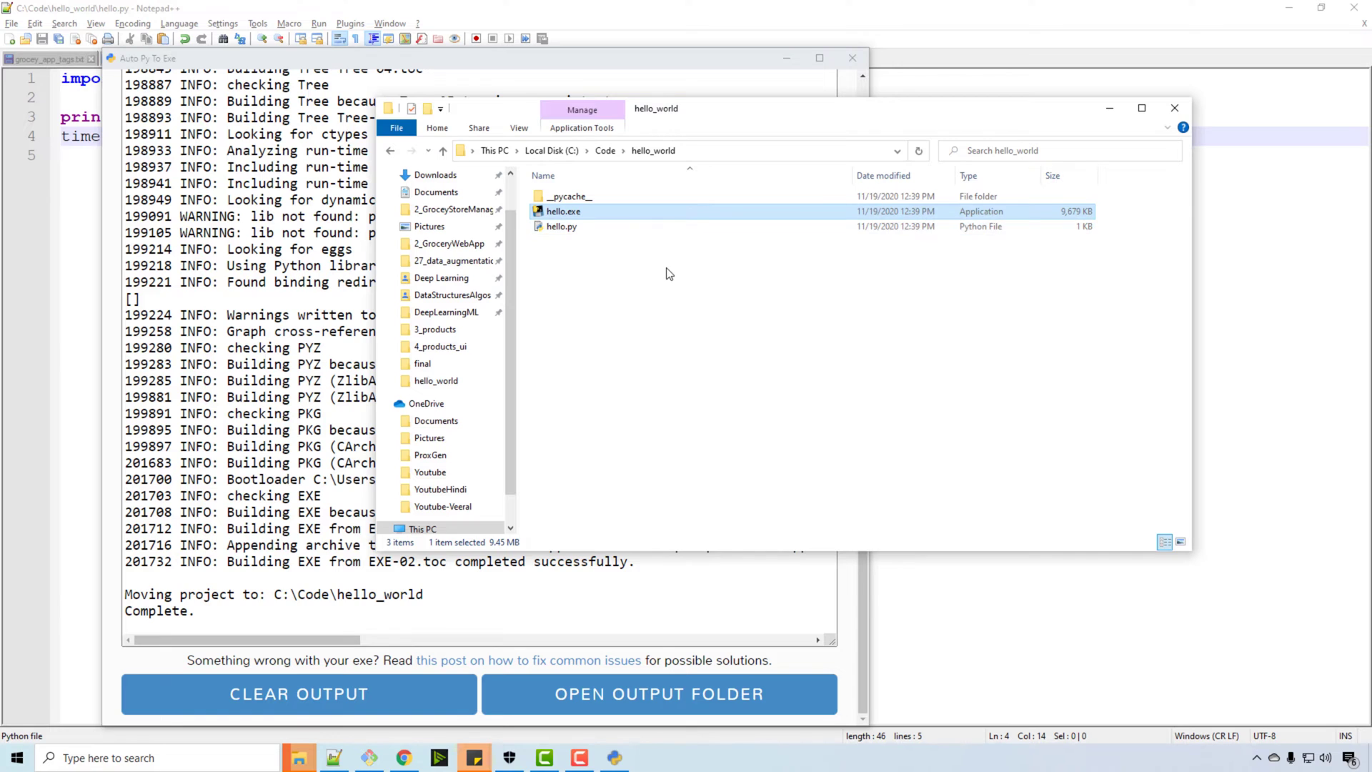
mouse_move(511, 491)
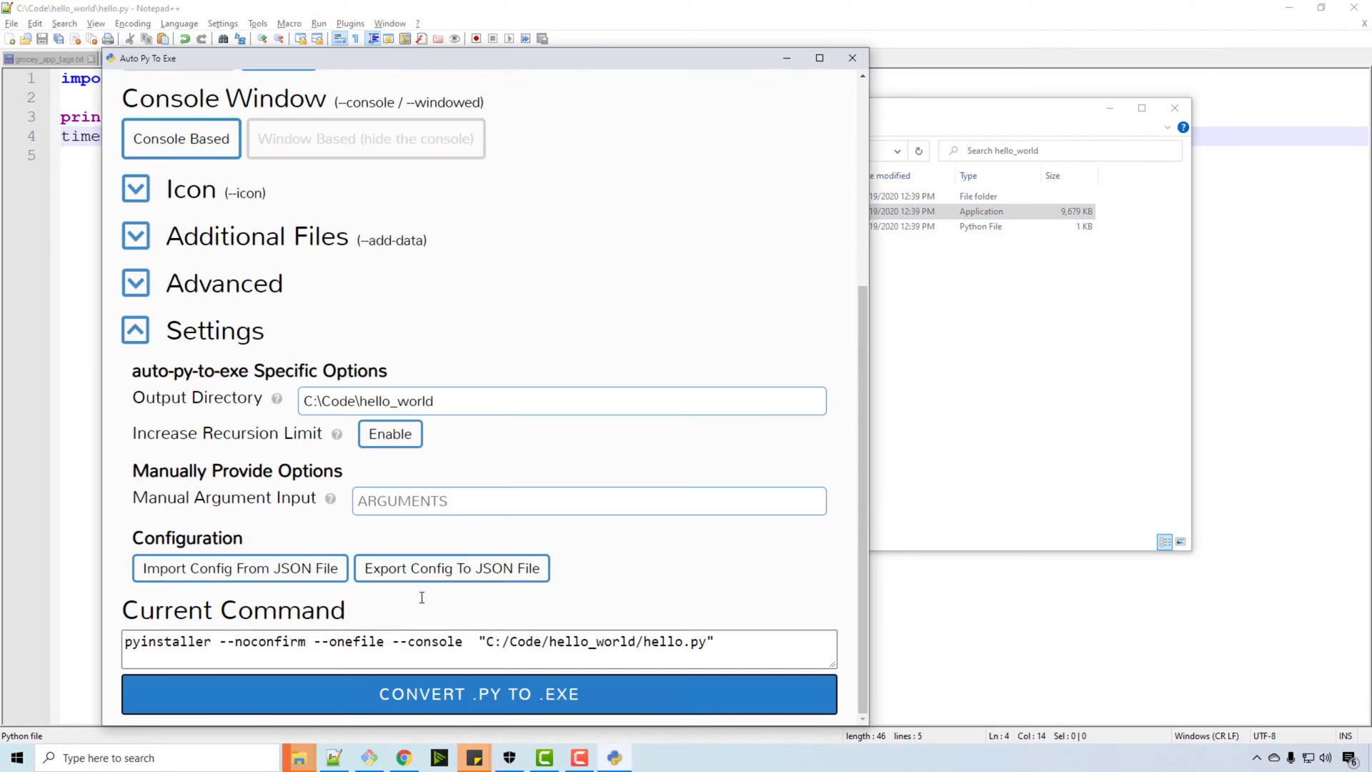
Browse up to C:\Code, then into python_projects and the 1_snake_game folder
scroll("down", 3)
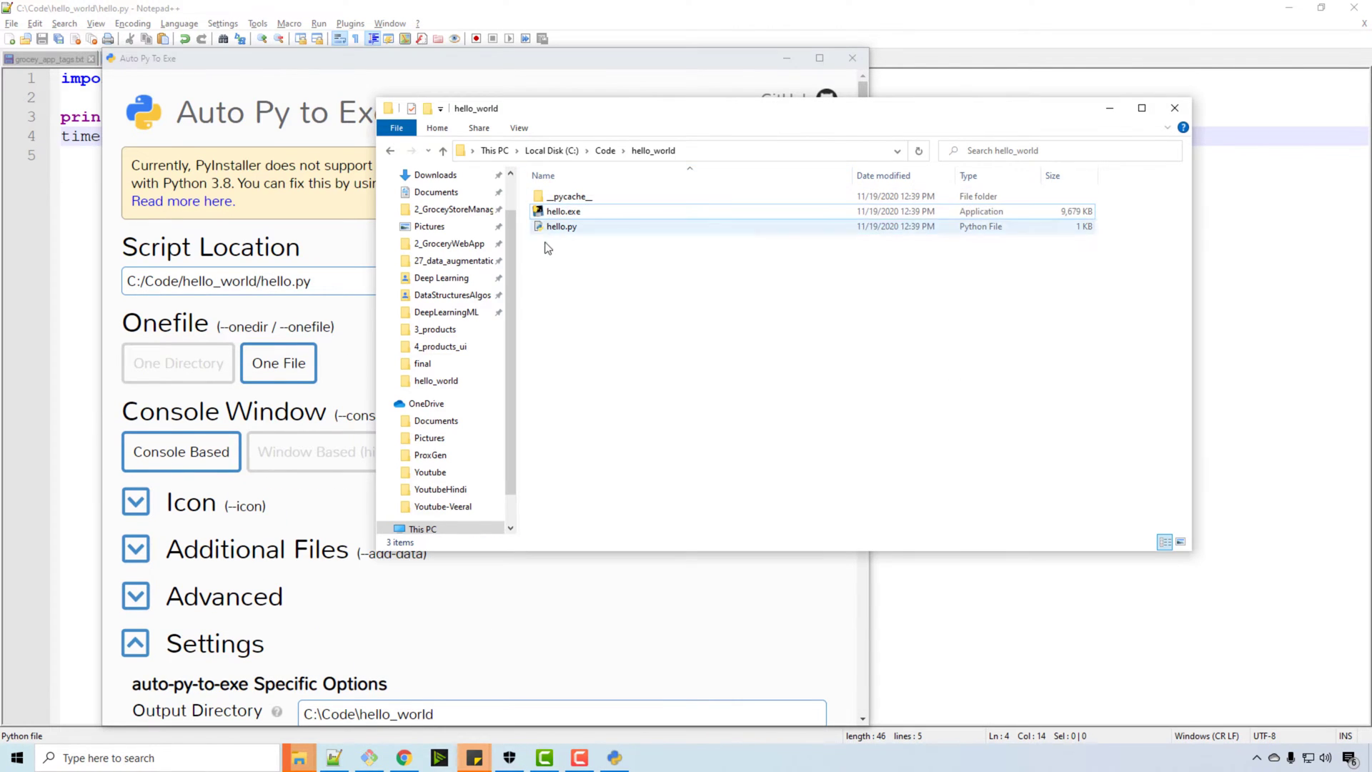
left_click(604, 150)
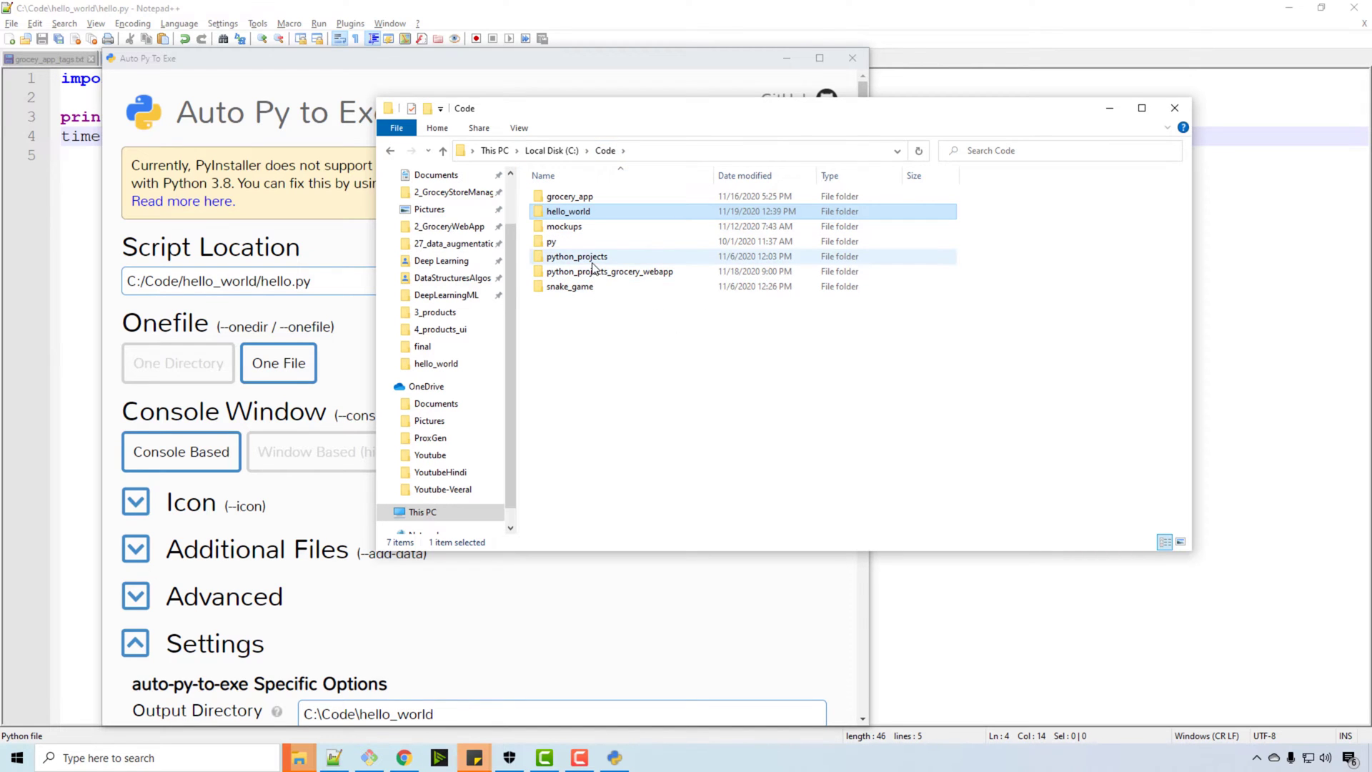
mouse_move(593, 262)
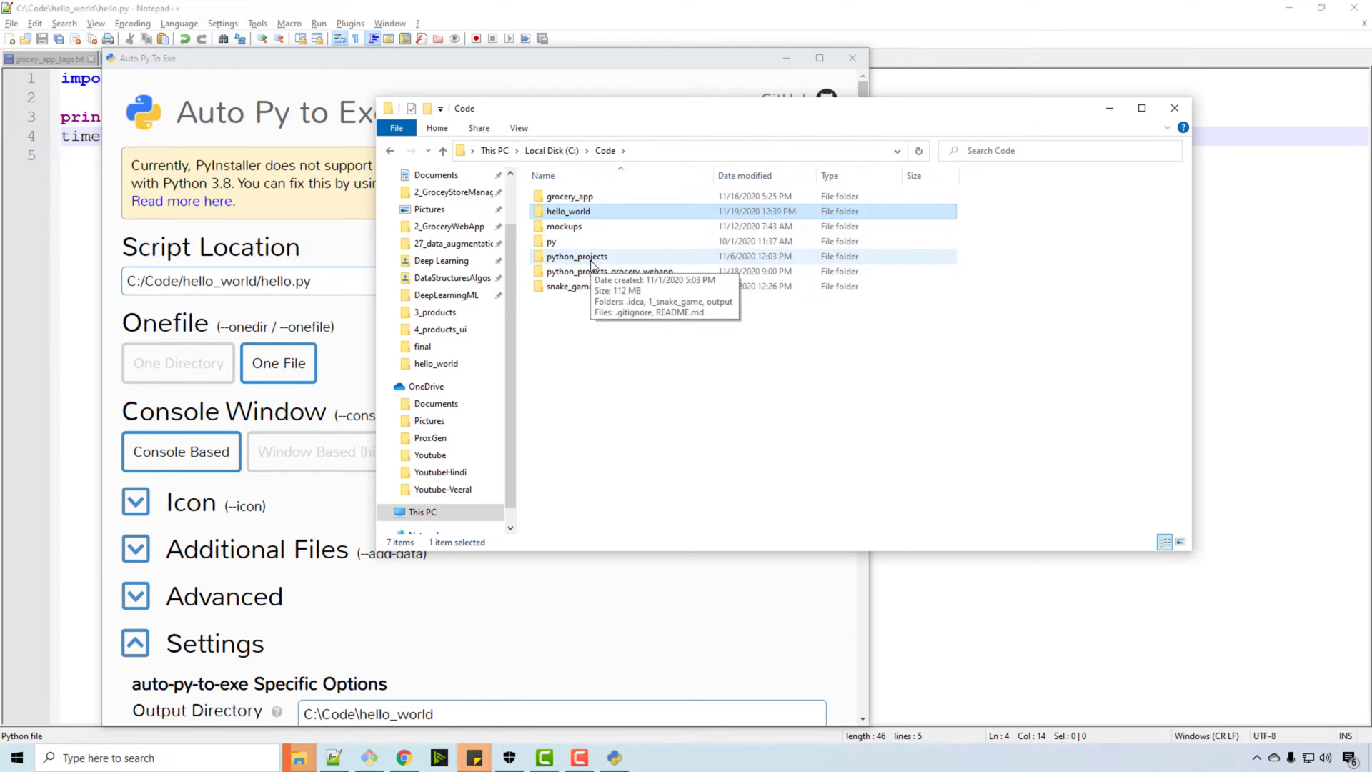
double_click(576, 256)
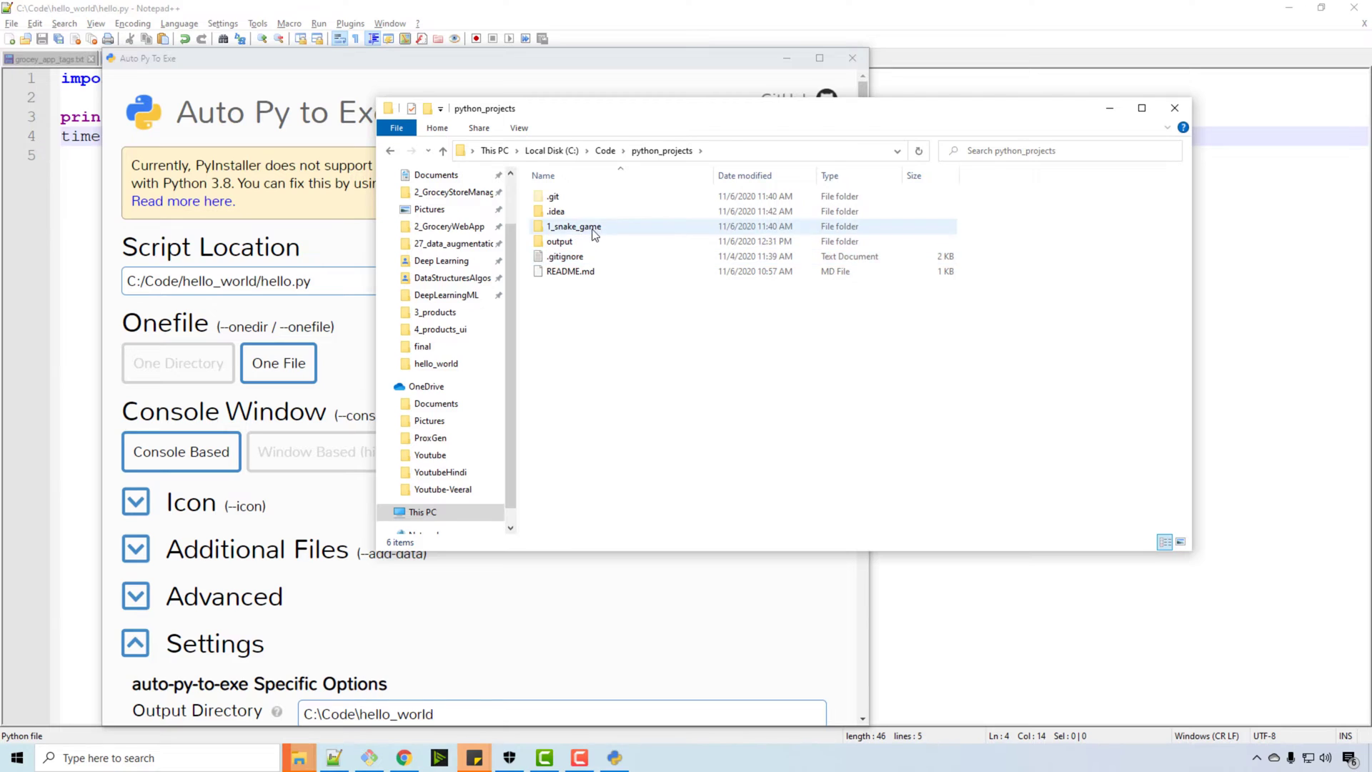
double_click(573, 226)
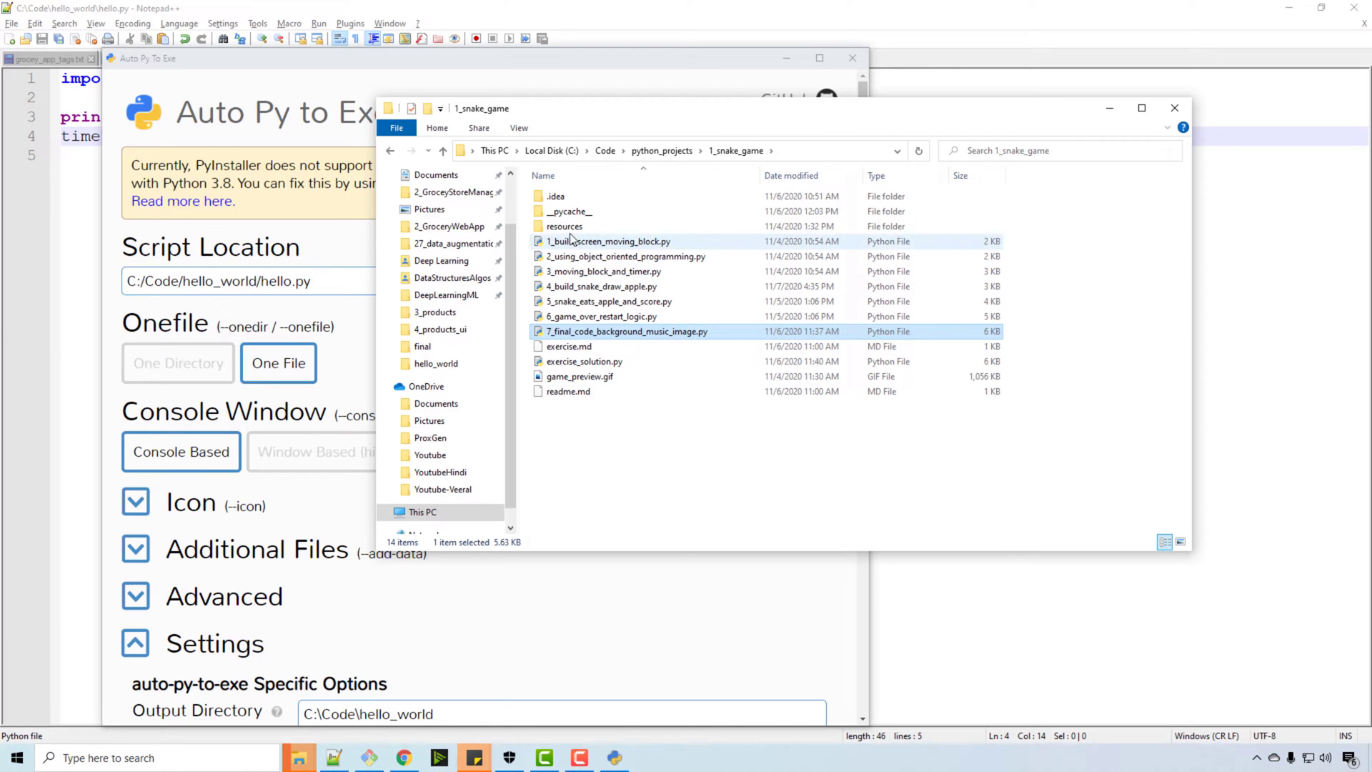
double_click(566, 226)
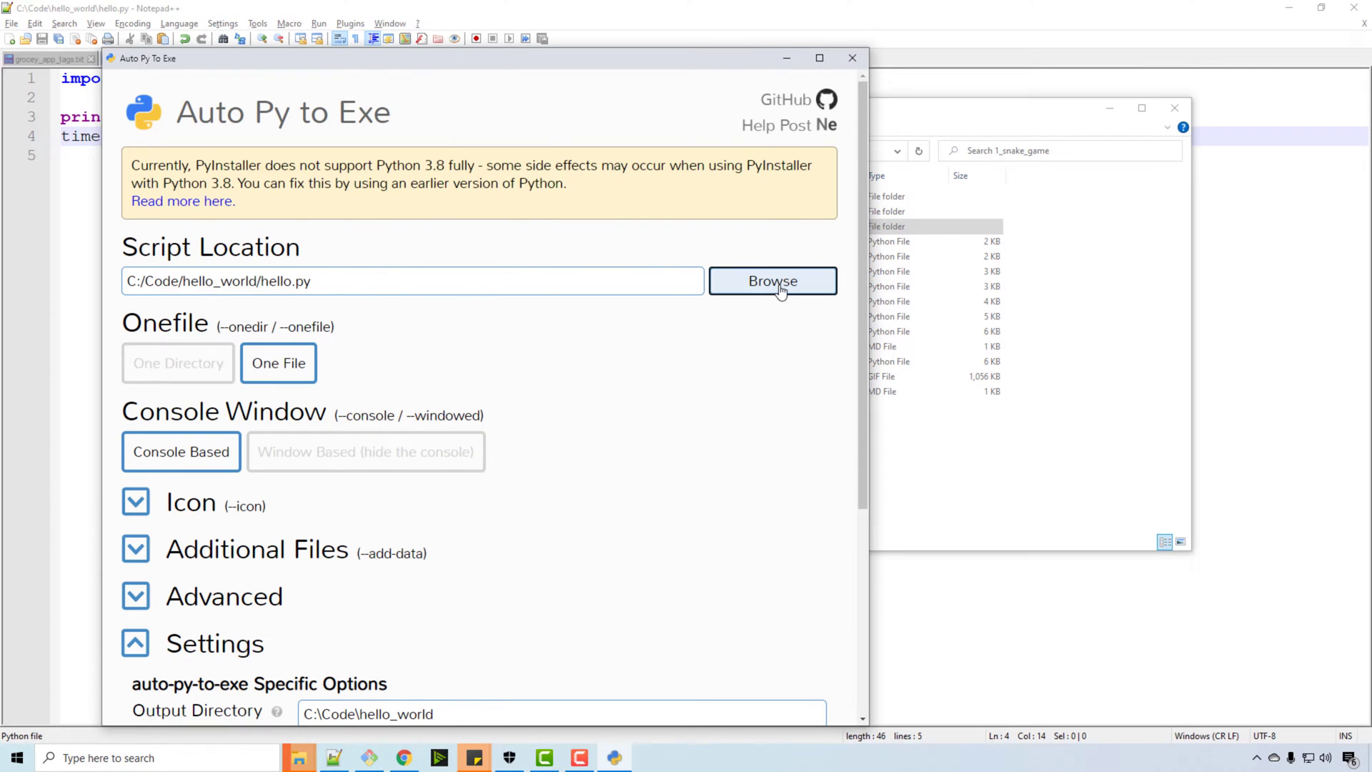
Target 7_final_code_background_music_image.py as a one-directory, window-based build with no console
left_click(771, 282)
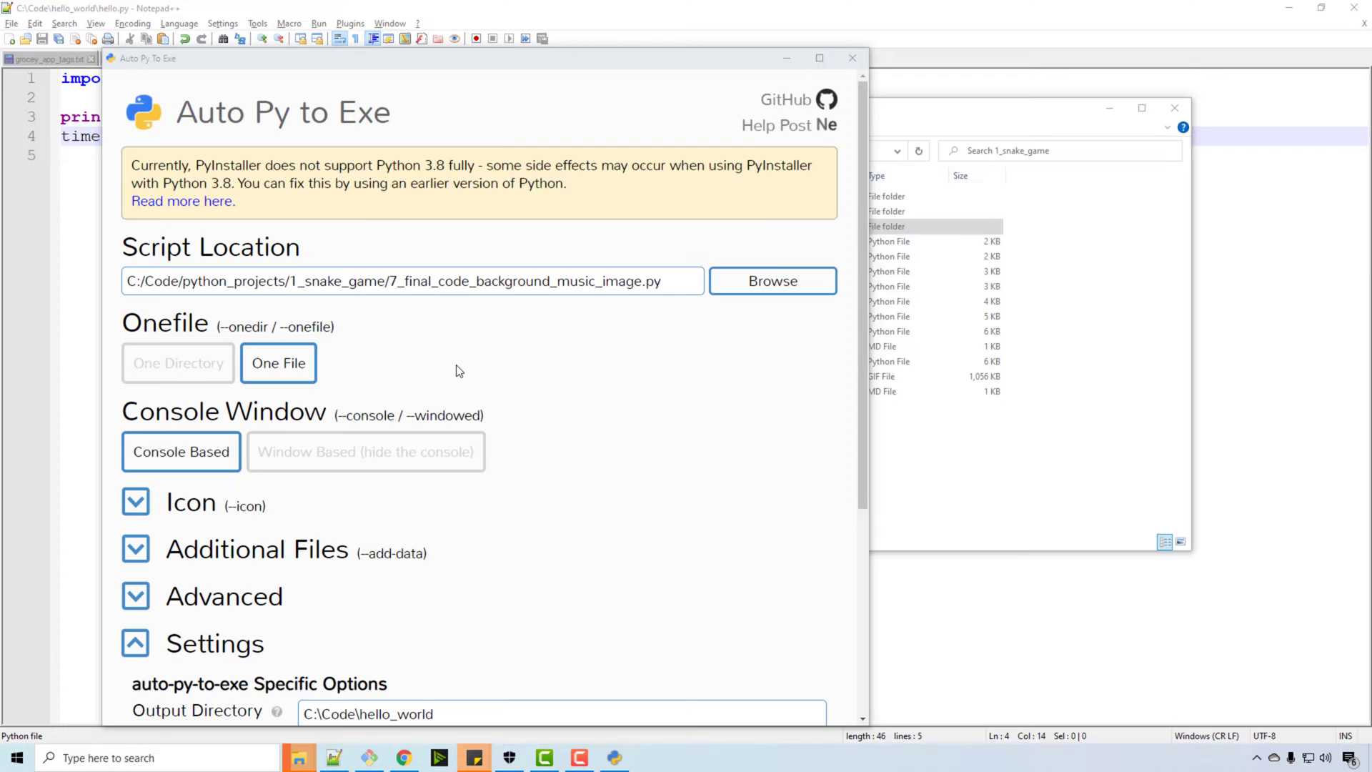
left_click(177, 363)
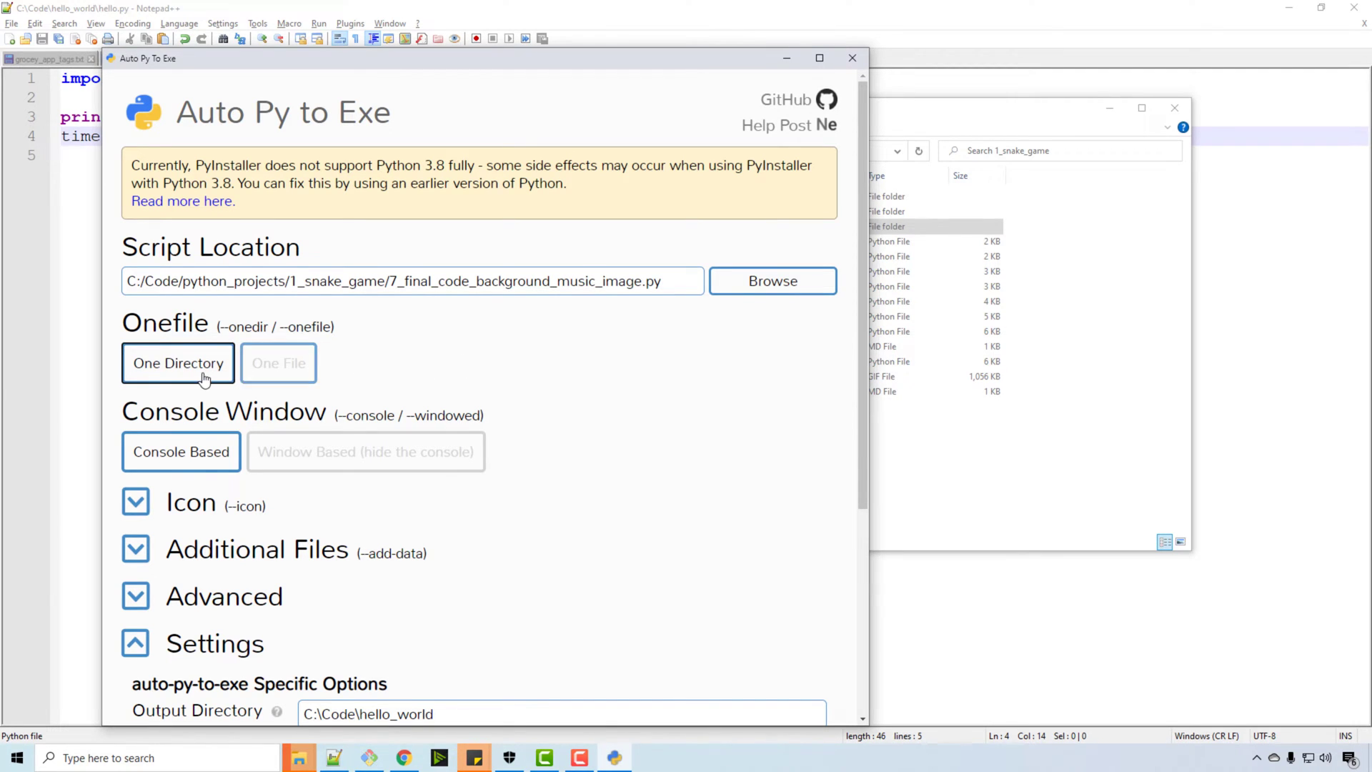
mouse_move(357, 362)
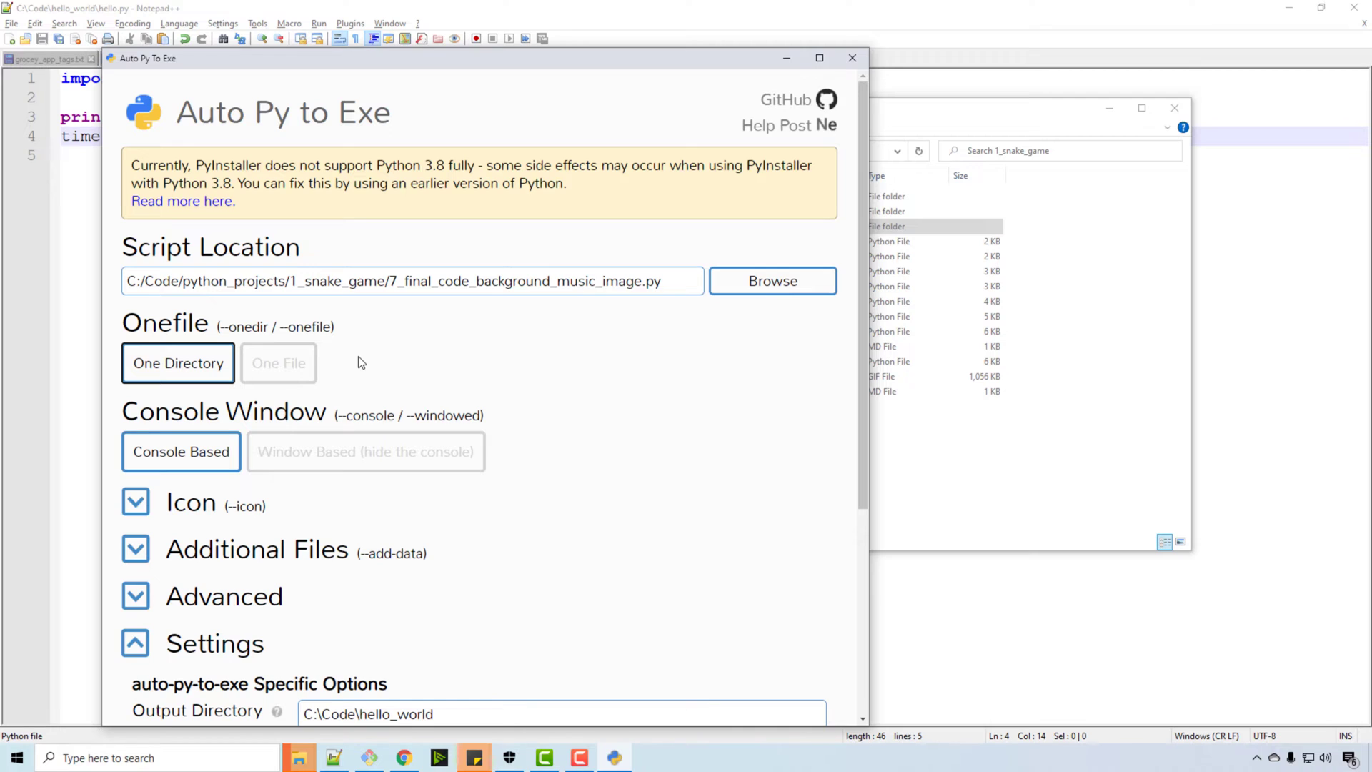
mouse_move(363, 369)
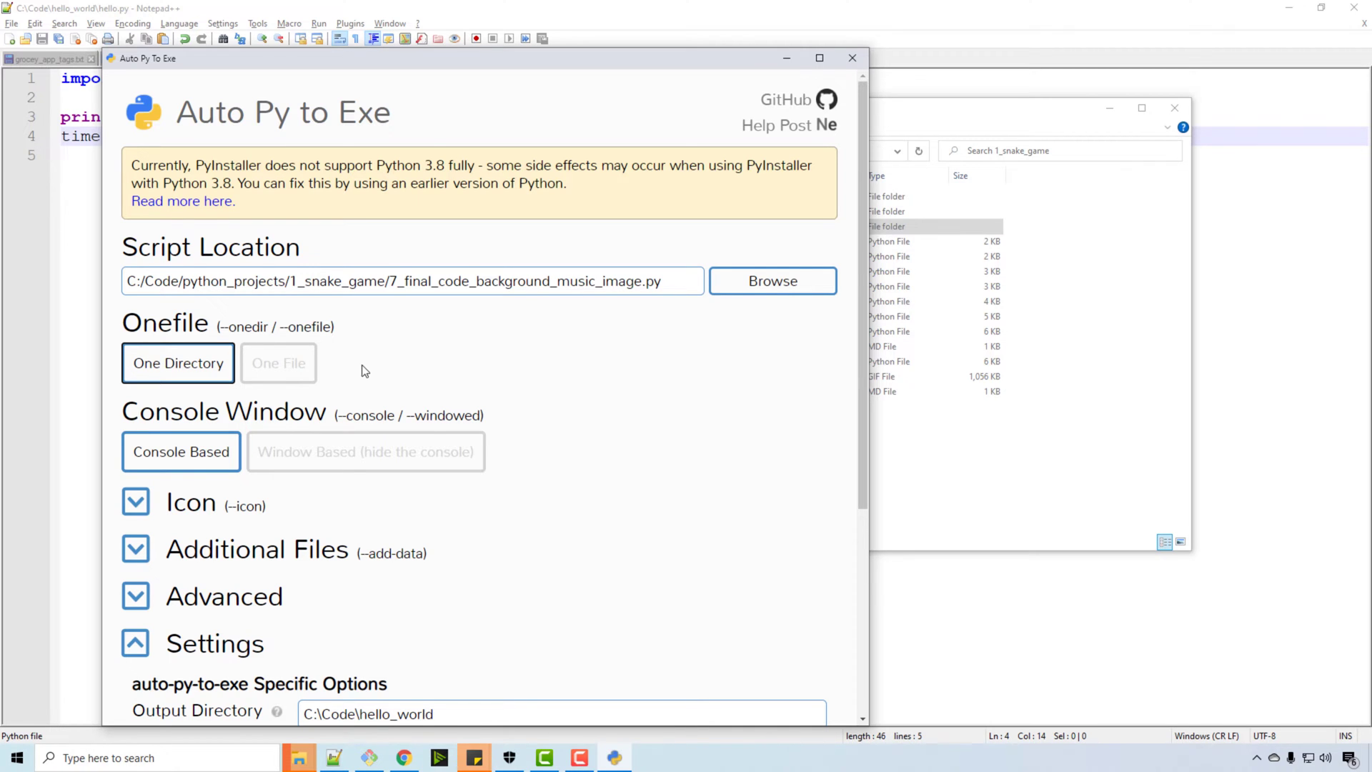
scroll("down", 3)
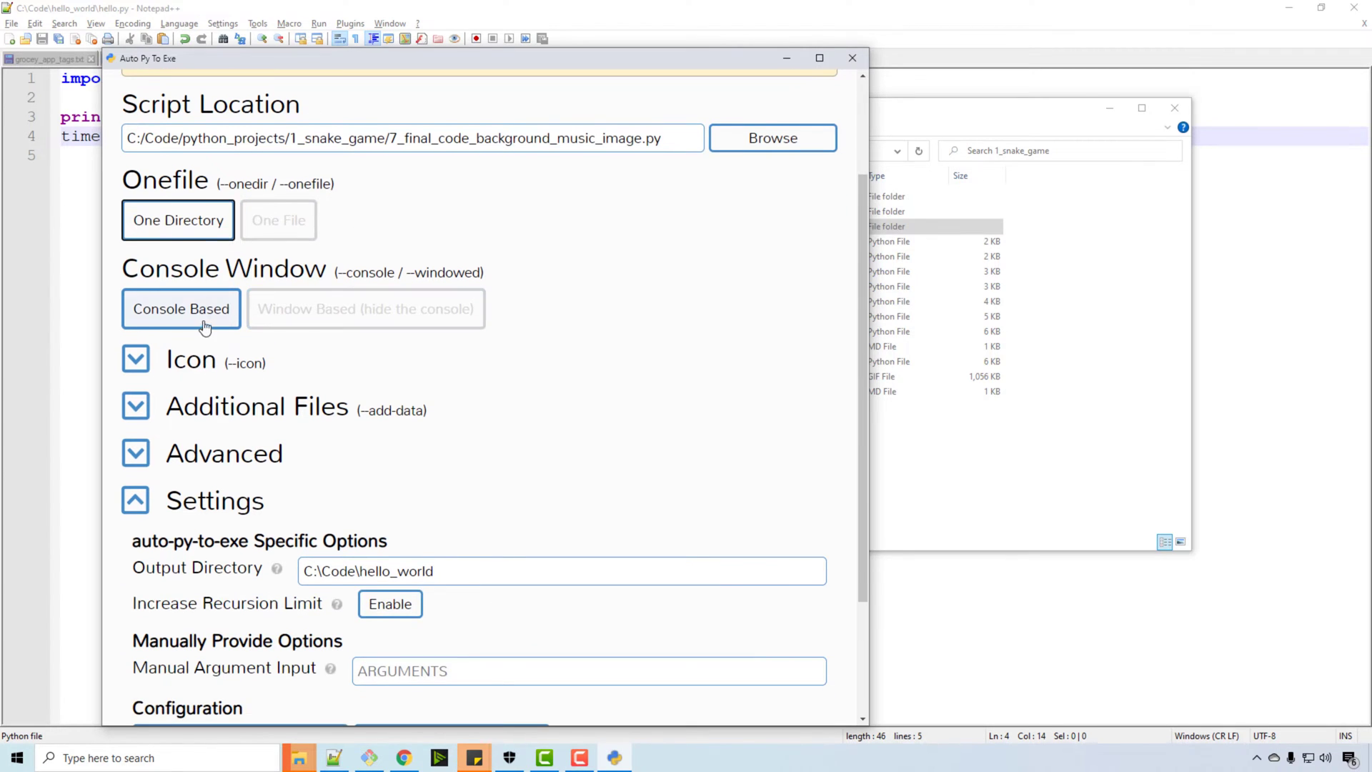
left_click(364, 308)
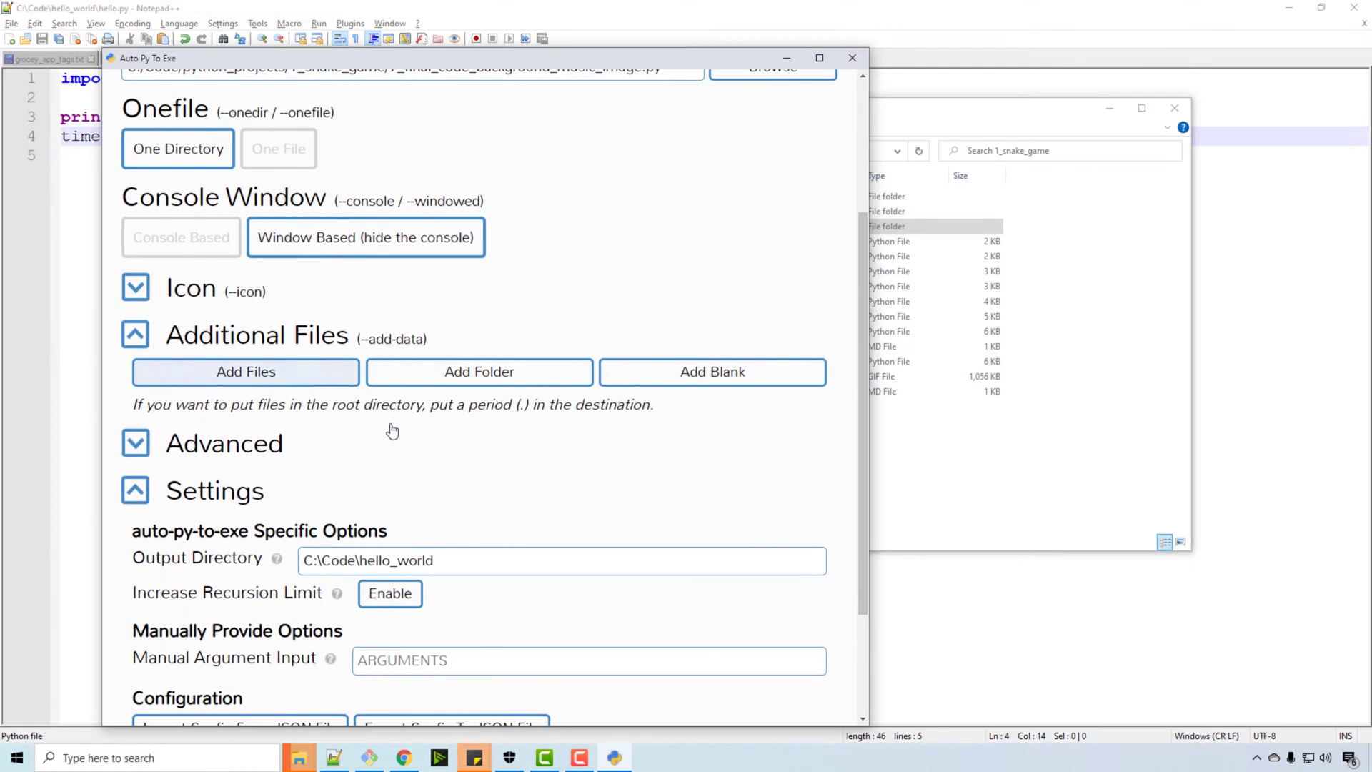
Add the 1_snake_game resources folder as additional data with destination resources/ and review the generated command
left_click(479, 372)
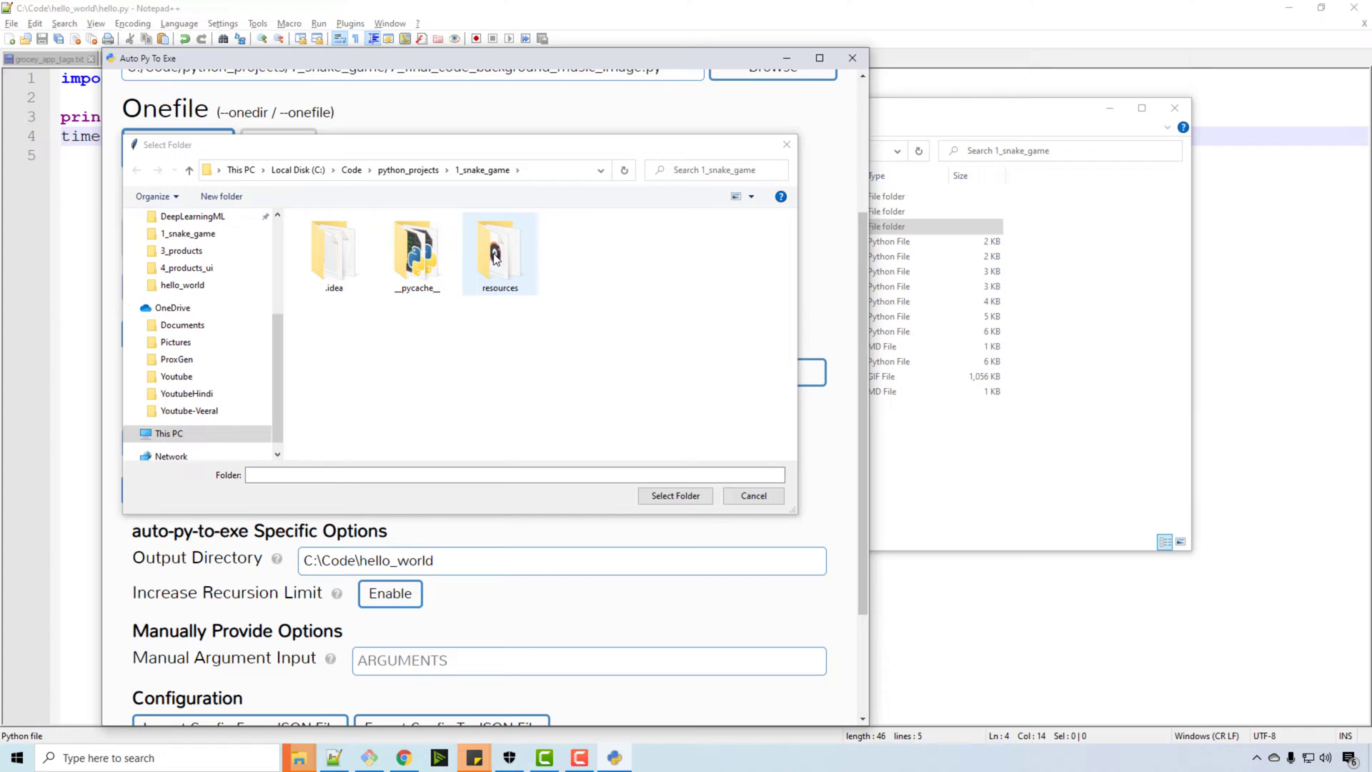
left_click(500, 249)
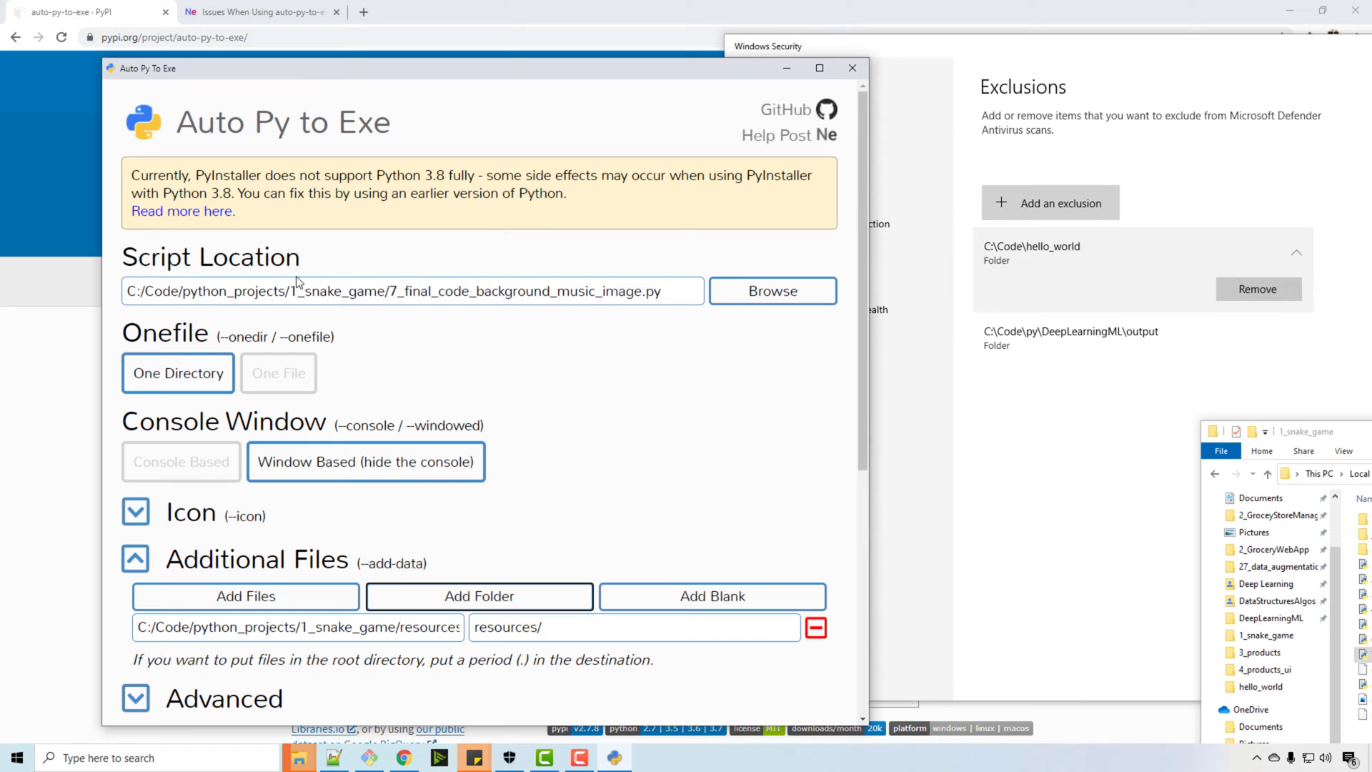
scroll("down", 3)
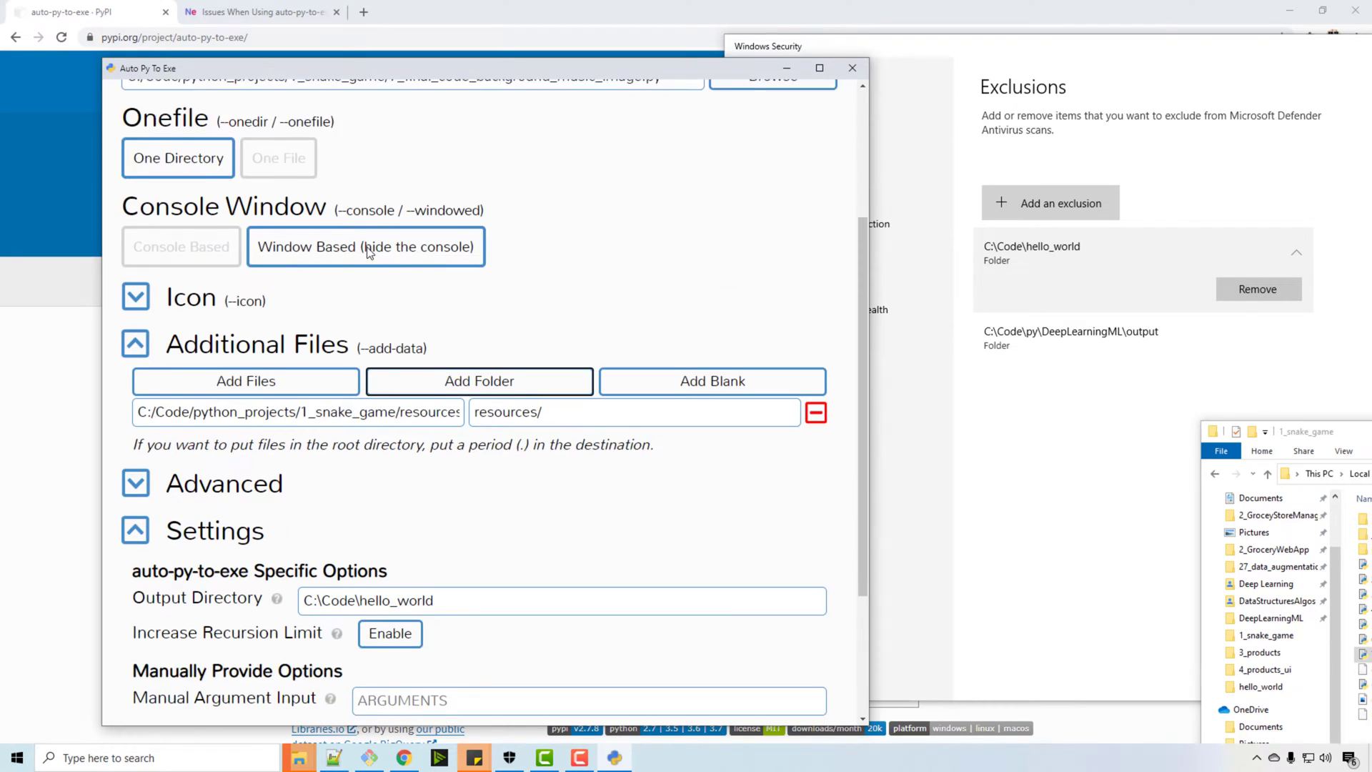
scroll("down", 3)
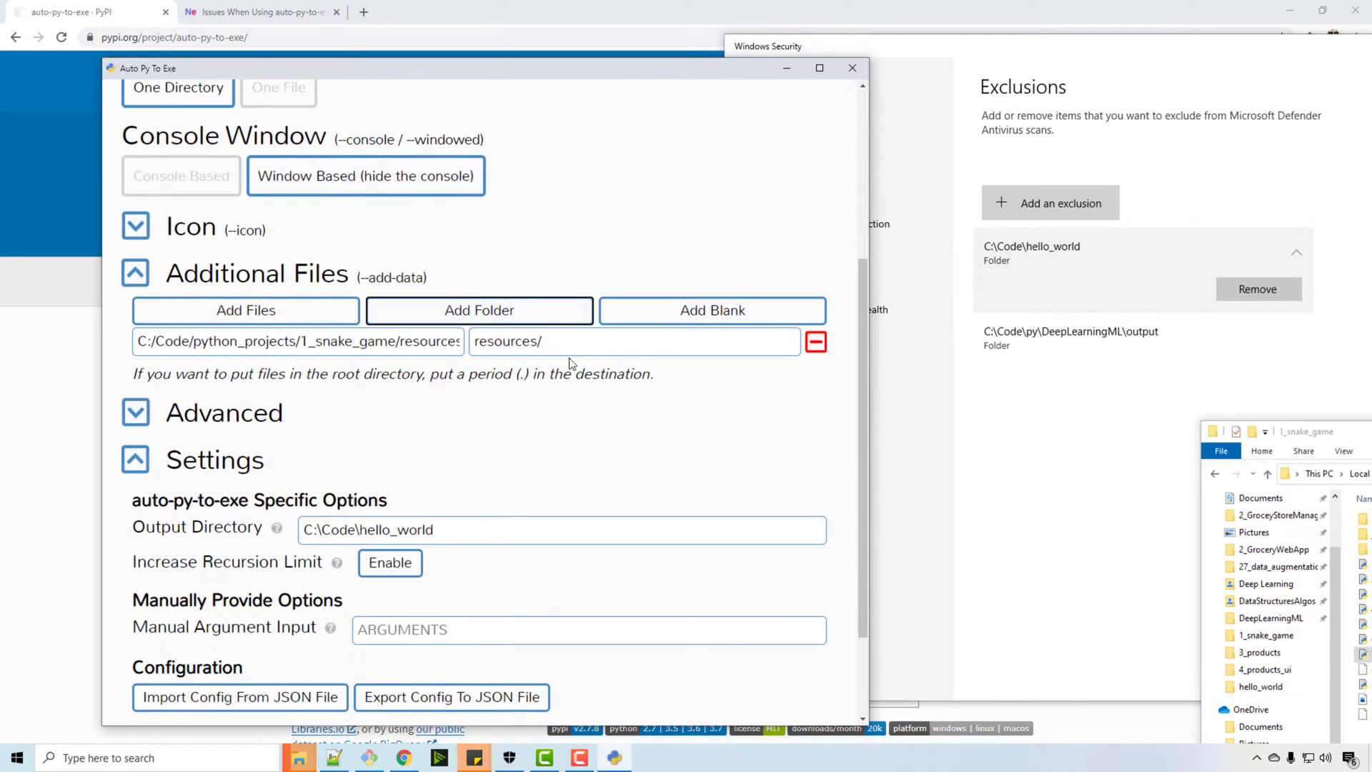
scroll("down", 3)
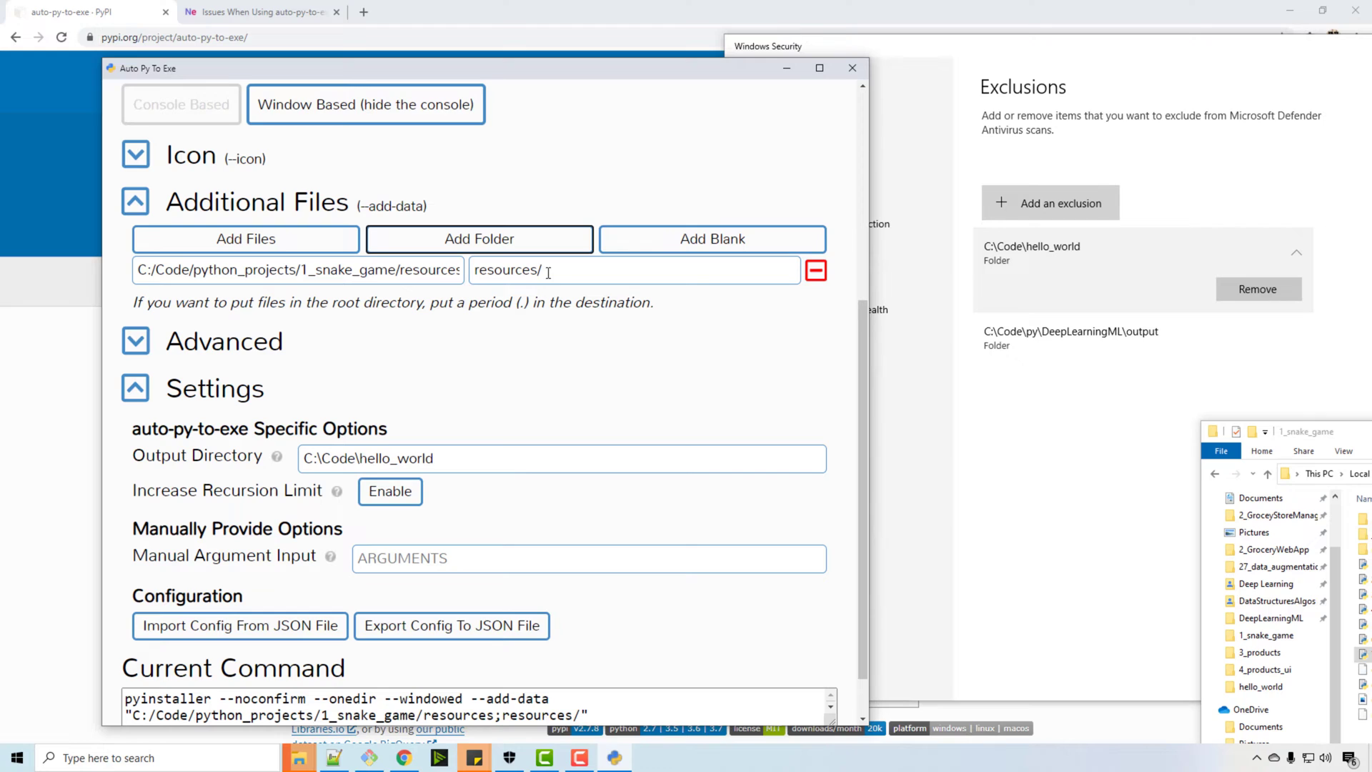
scroll("down", 3)
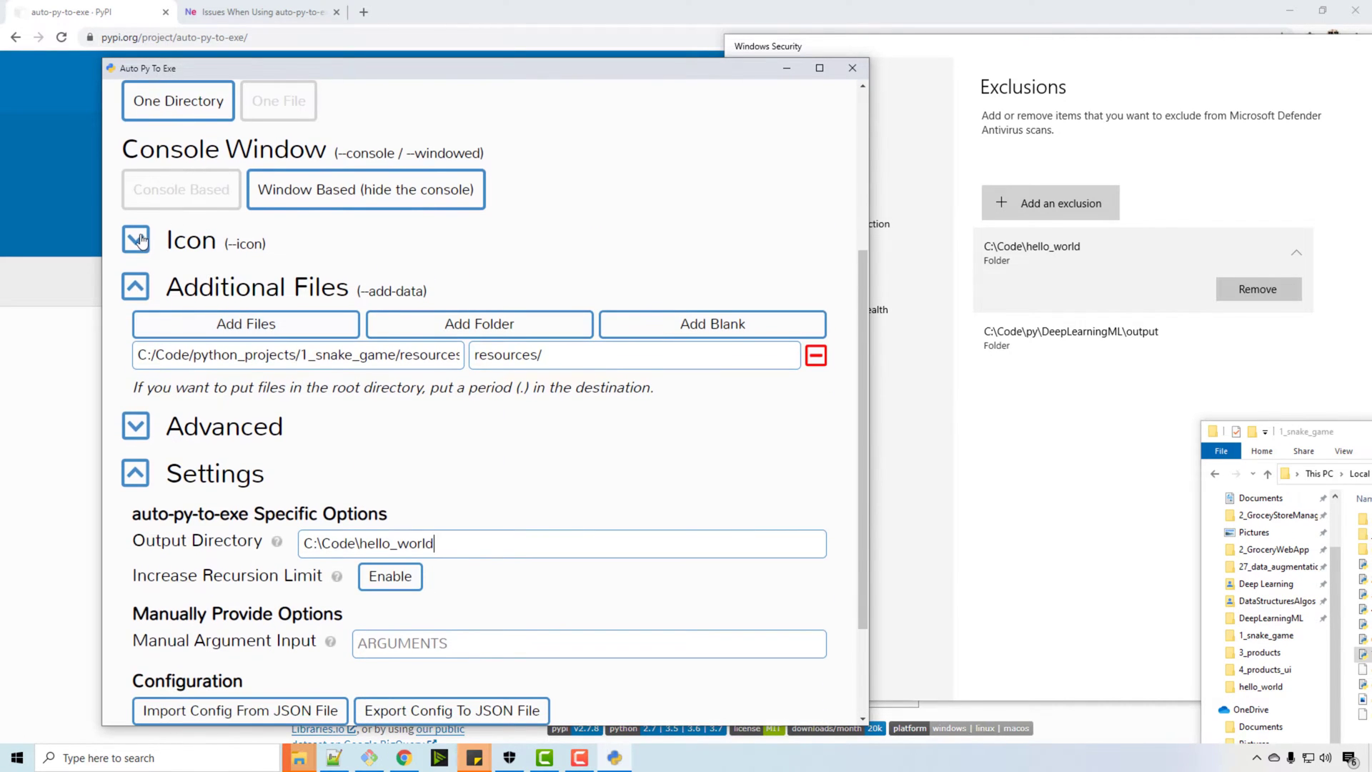
left_click(135, 239)
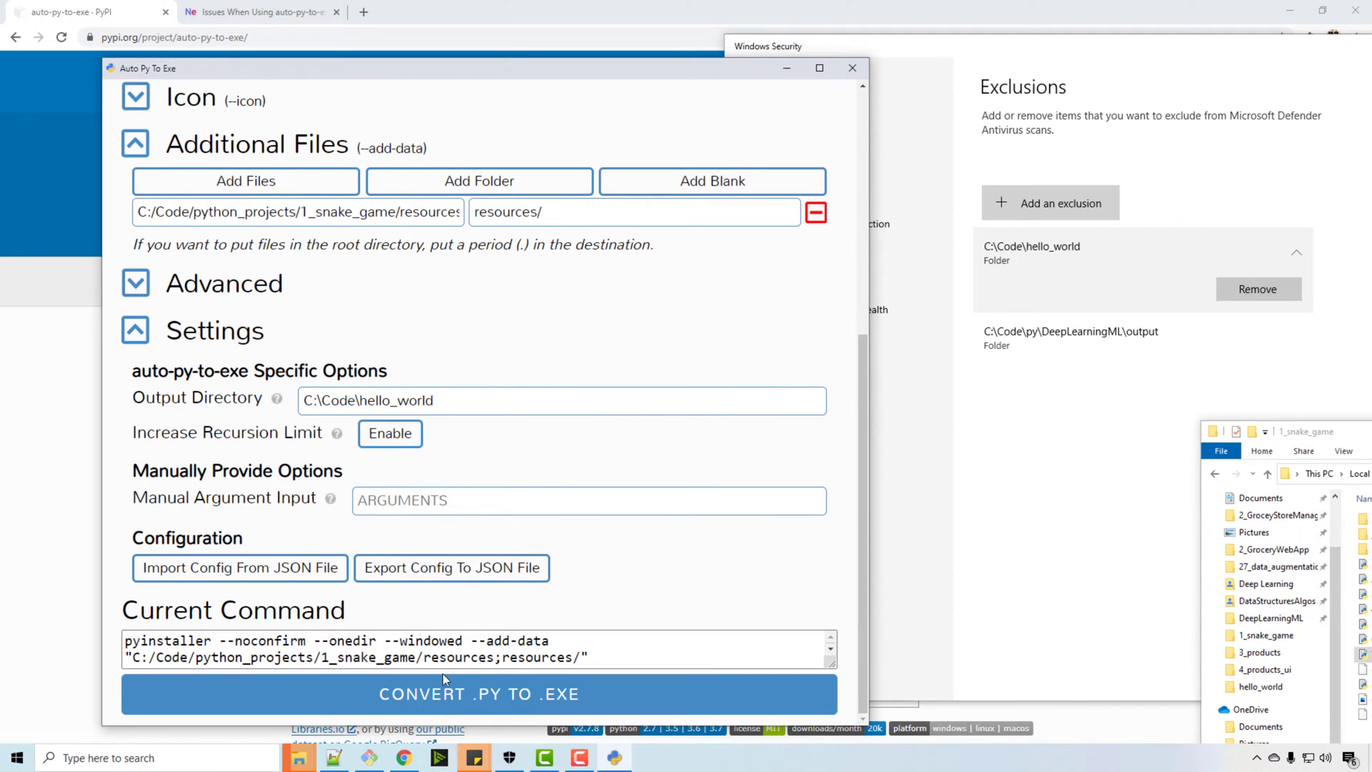
Convert the script, then open the built 7_final_code_background_music_image folder in C:\Code\hello_world and launch its exe
left_click(479, 694)
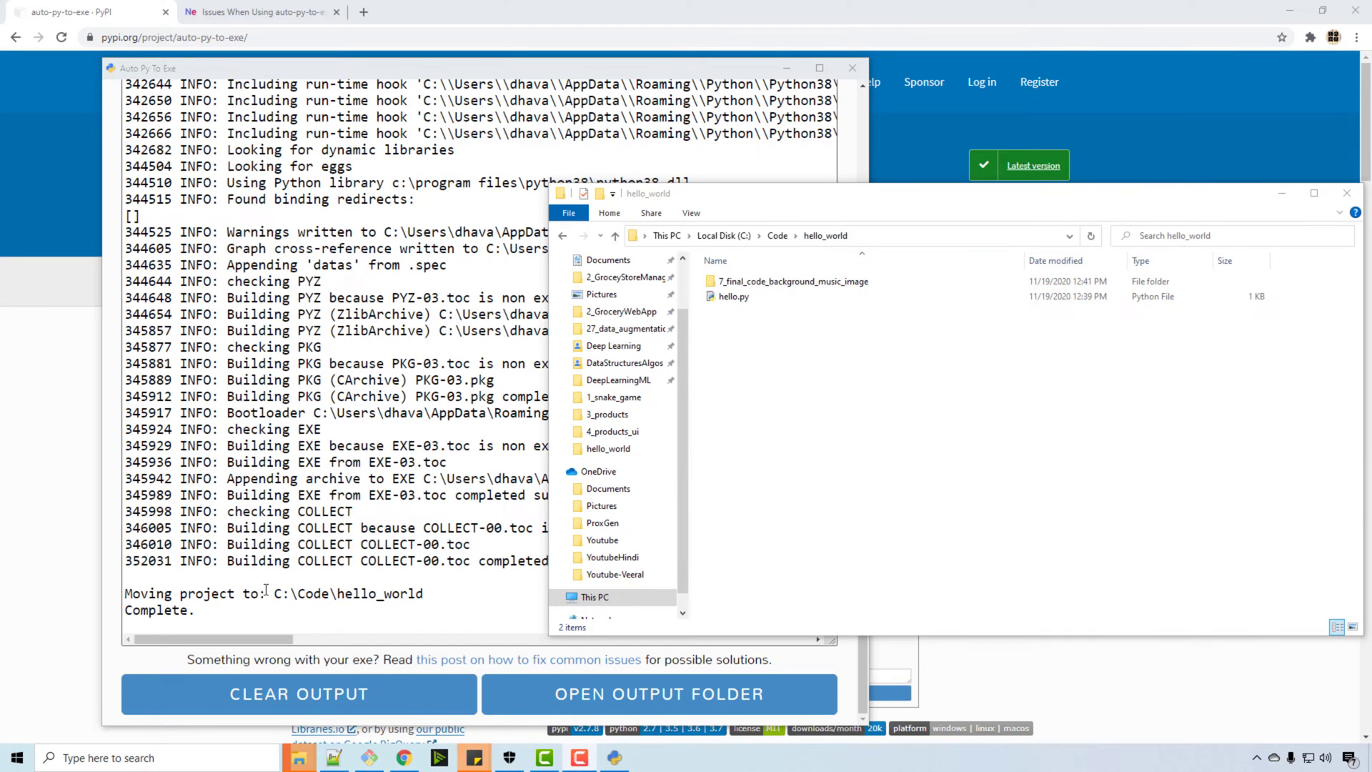
double_click(348, 593)
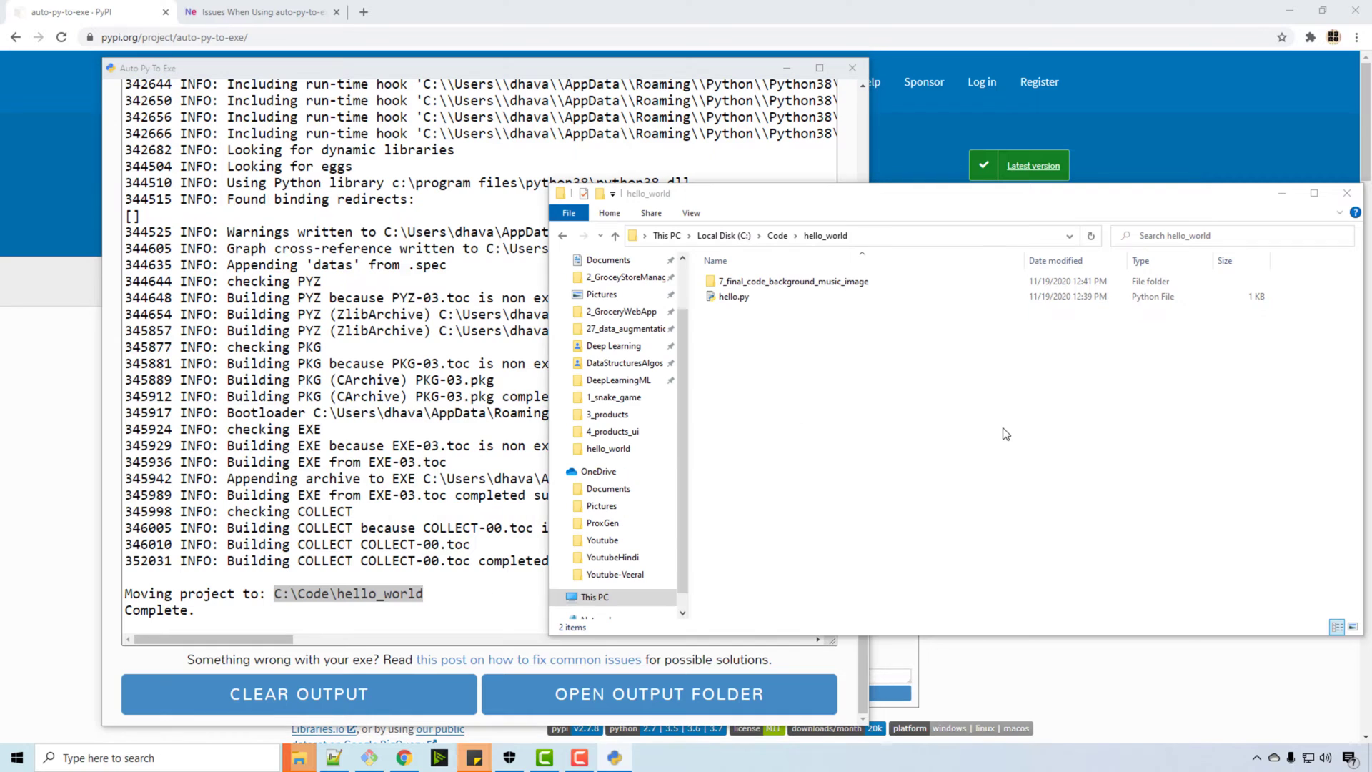
double_click(790, 281)
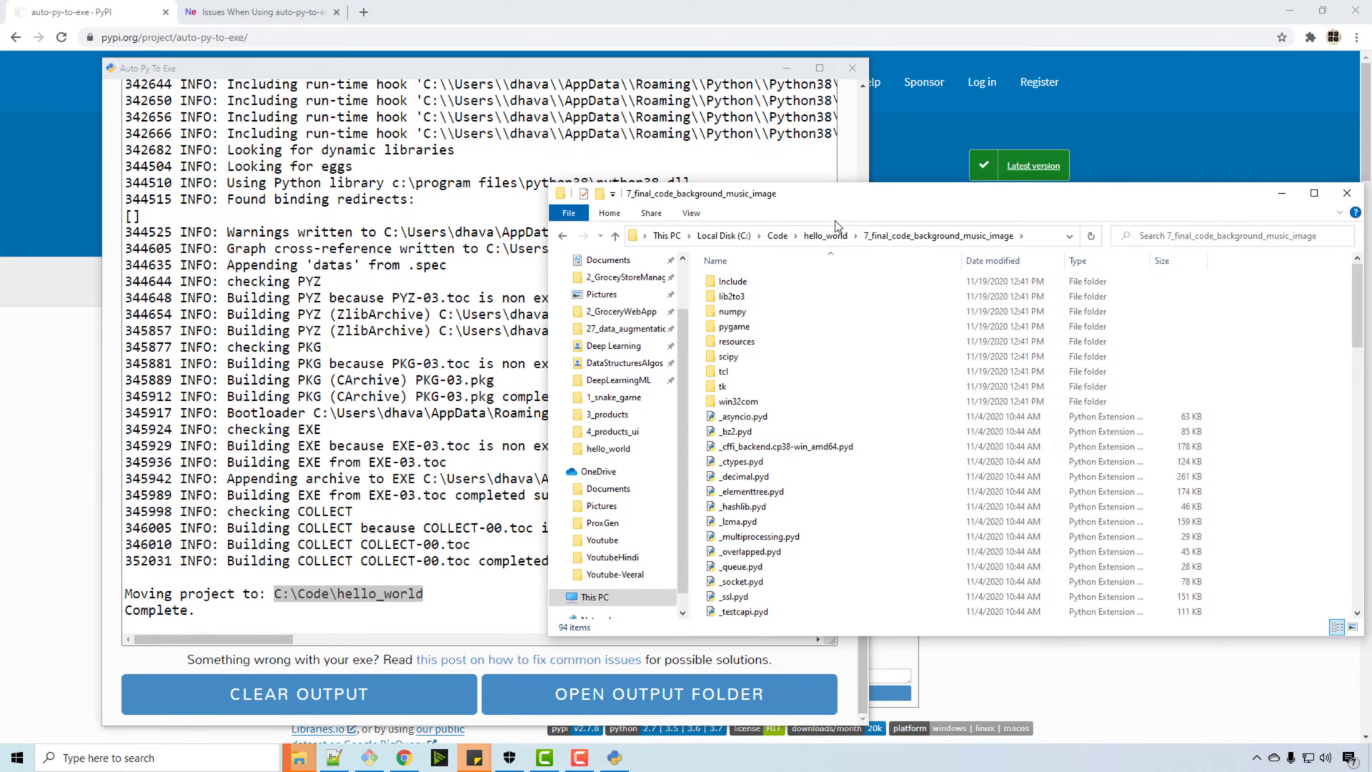
left_click(1312, 193)
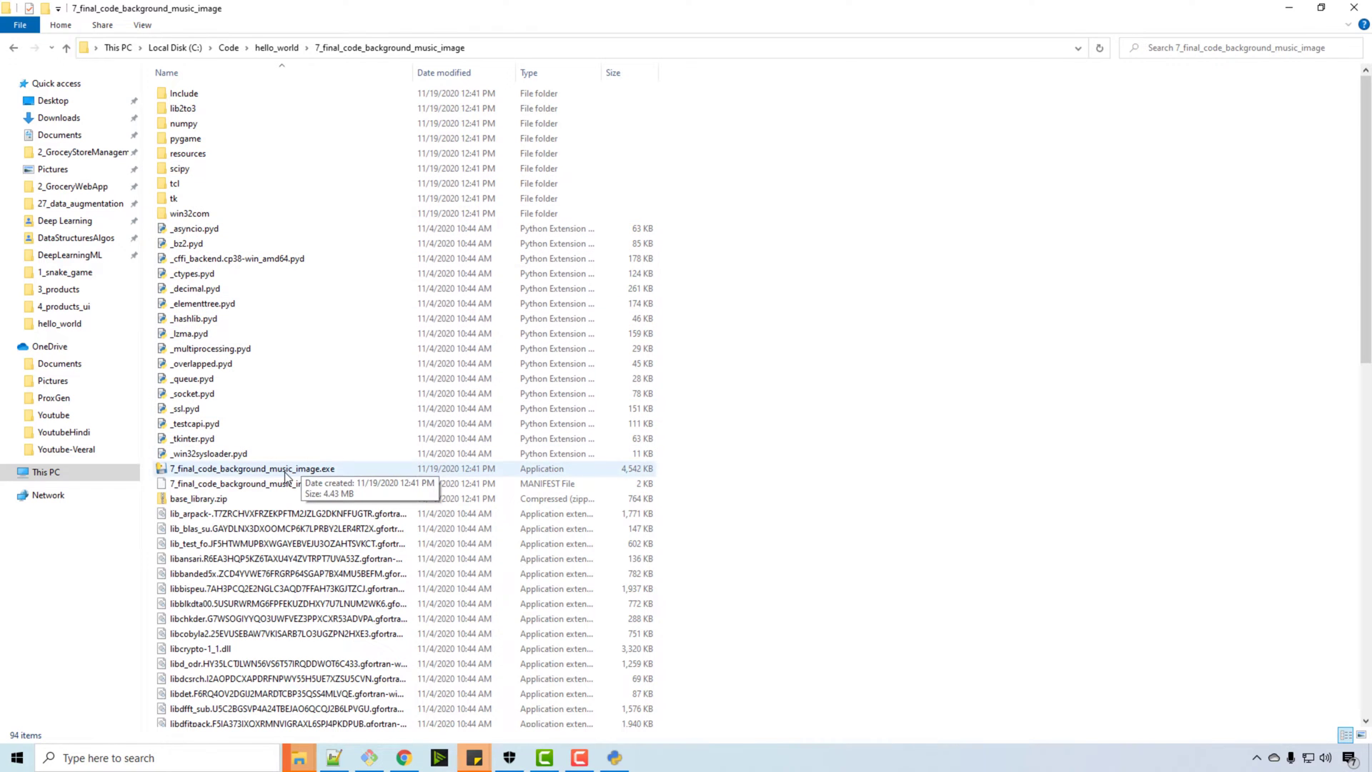
double_click(252, 469)
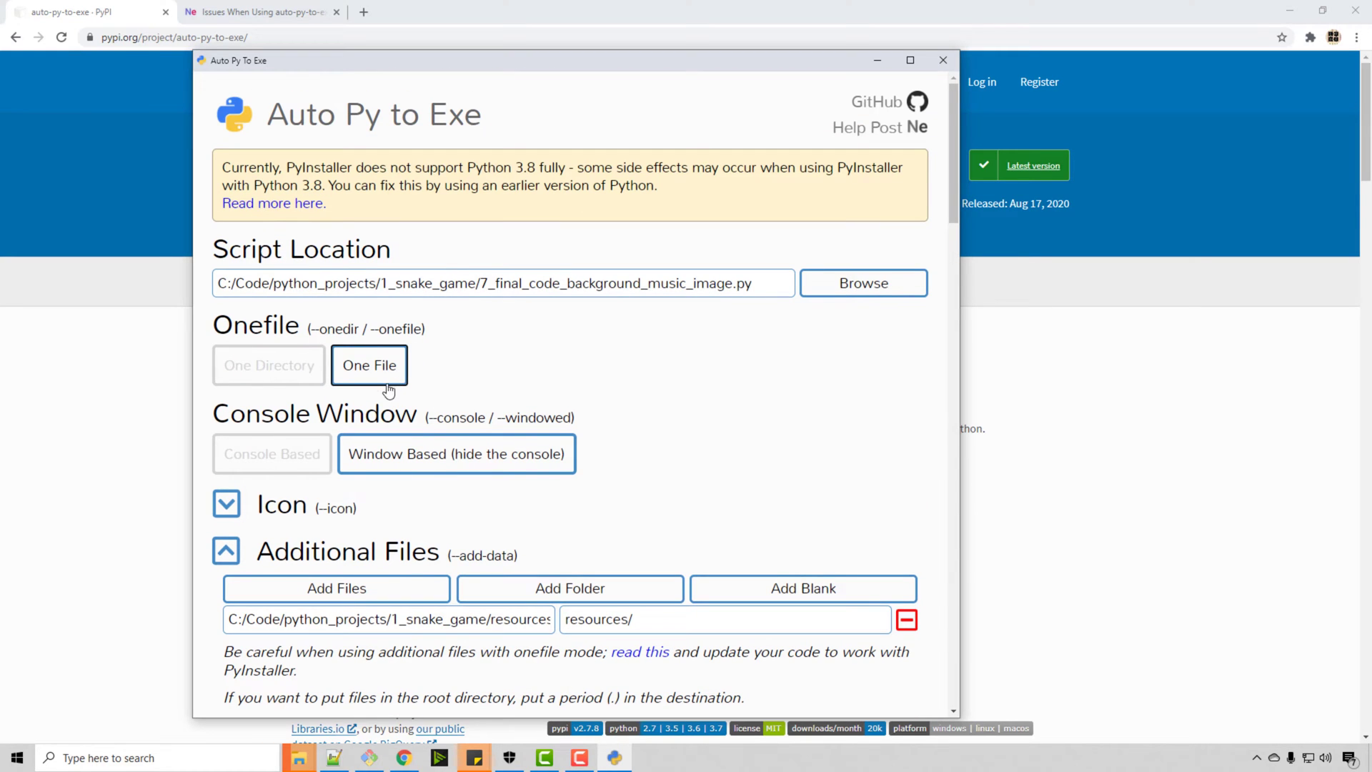
Switch the snake game build to one-file mode and set the converter aside
double_click(285, 184)
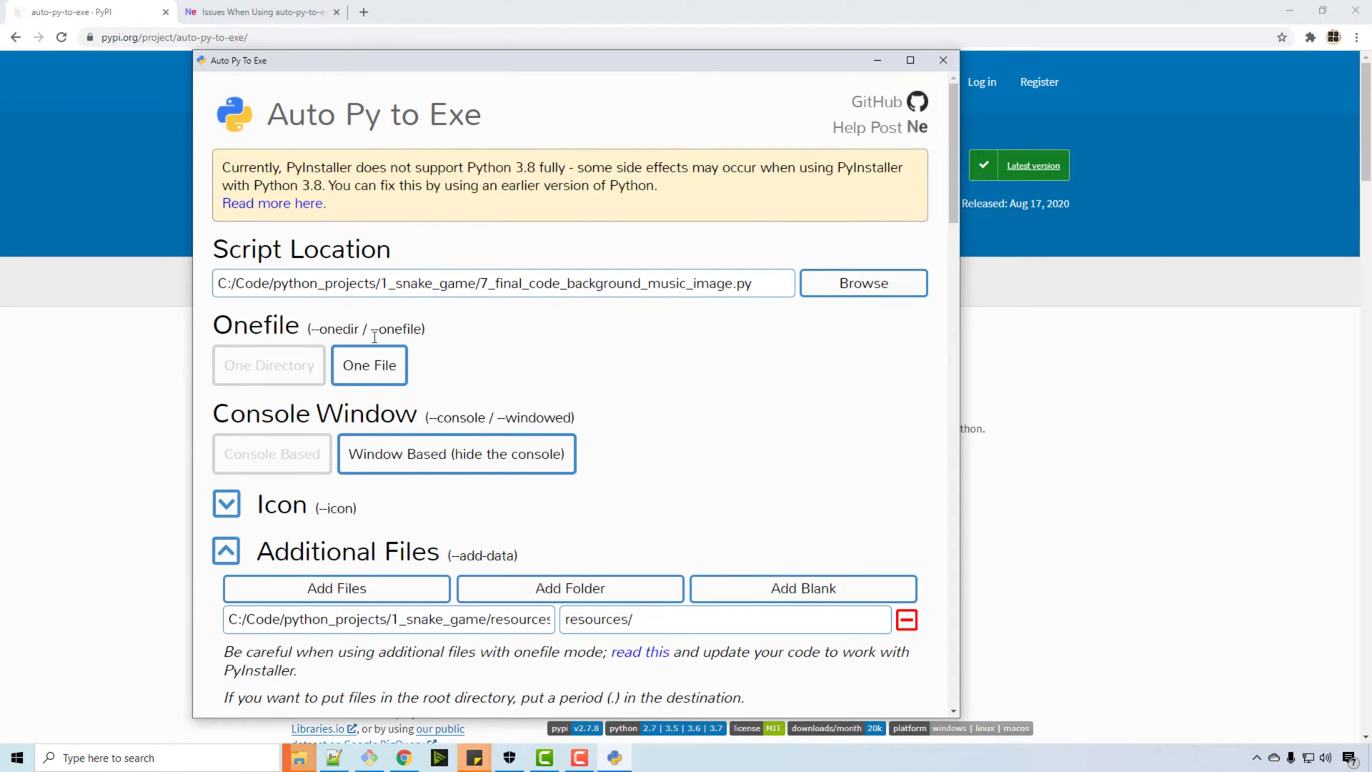
mouse_move(57, 309)
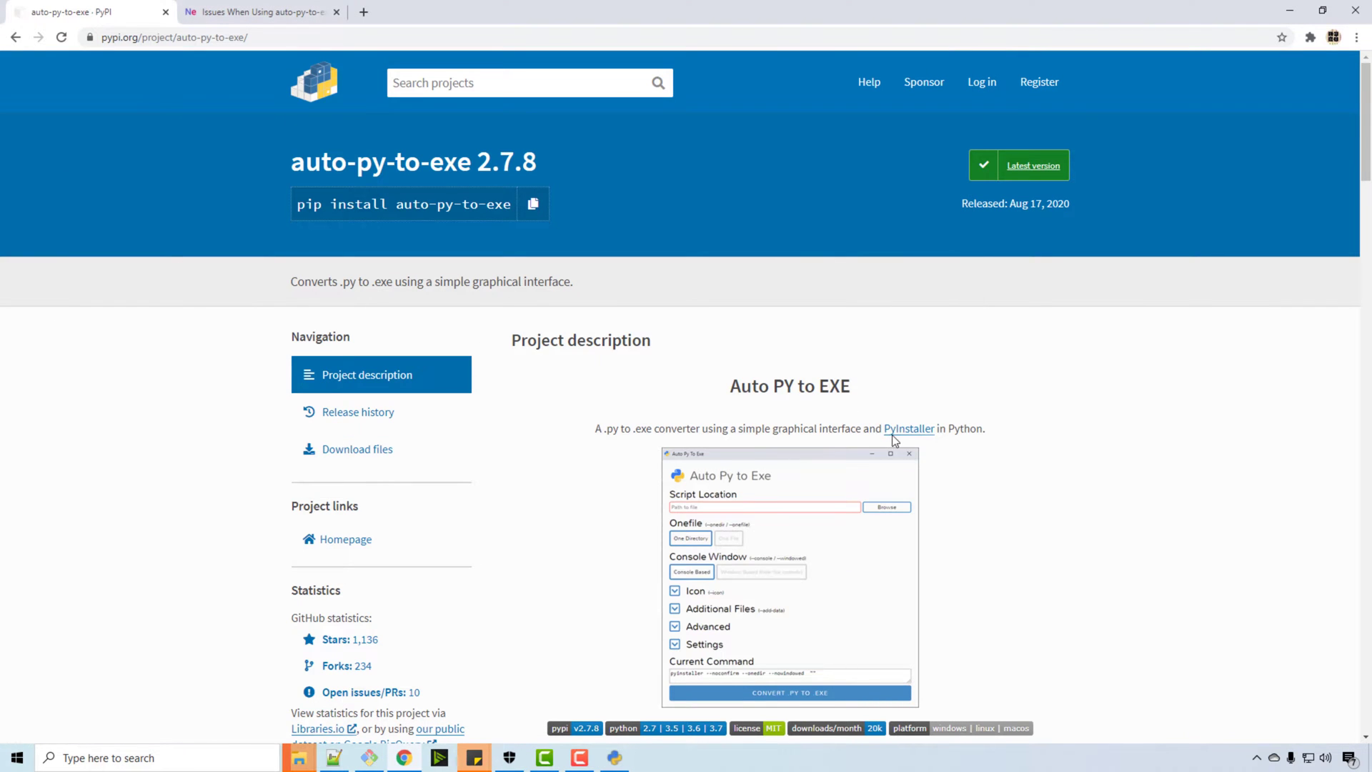
Scroll the auto-py-to-exe PyPI description to the common-issues blog post link
scroll("down", 3)
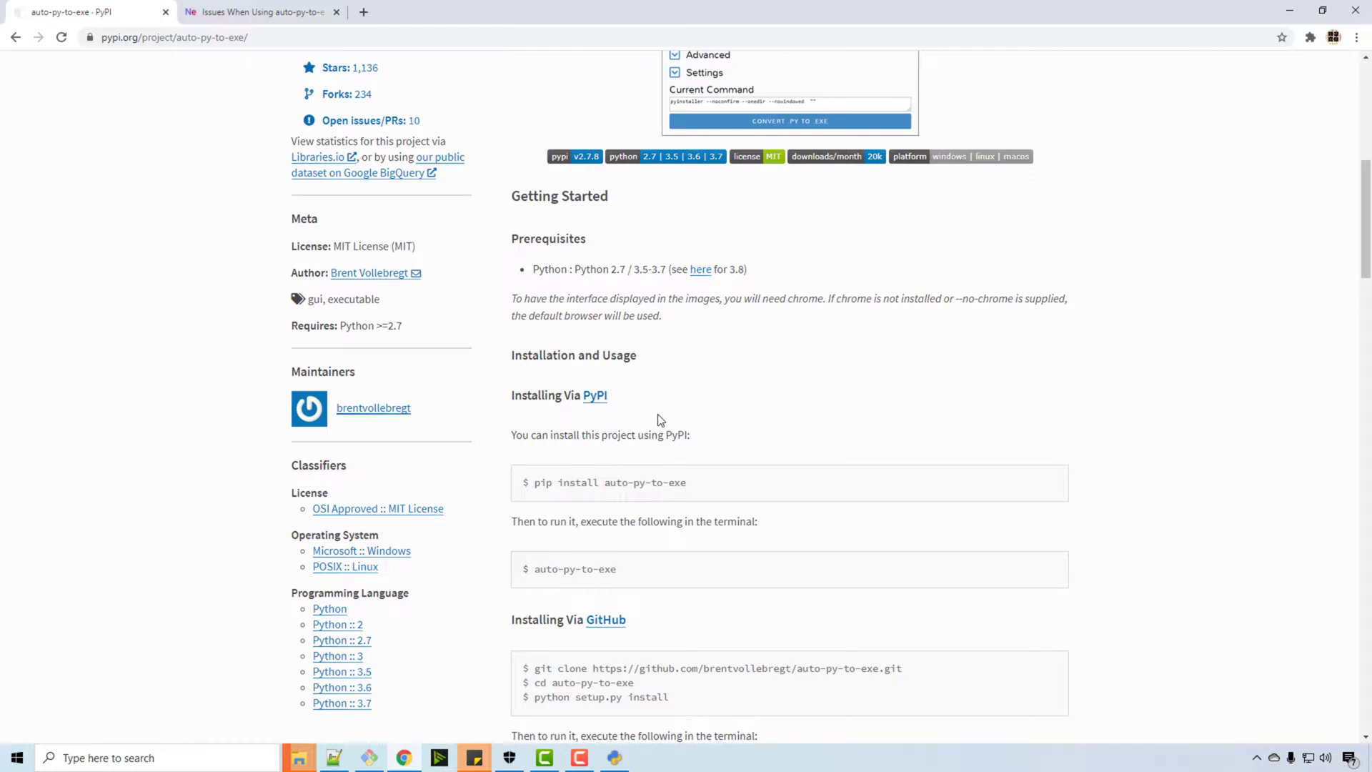
scroll("down", 3)
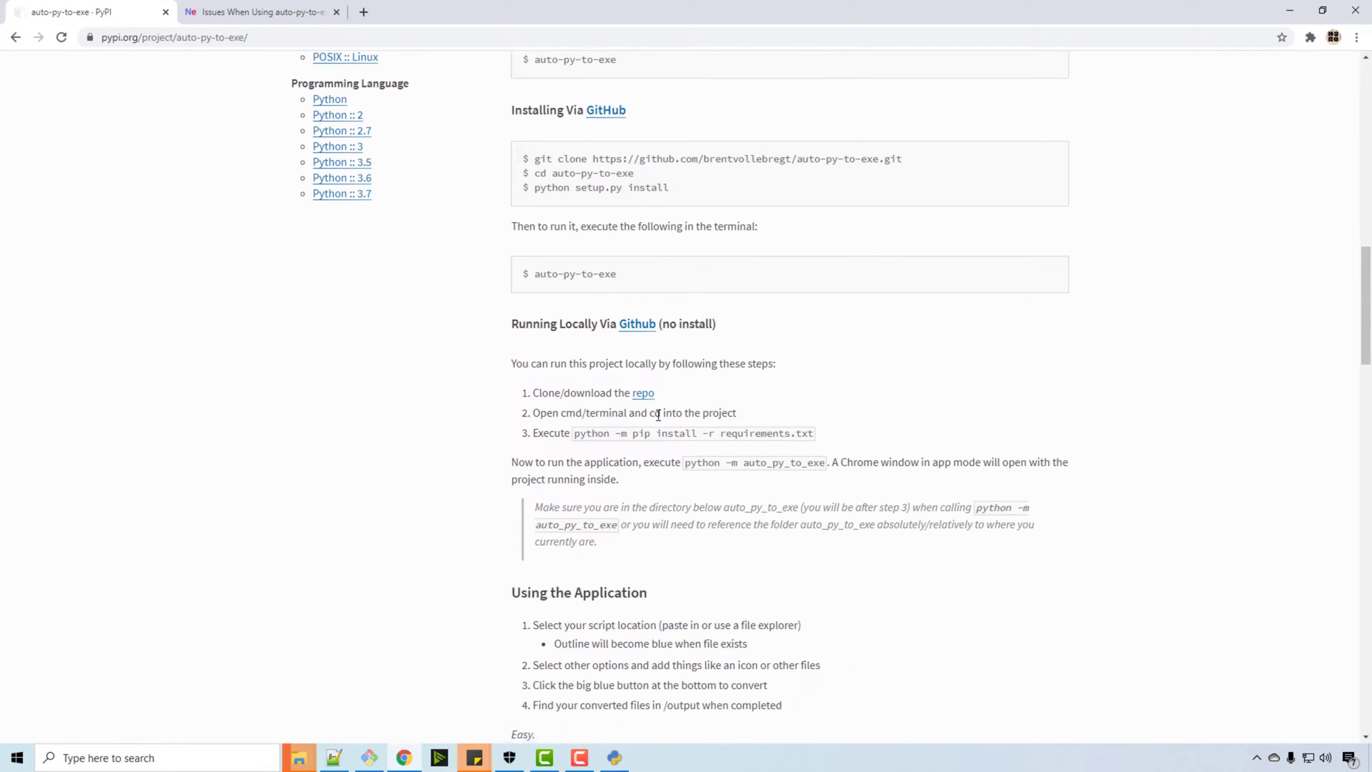
scroll("down", 3)
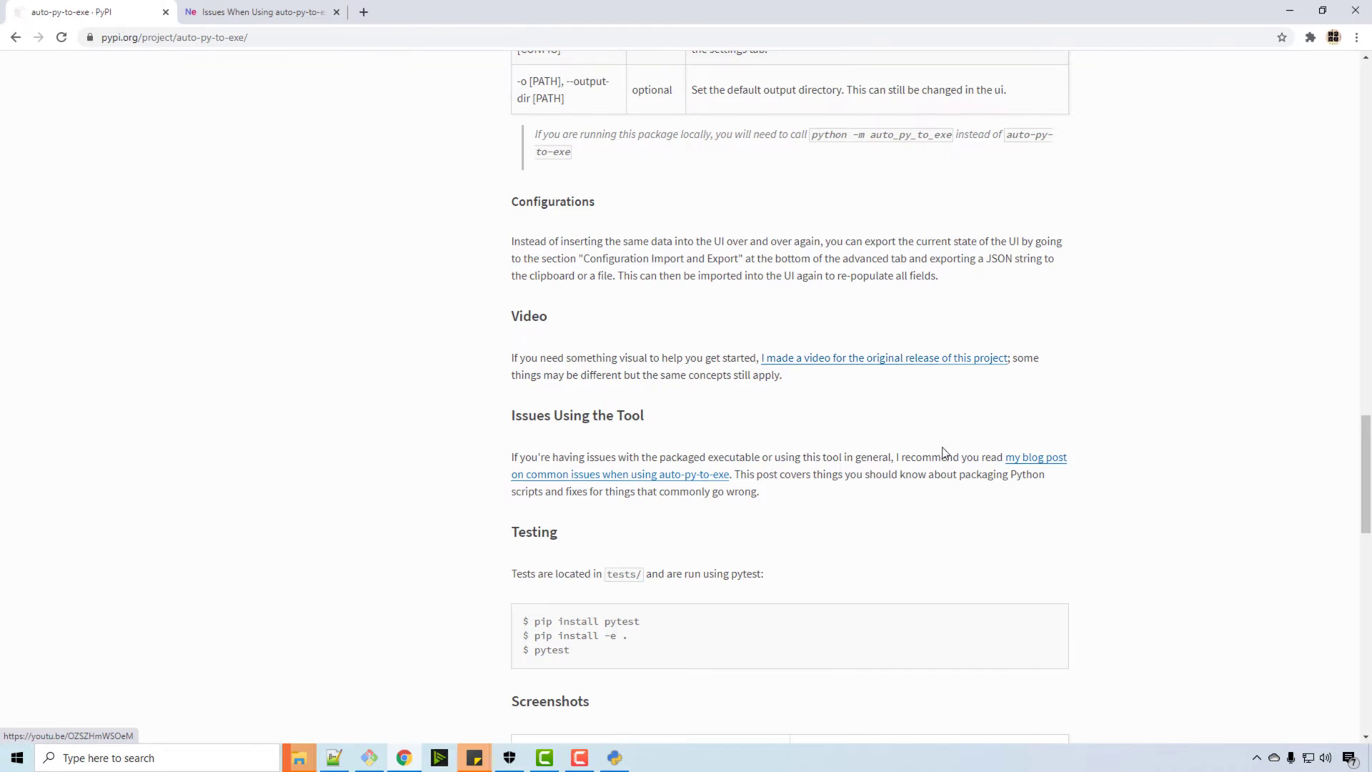
scroll("down", 3)
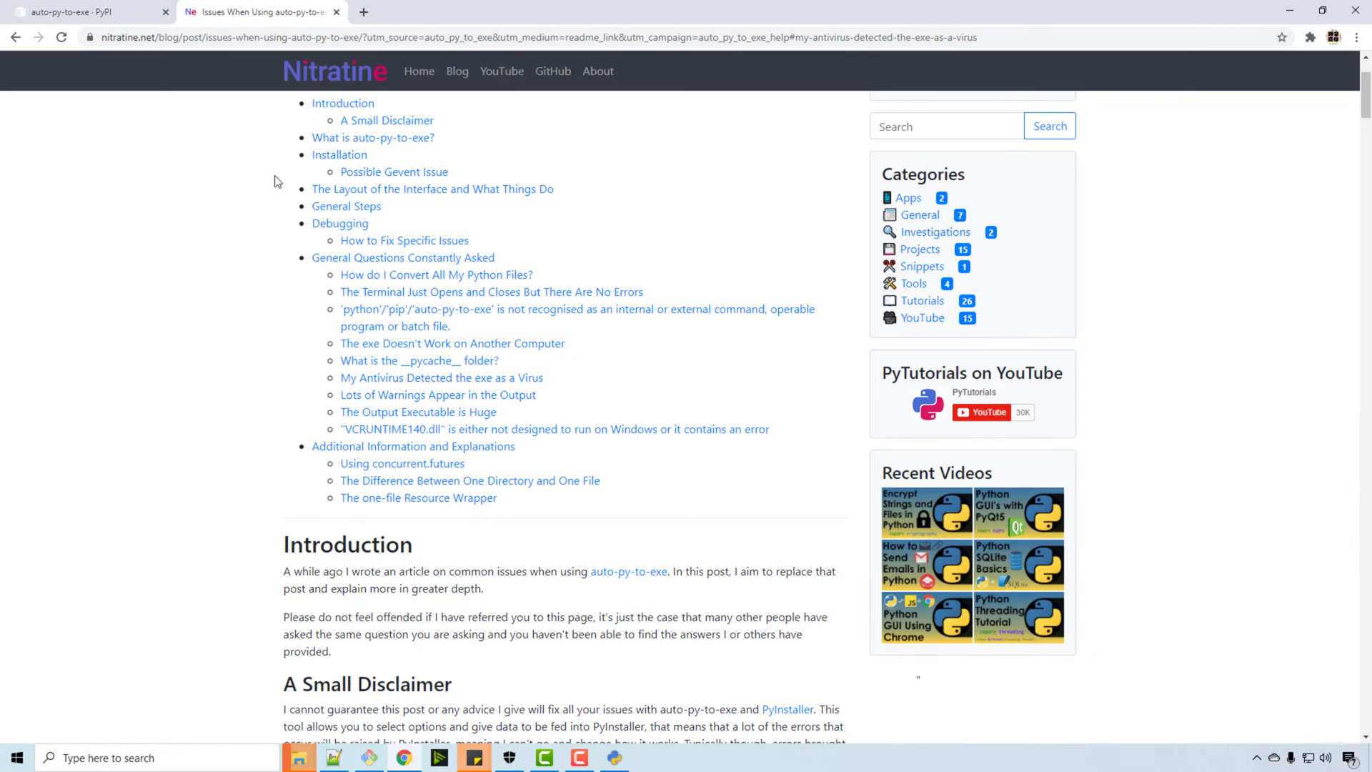
mouse_move(362, 306)
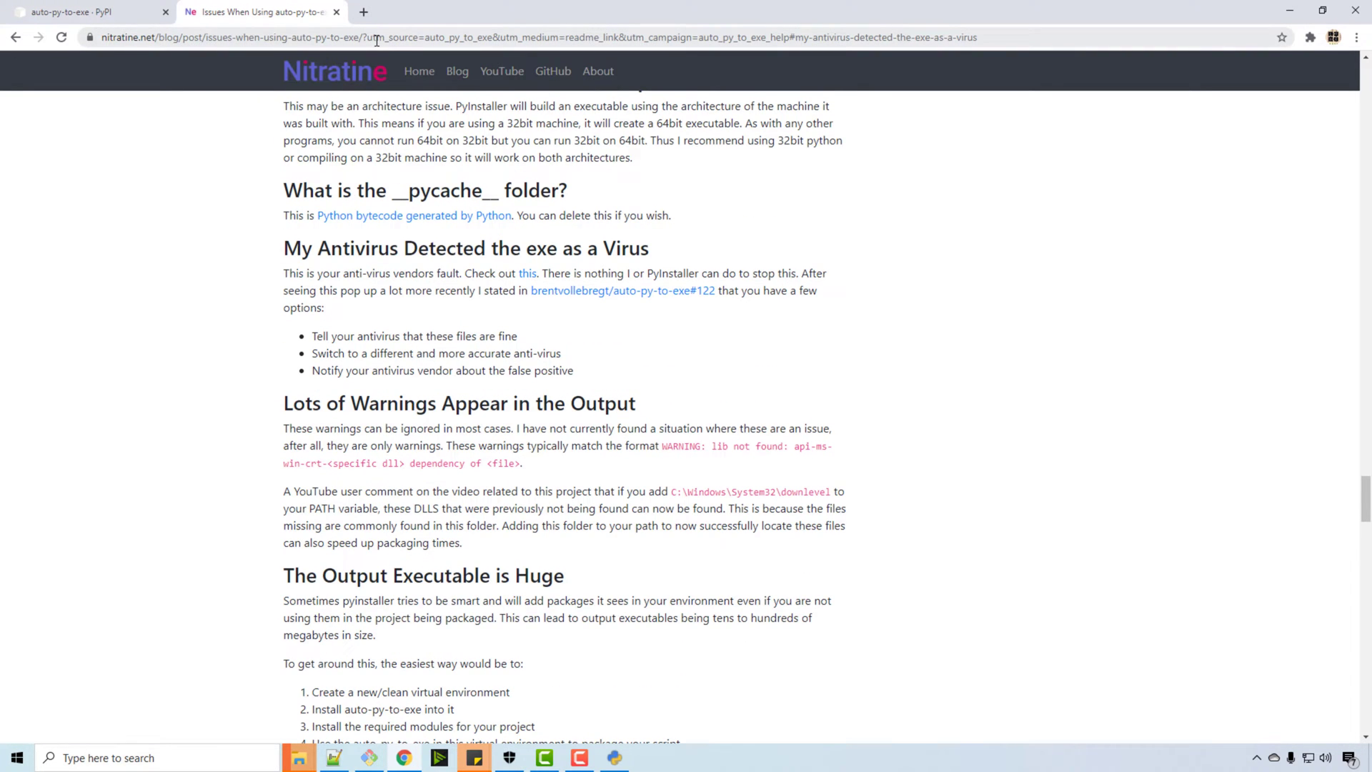
scroll("down", 3)
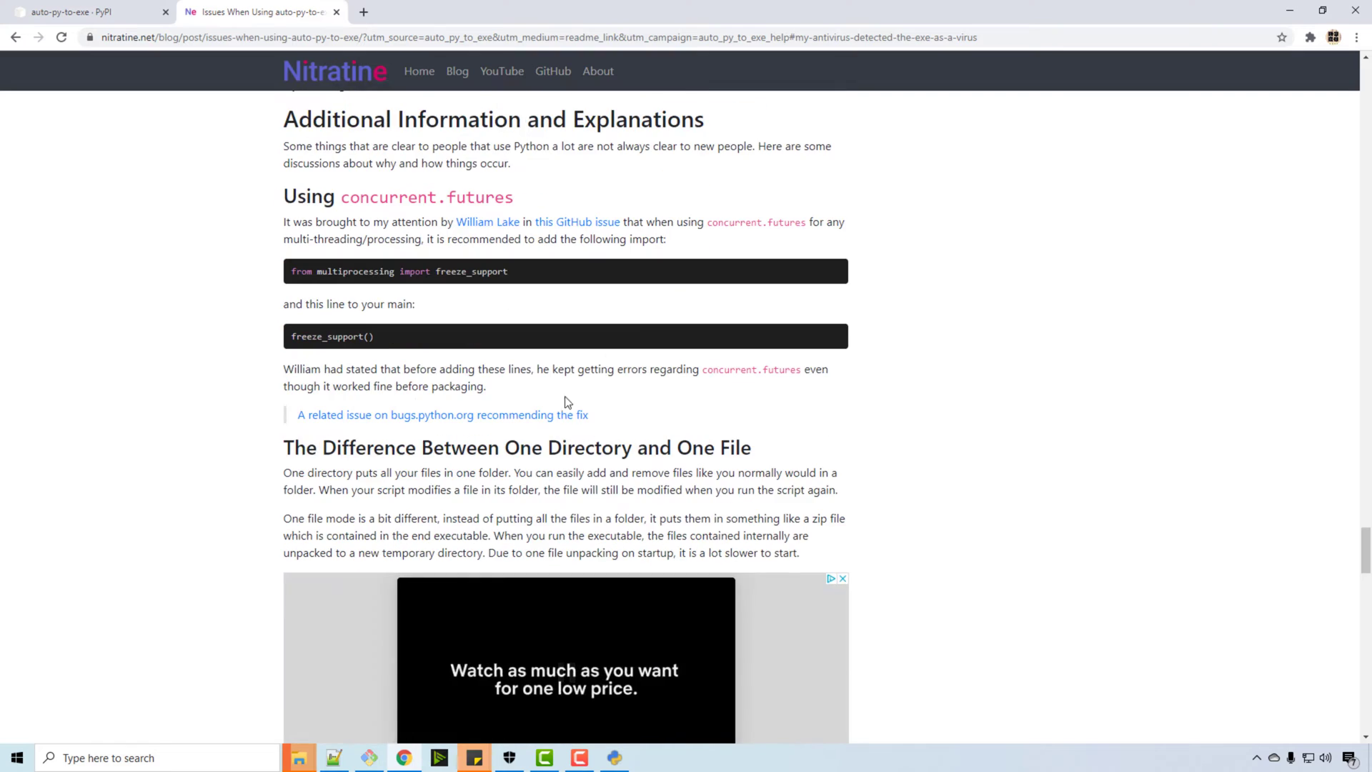
scroll("down", 3)
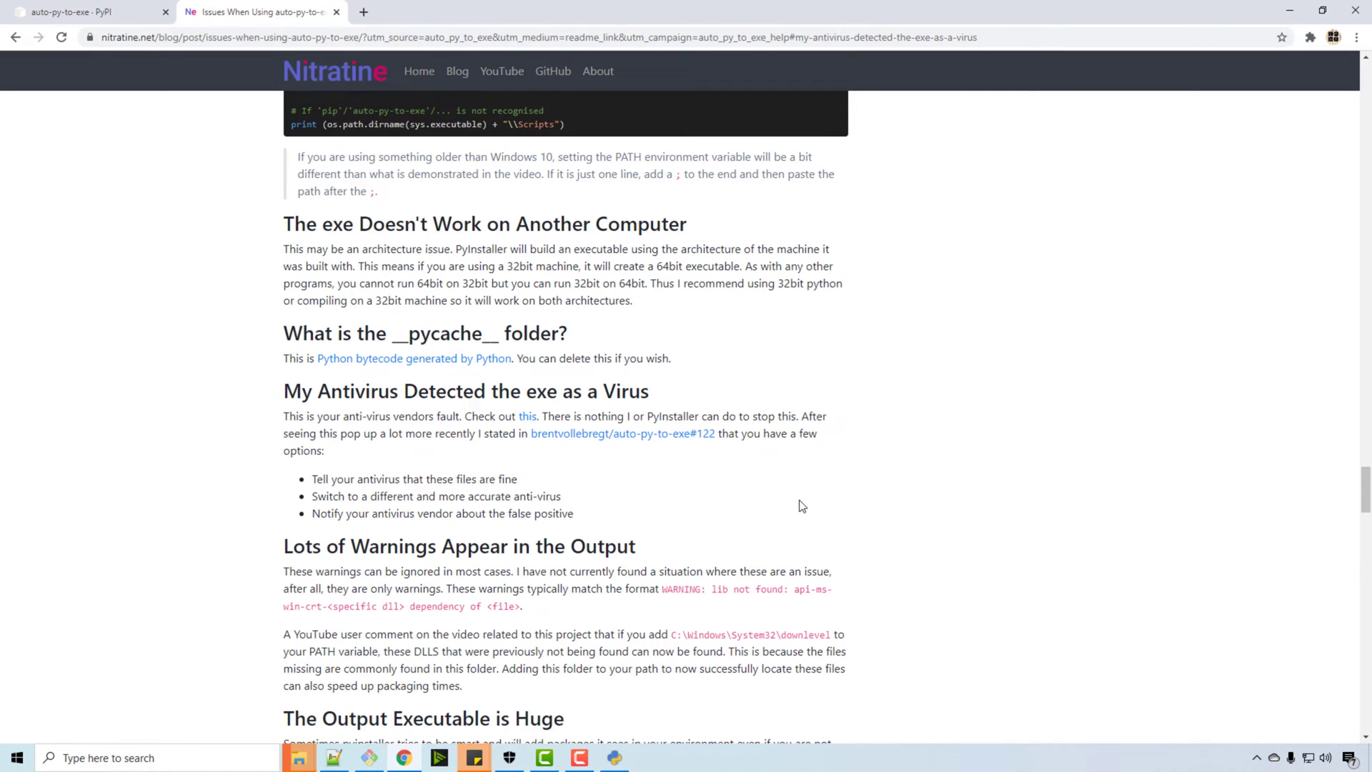